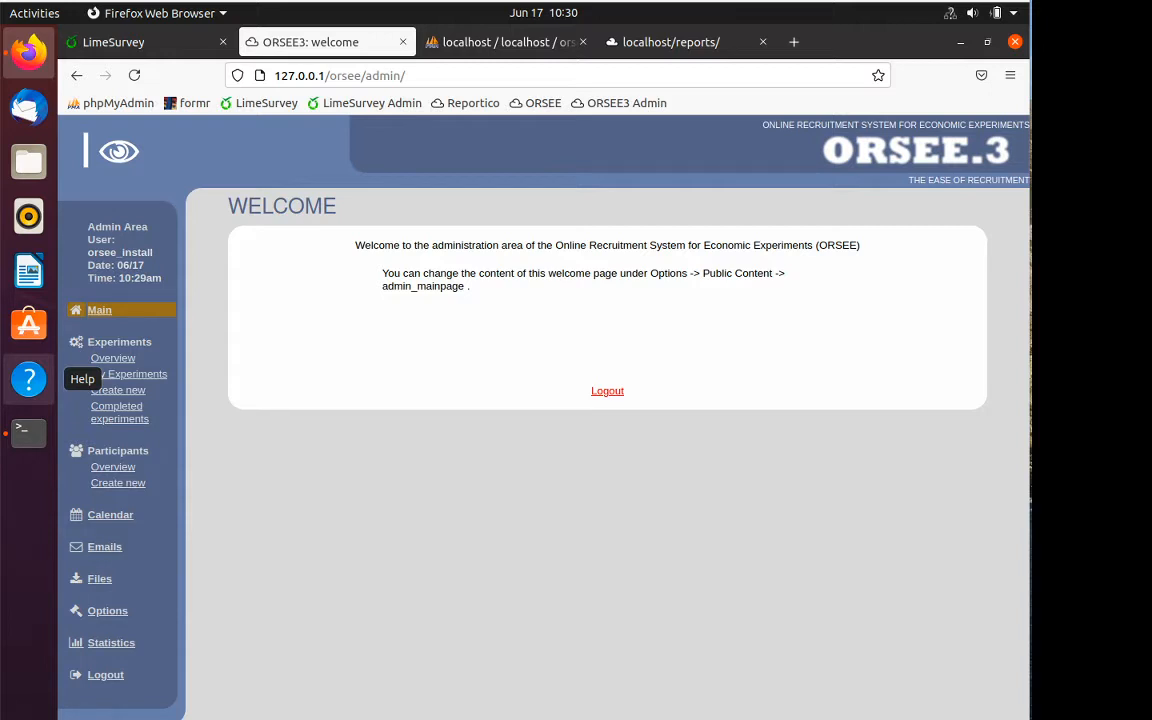
pyautogui.moveTo(750, 328)
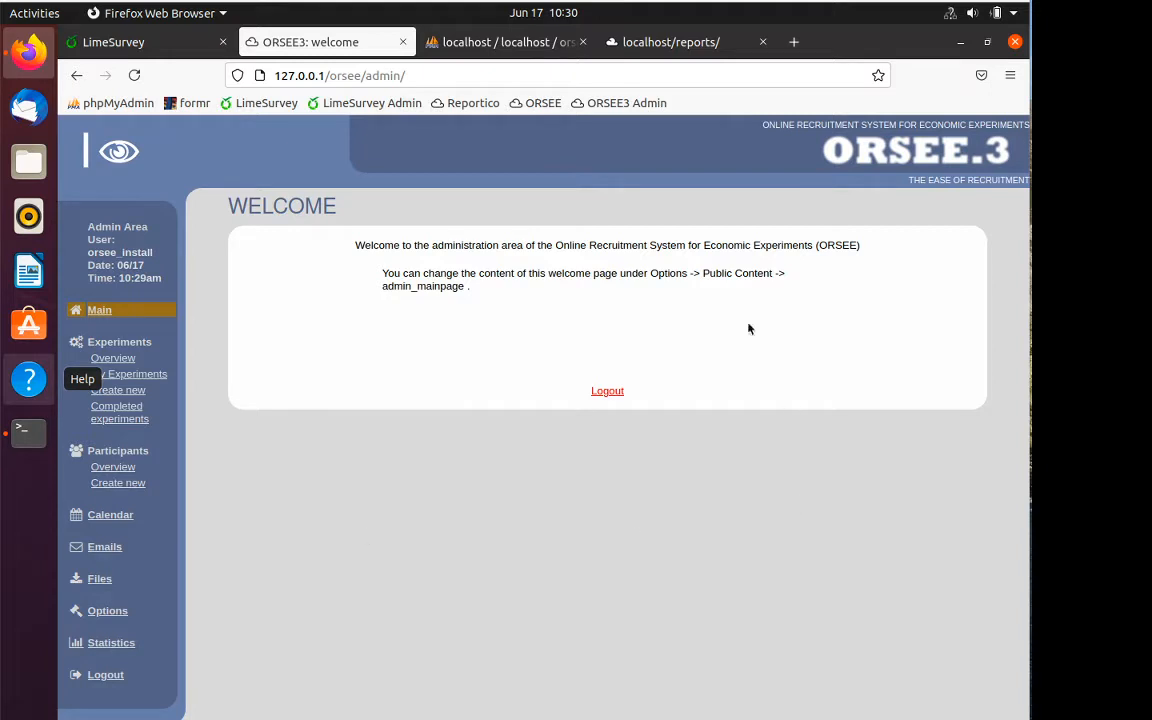
pyautogui.moveTo(504, 278)
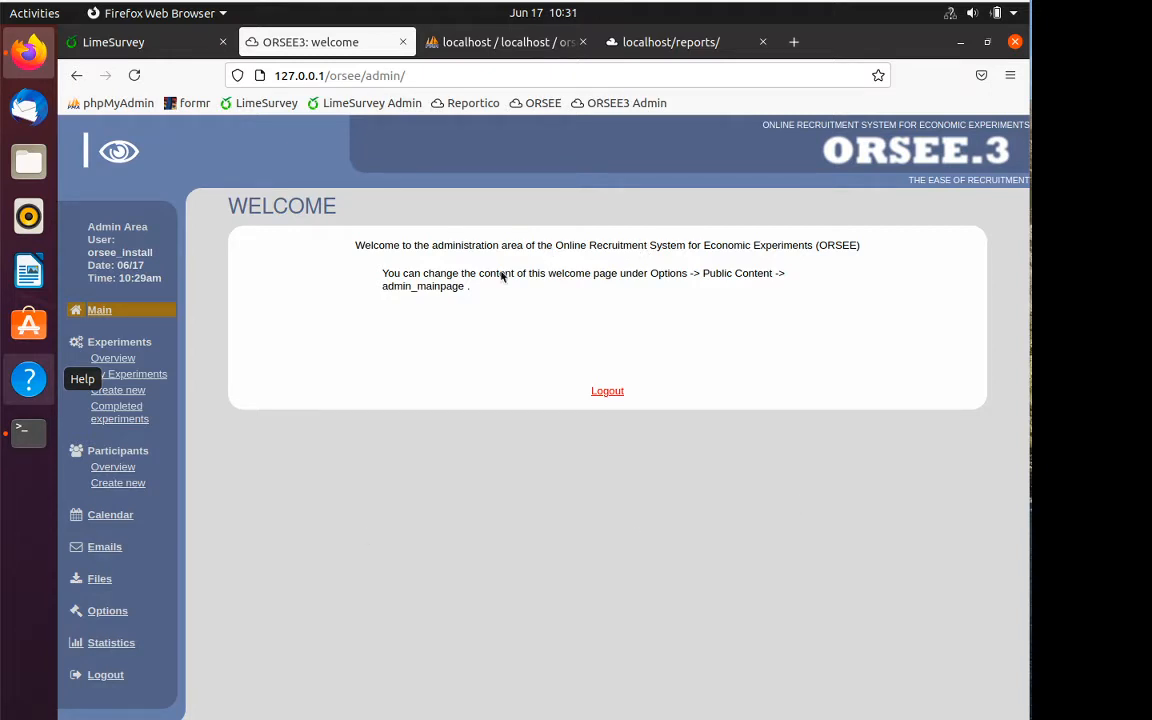
pyautogui.moveTo(130, 402)
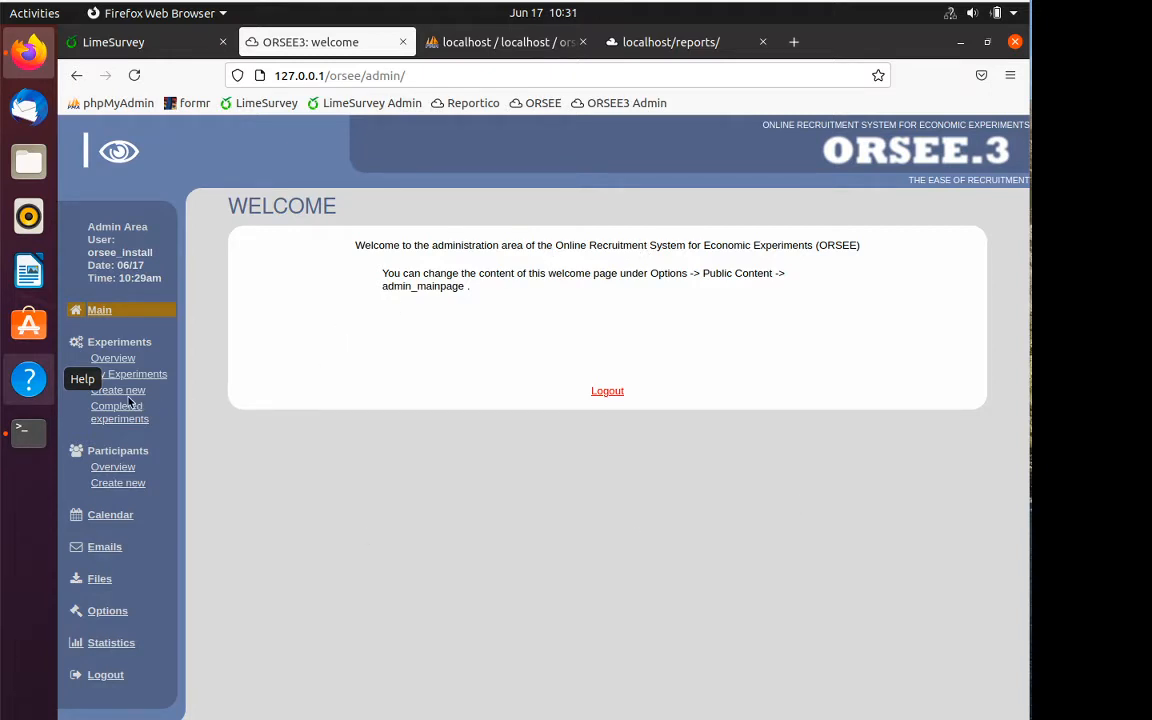
# List the signed-up subjects of Test Experiment's 06/17/2021 session from My Experiments
pyautogui.click(128, 374)
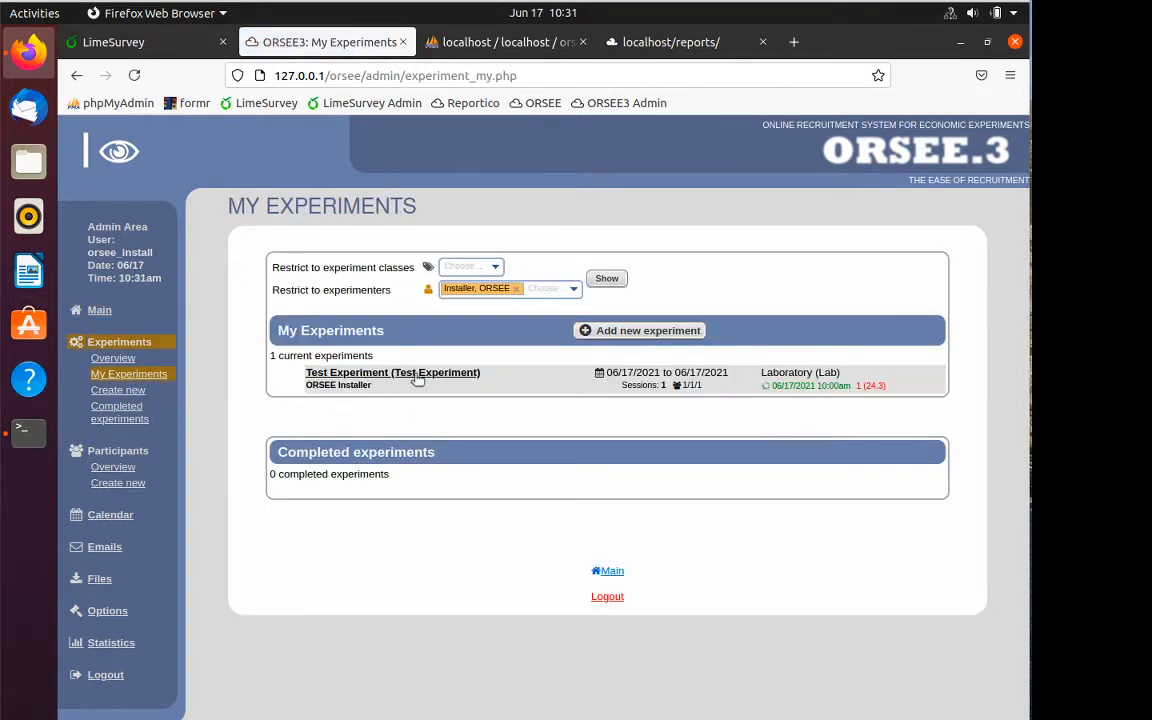
pyautogui.click(392, 372)
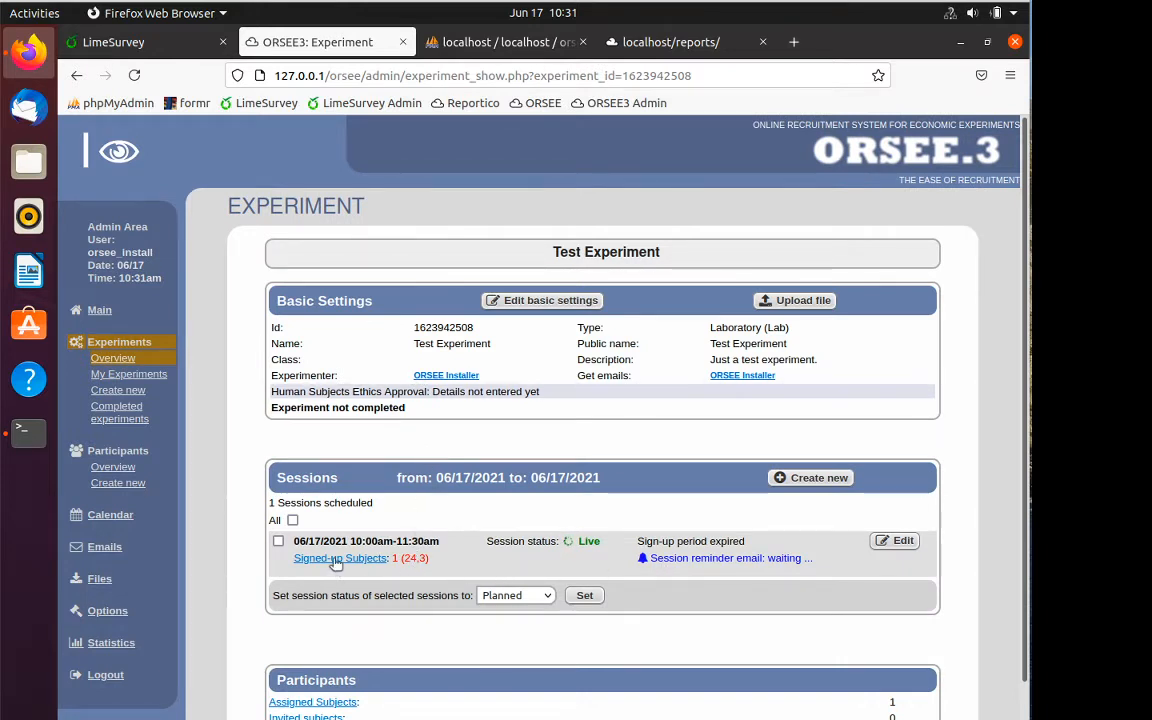
pyautogui.click(340, 558)
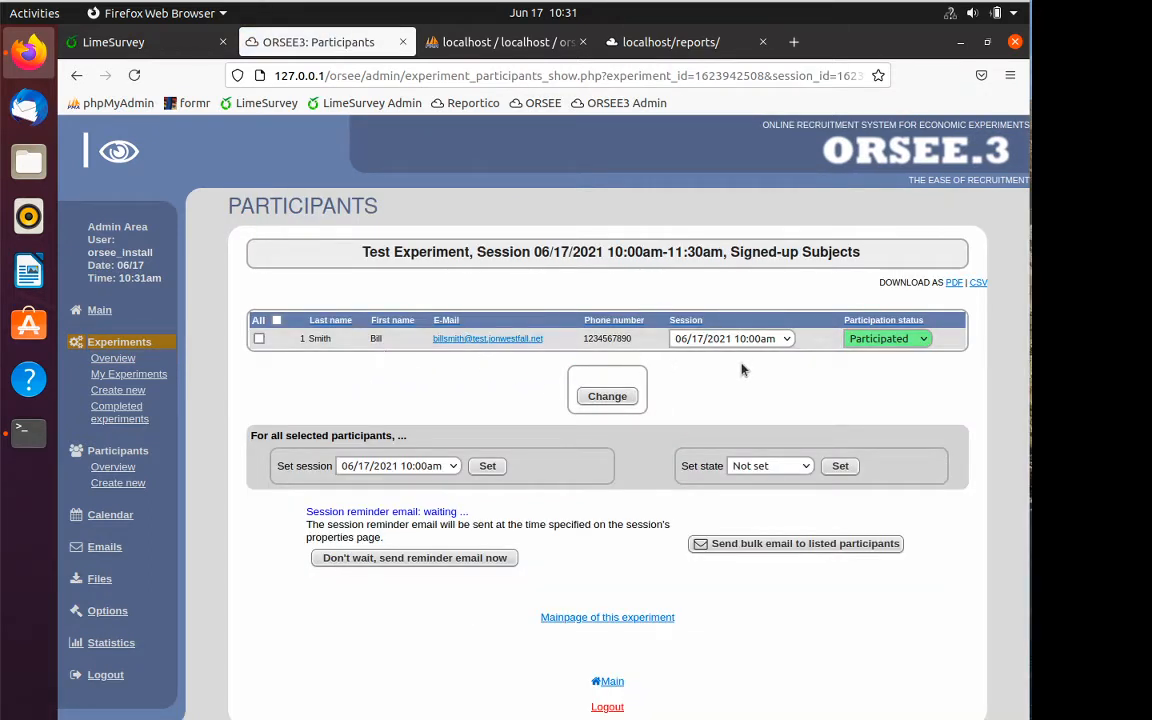
pyautogui.moveTo(850, 356)
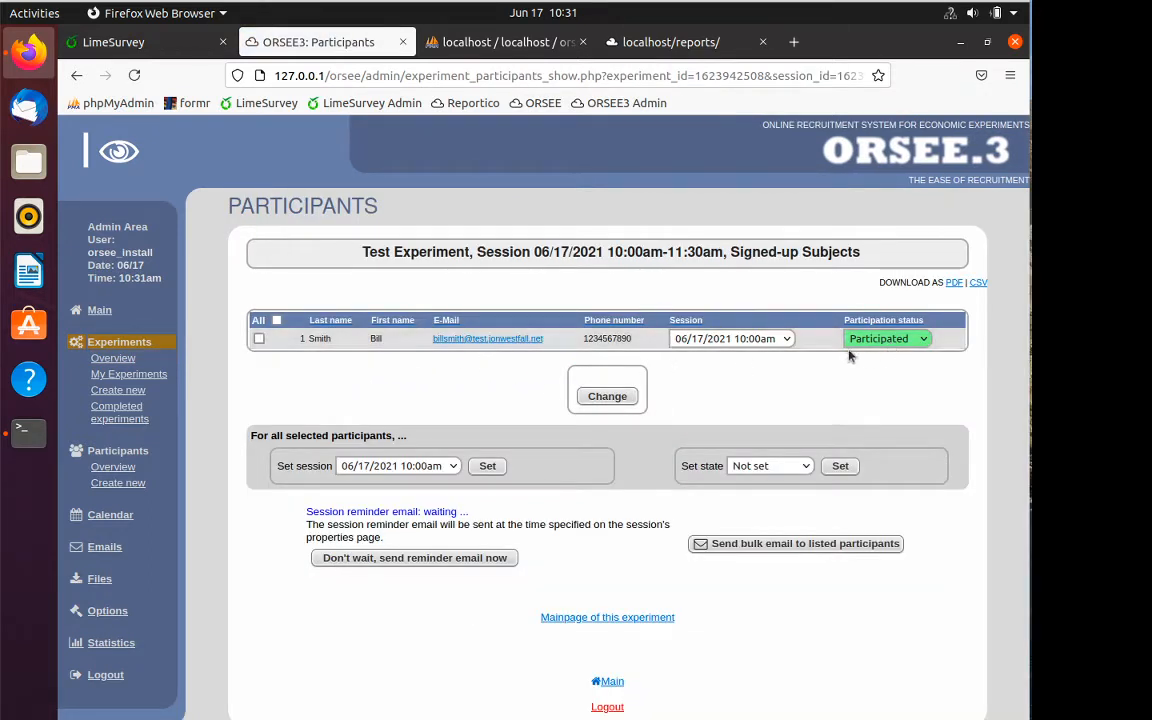
pyautogui.moveTo(796, 352)
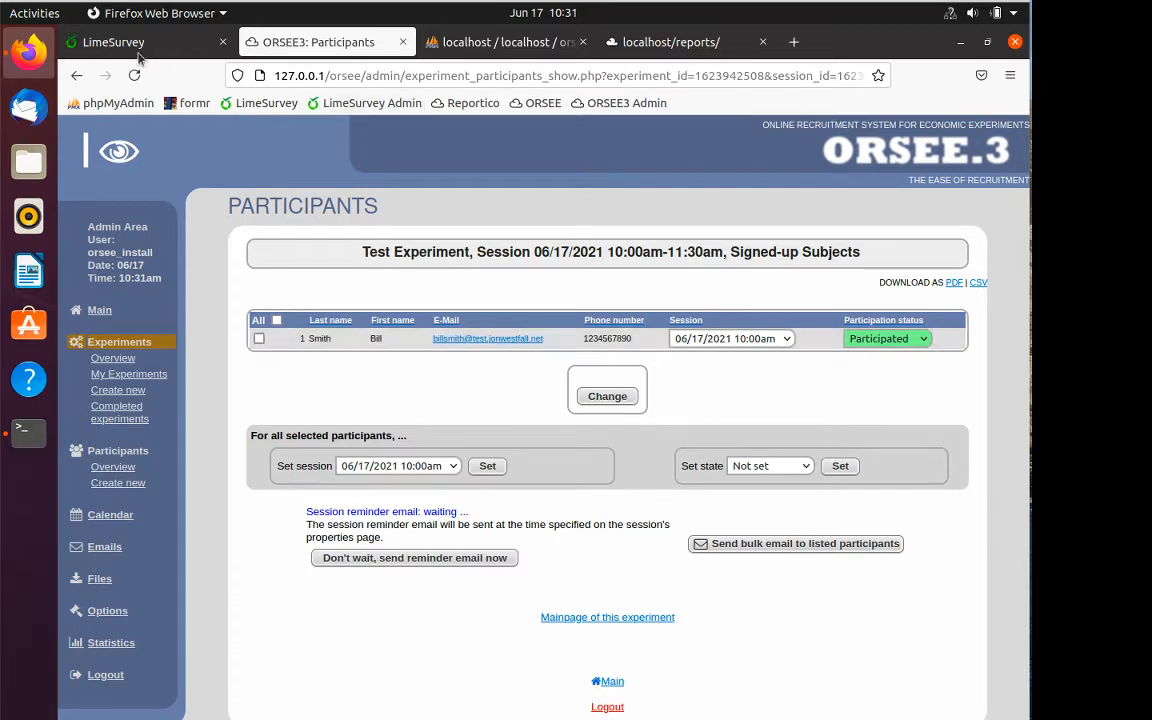
# Show the Survey Library participants table with Bill Smith's access code and invitation date
pyautogui.click(112, 42)
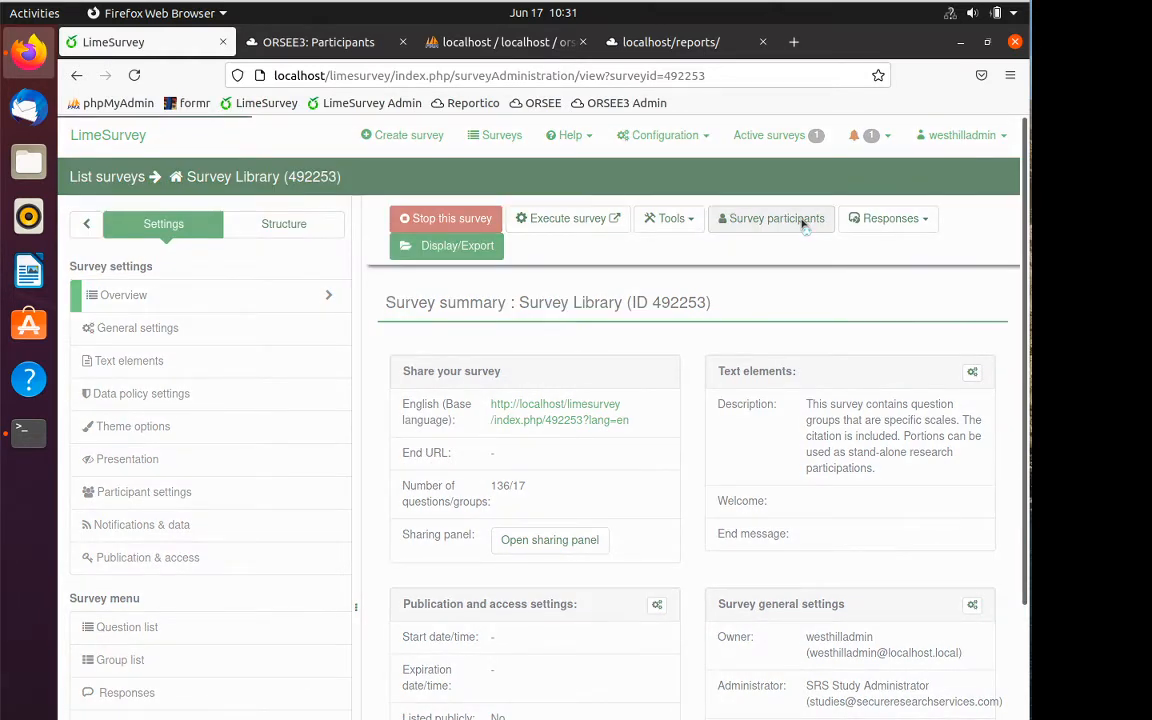
pyautogui.click(770, 218)
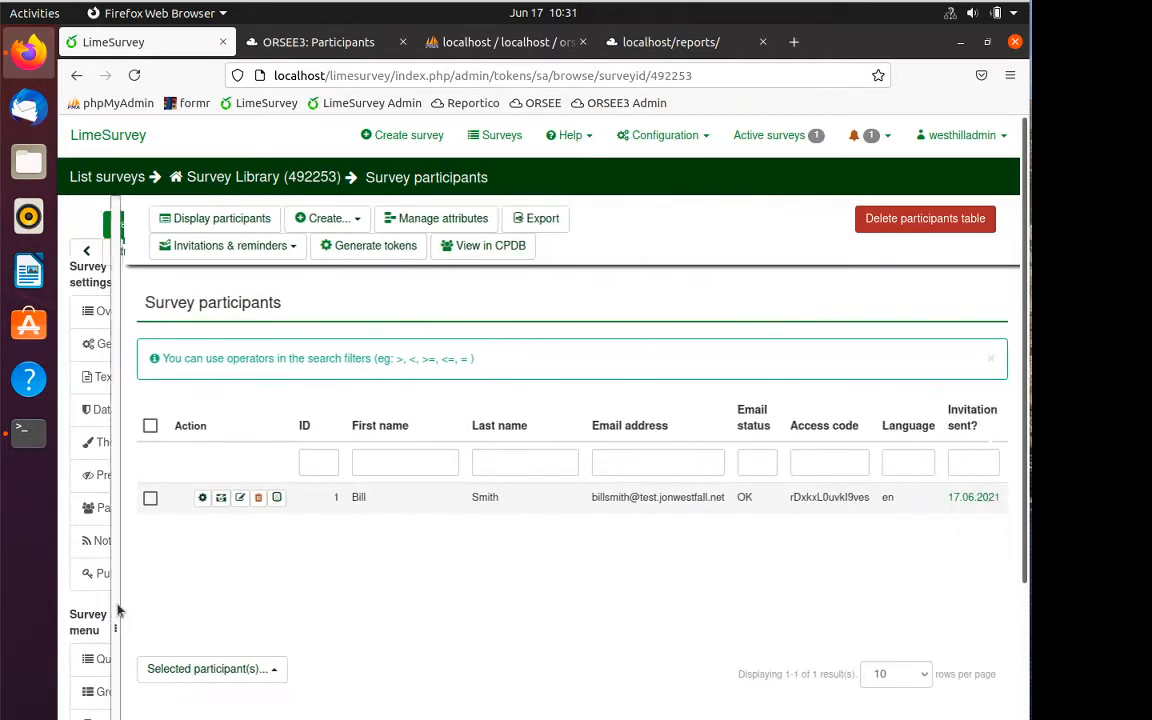
pyautogui.click(88, 250)
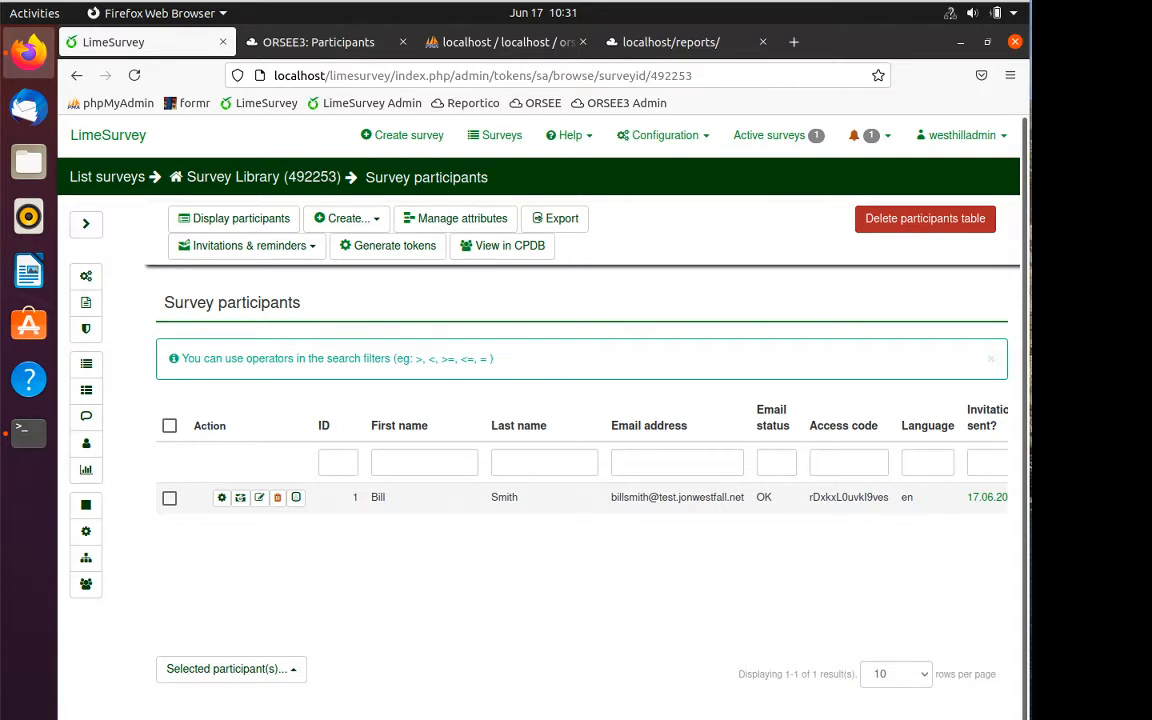
pyautogui.hscroll(3)
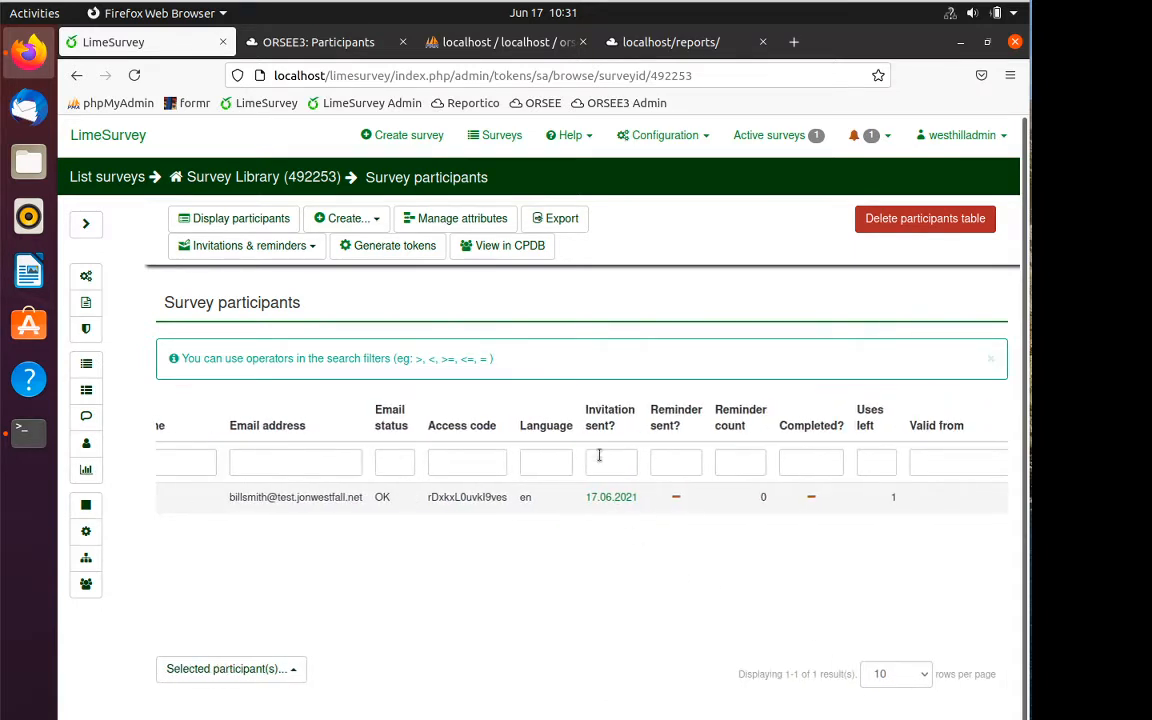
pyautogui.moveTo(610, 524)
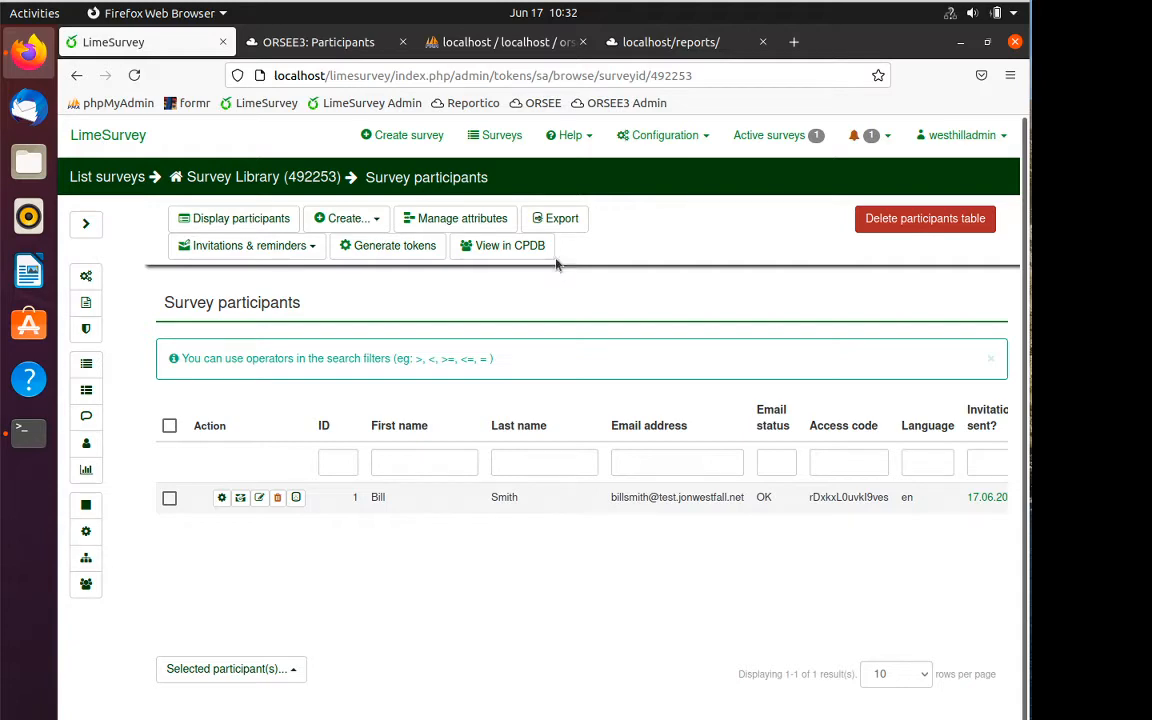
# Browse or_participate_at and or_participation_statuses in the orseedbname database
pyautogui.click(504, 42)
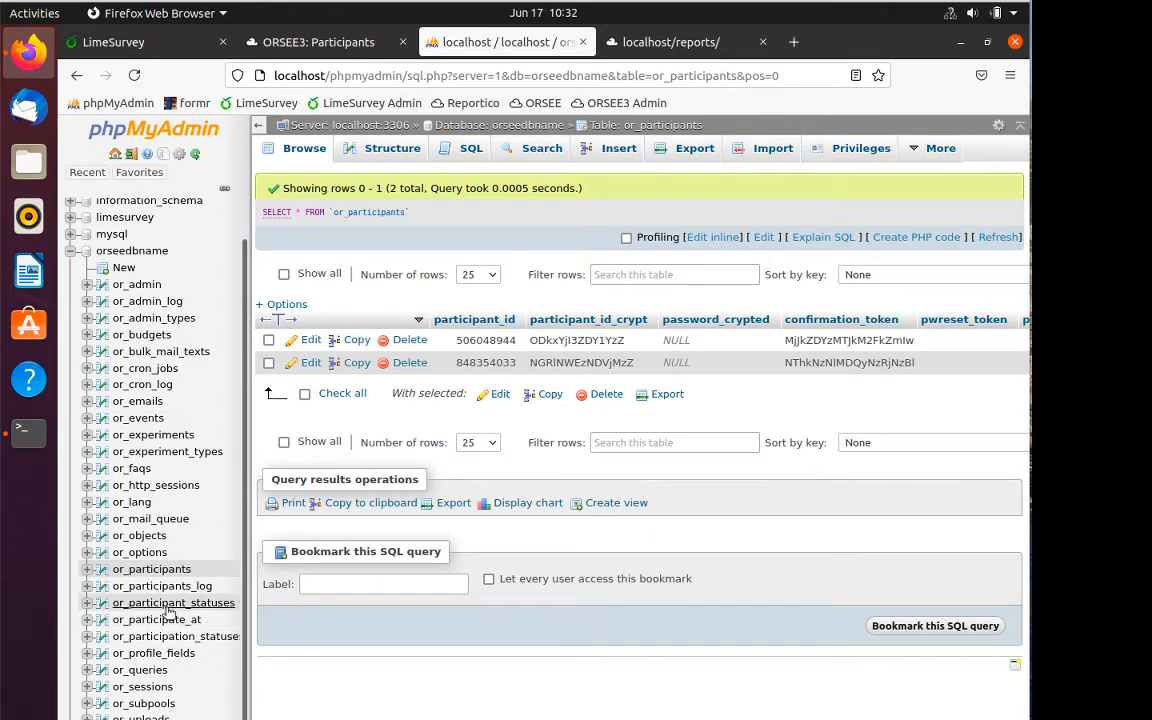
pyautogui.click(156, 620)
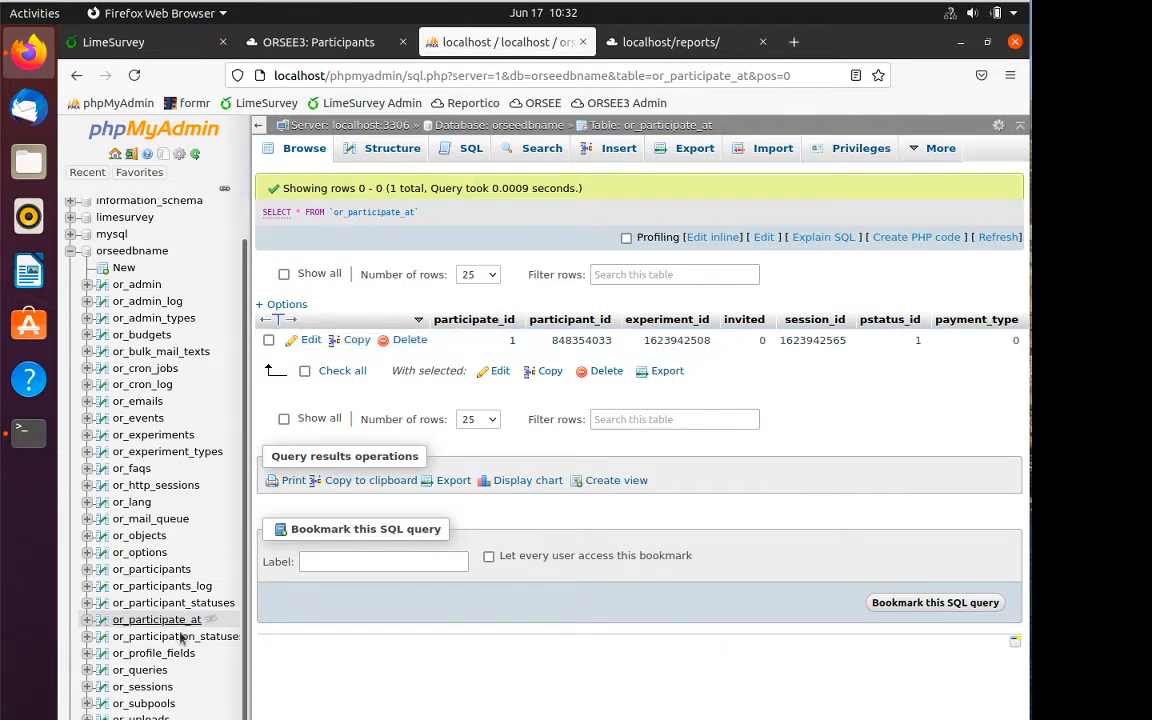
pyautogui.click(176, 636)
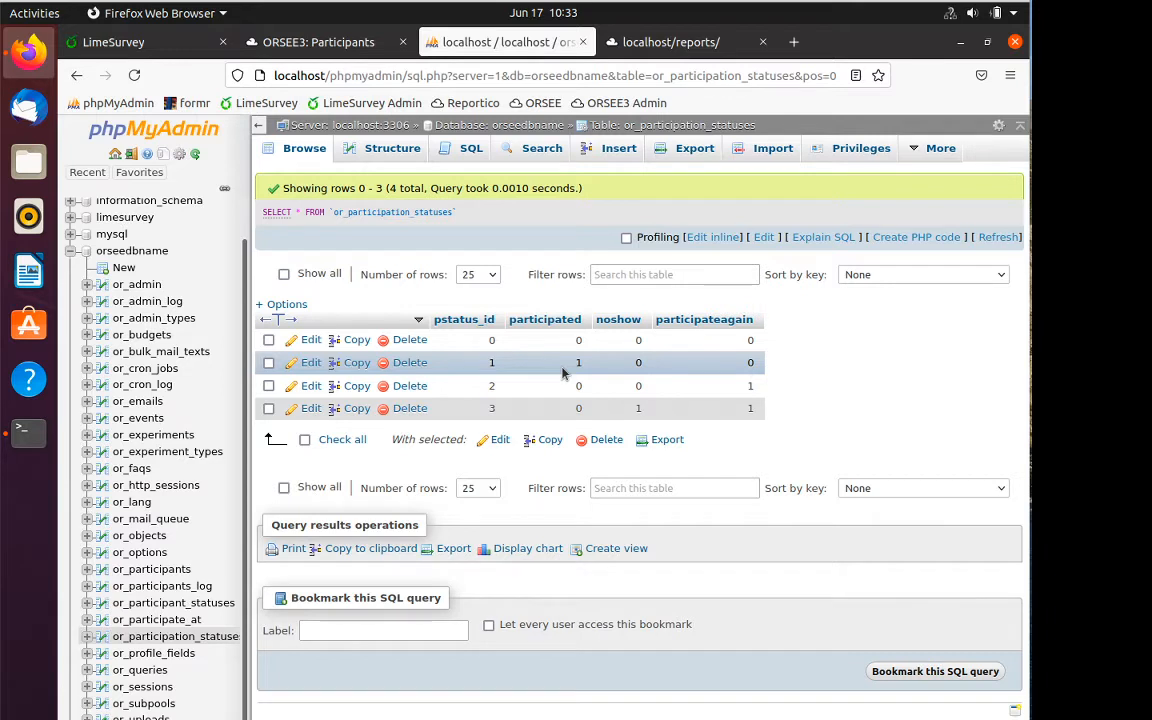
pyautogui.click(470, 148)
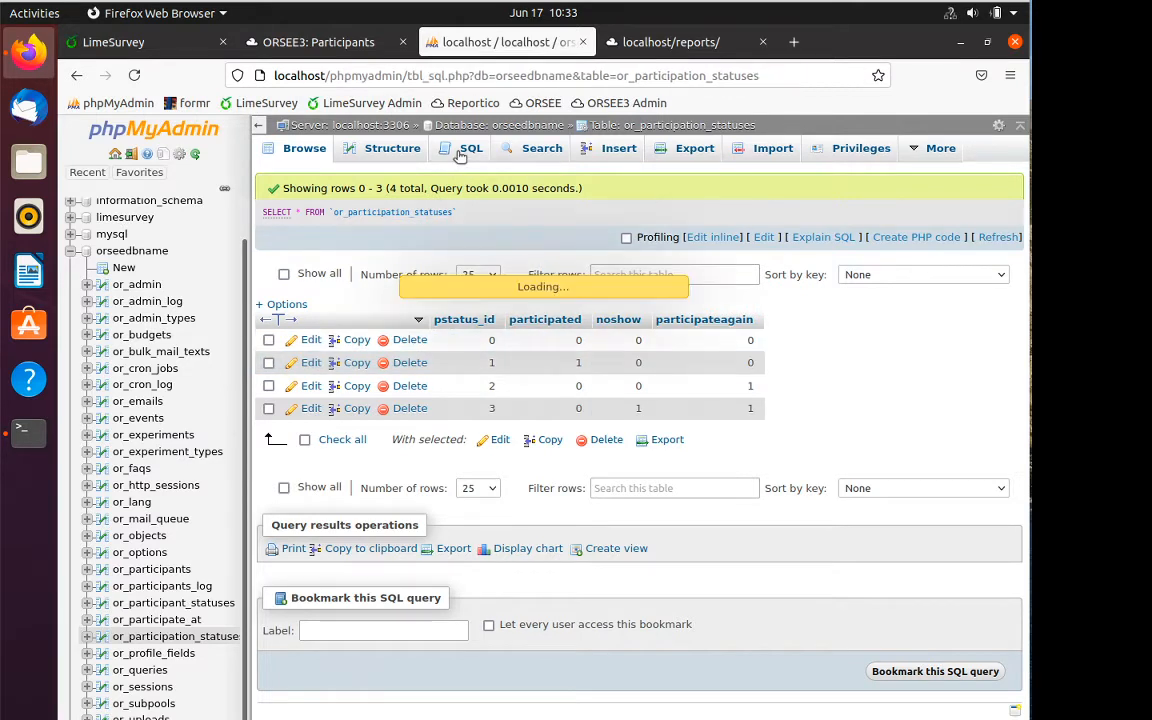
pyautogui.click(470, 148)
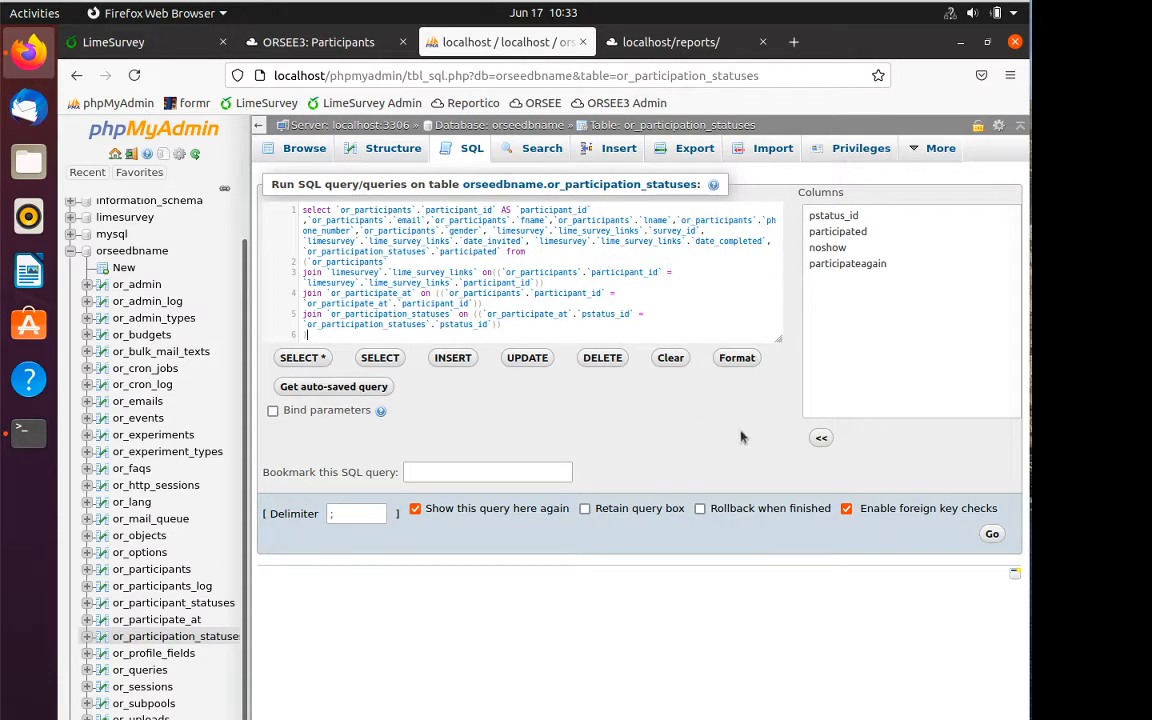
pyautogui.click(992, 532)
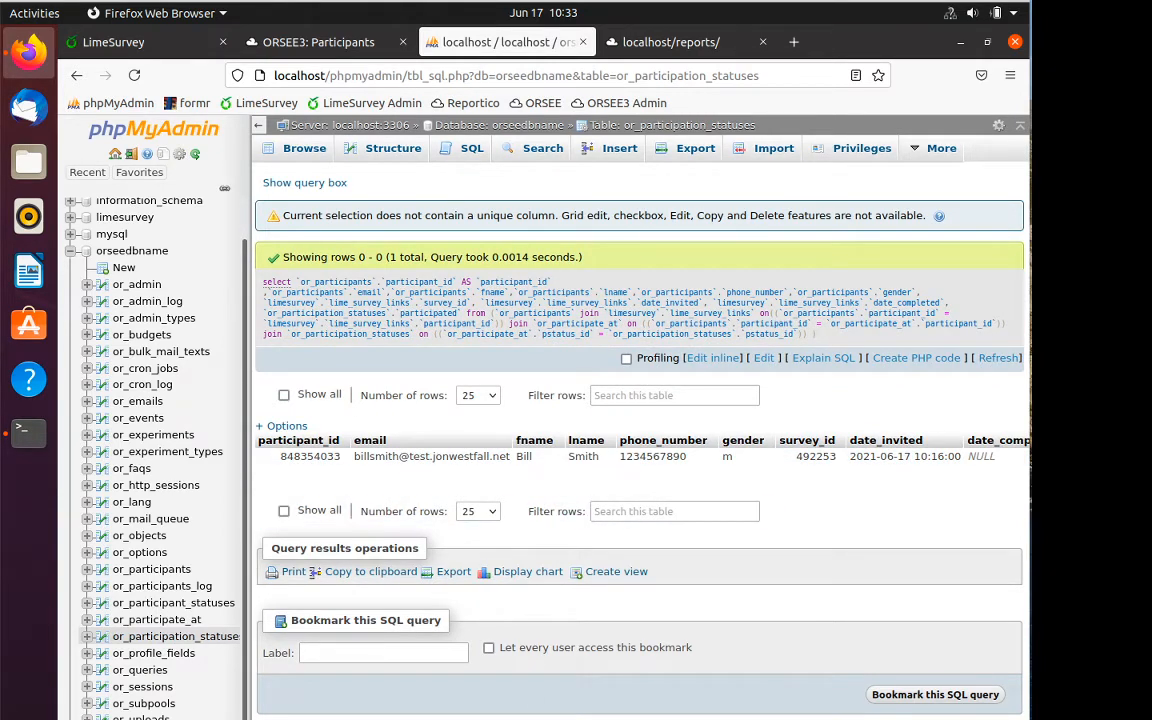
pyautogui.hscroll(3)
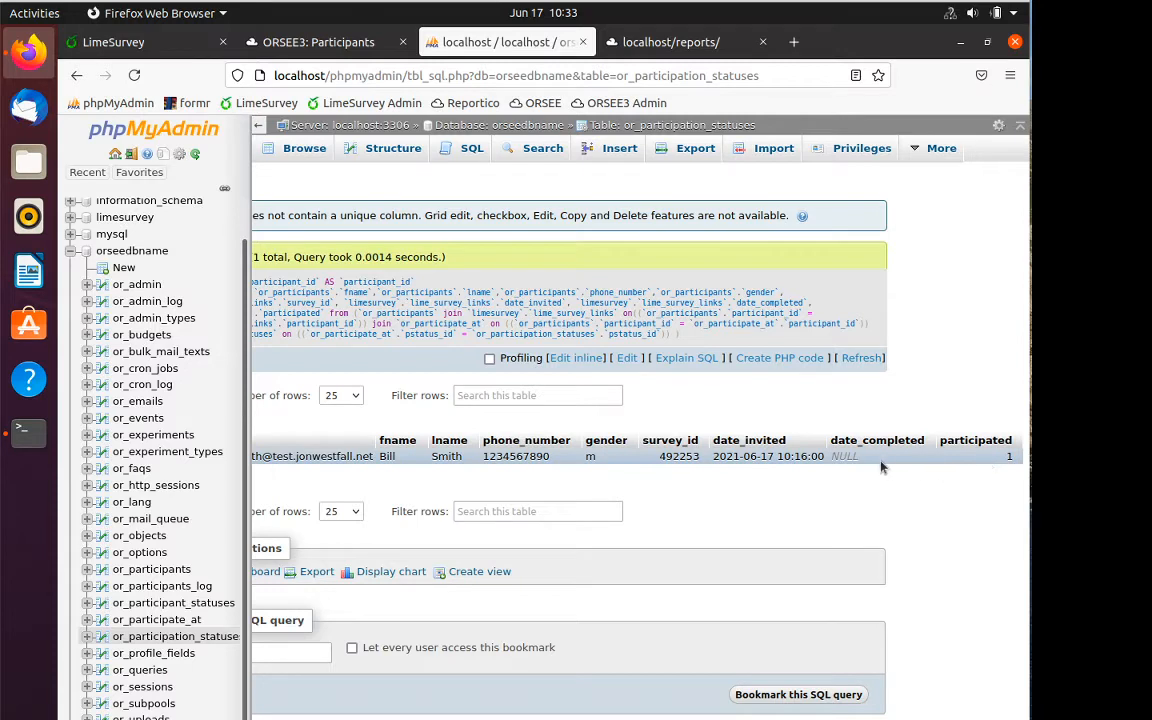
pyautogui.moveTo(876, 460)
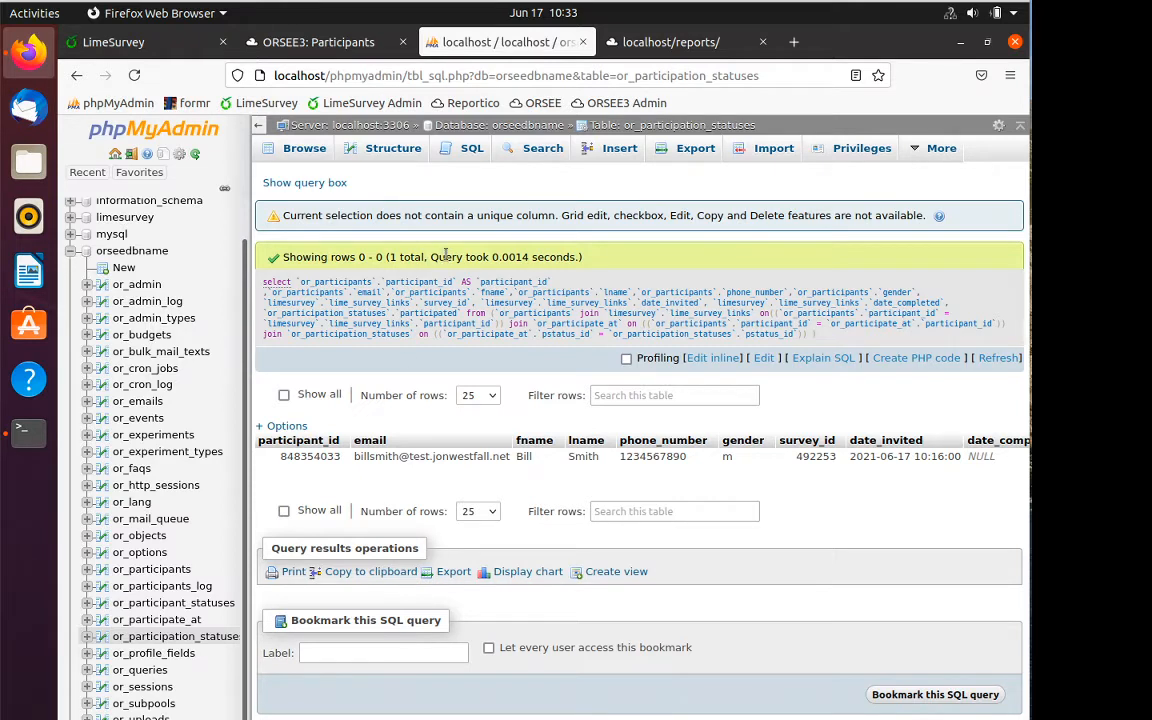
pyautogui.moveTo(890, 434)
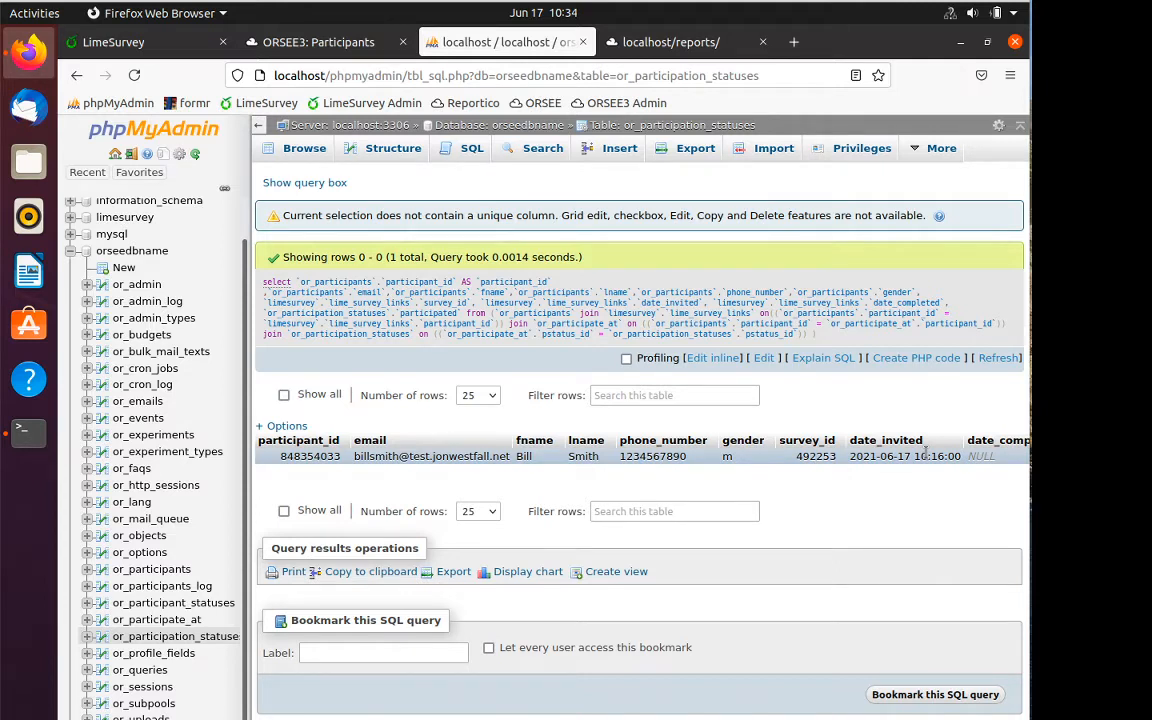
pyautogui.click(670, 42)
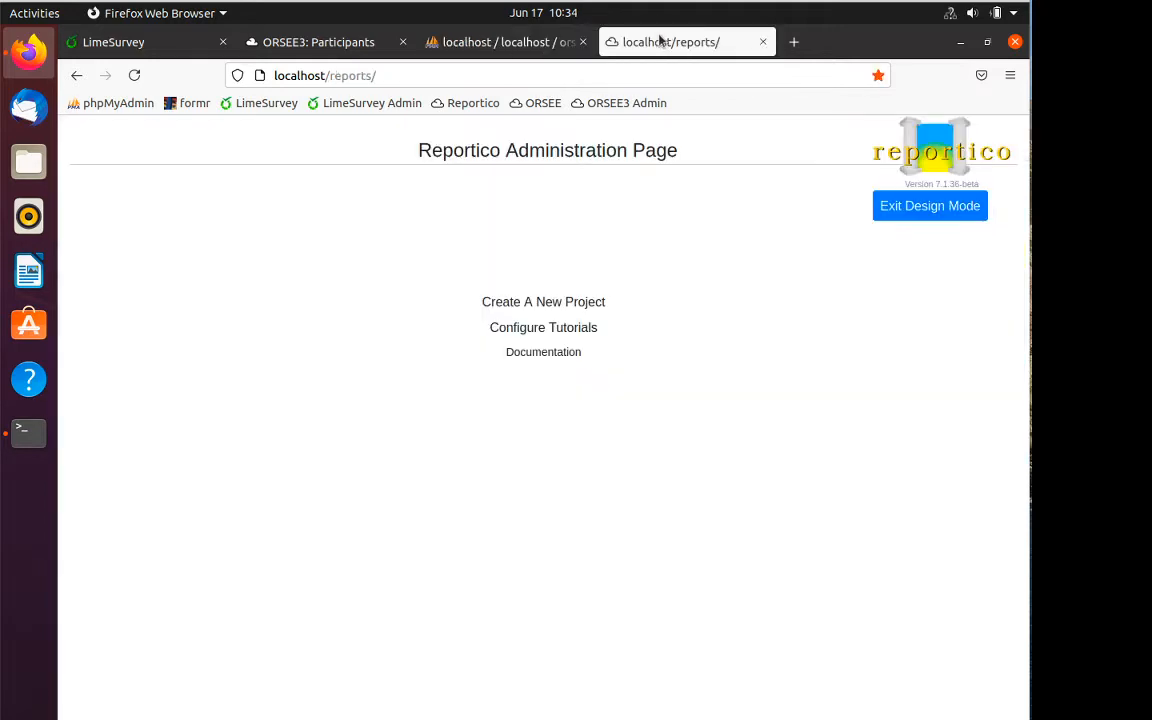
pyautogui.click(500, 42)
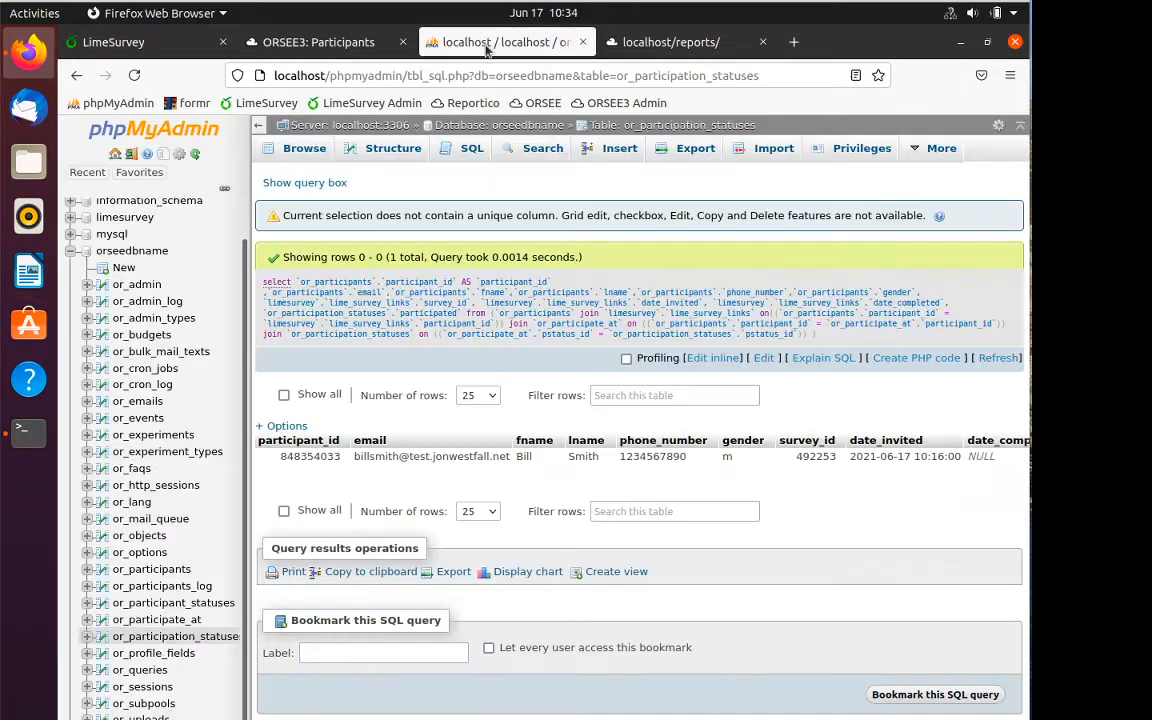
pyautogui.moveTo(790, 400)
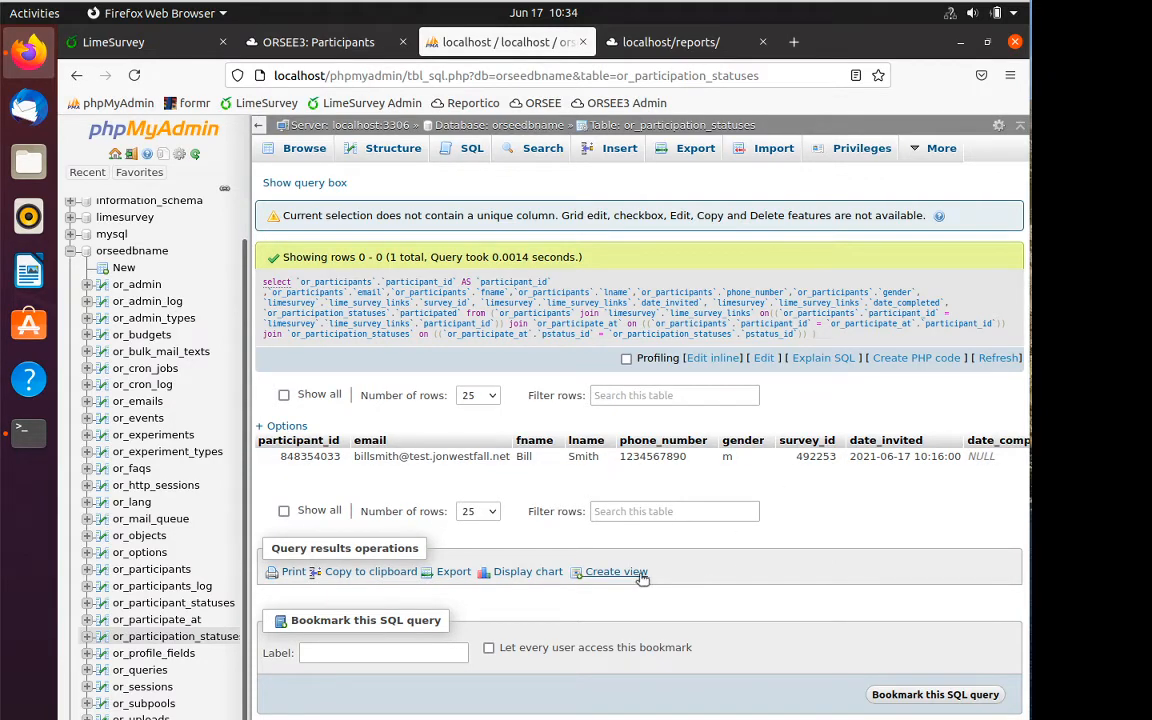
# Create a view from the query results with VIEW name ParticipatedInStudy
pyautogui.click(608, 572)
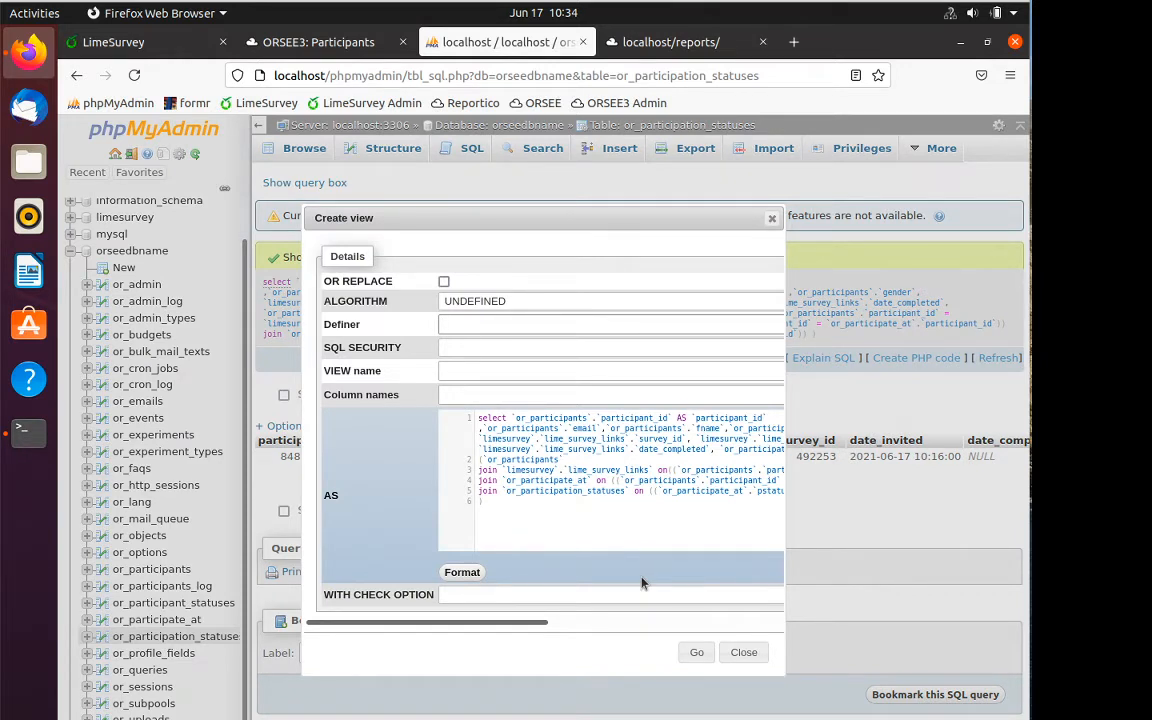
pyautogui.write('Participated')
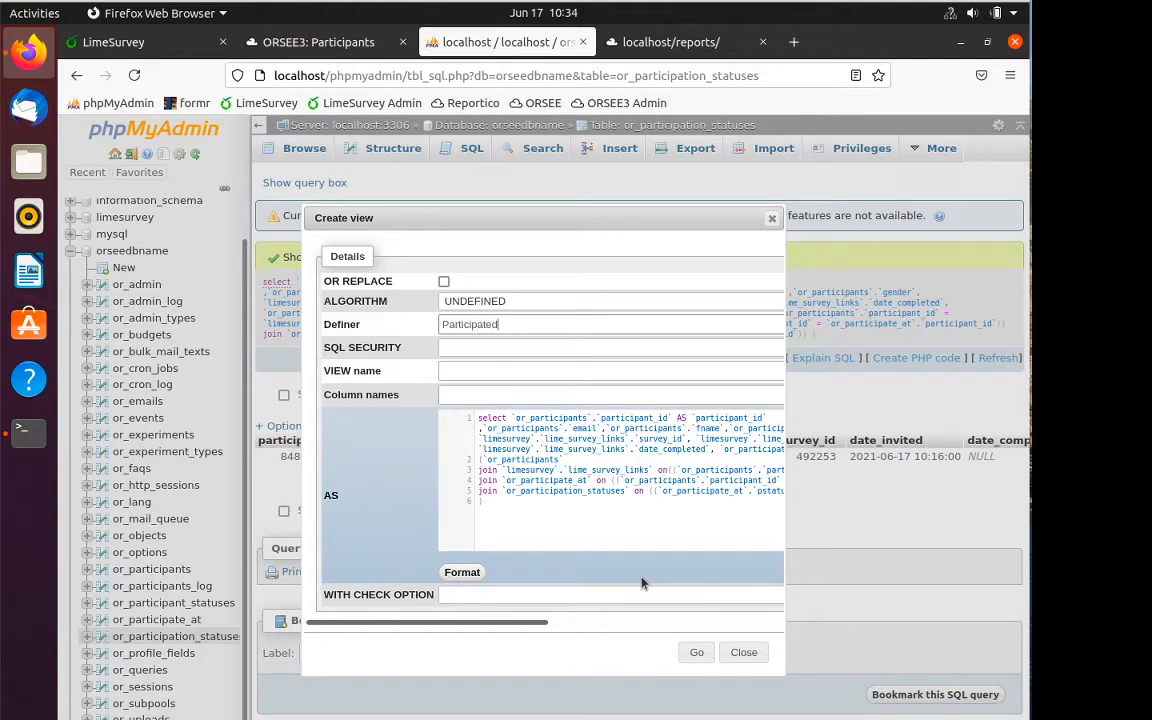
pyautogui.write('In')
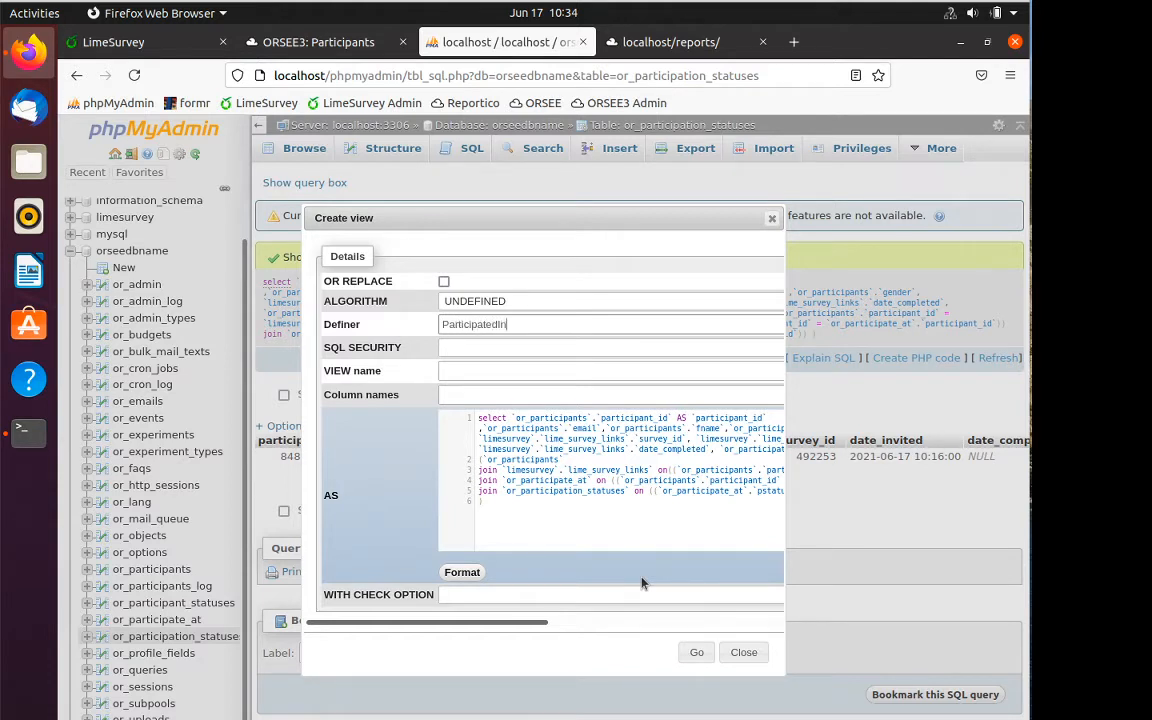
pyautogui.write('Study')
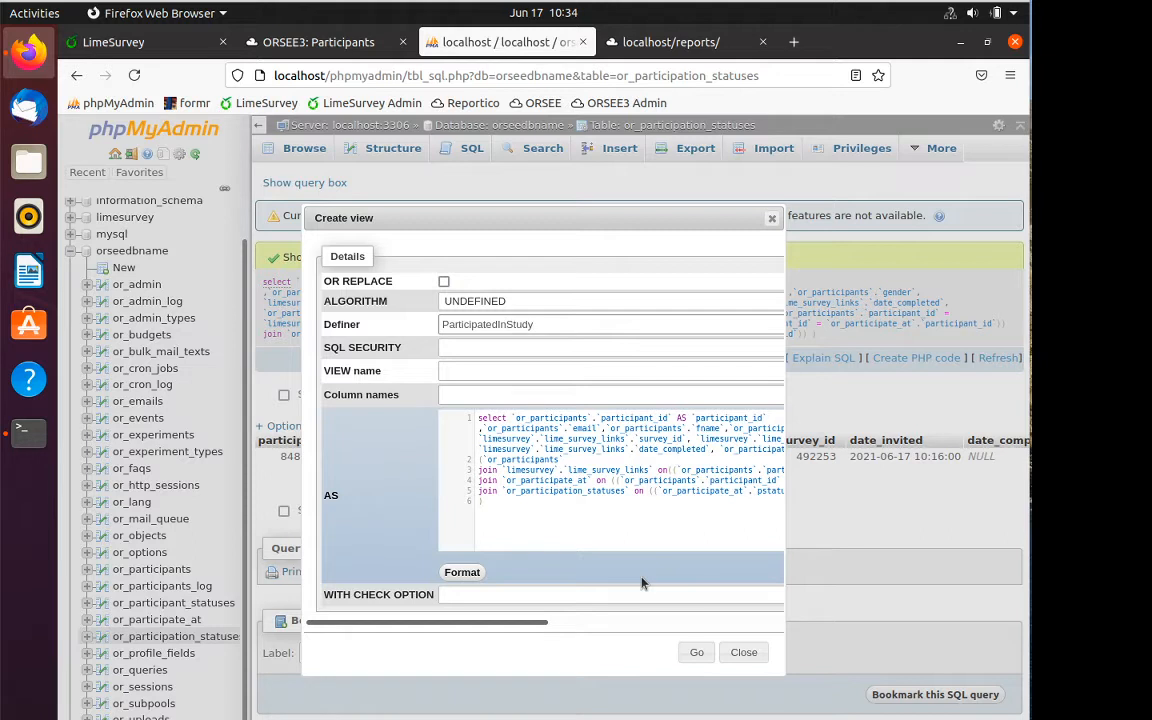
pyautogui.tripleClick(488, 324)
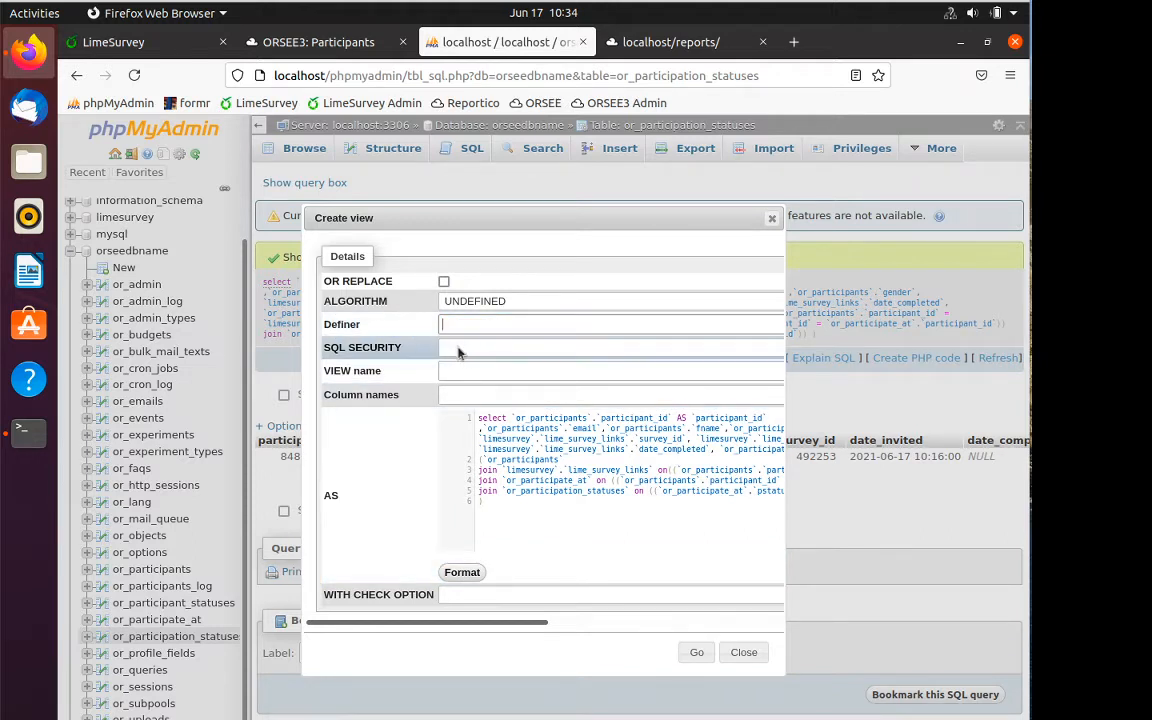
pyautogui.write('ParticipatedInStudy')
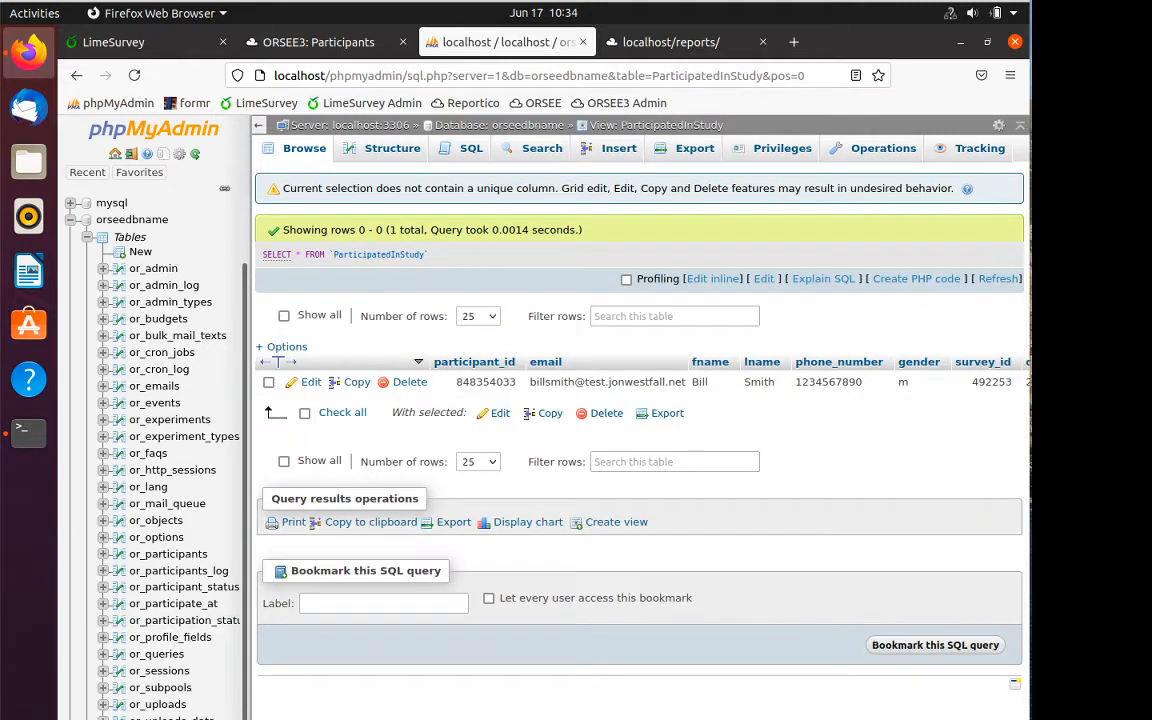
pyautogui.moveTo(856, 446)
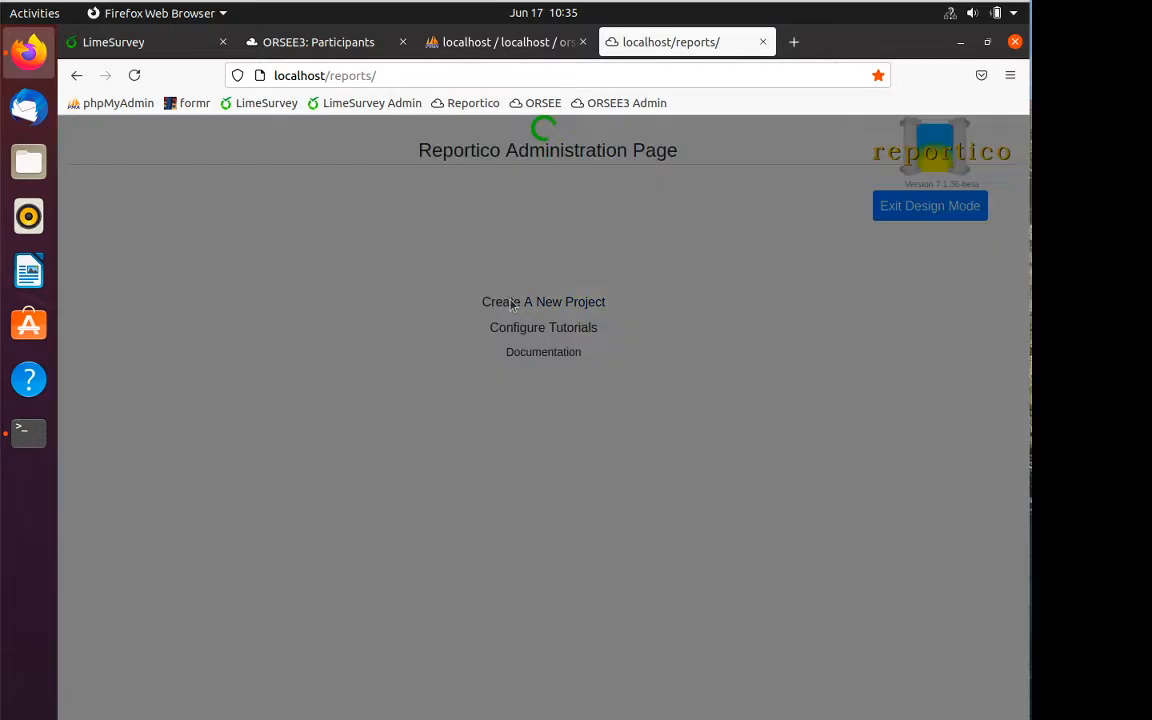
# Start a new project with name and title Participant Tracking
pyautogui.click(544, 300)
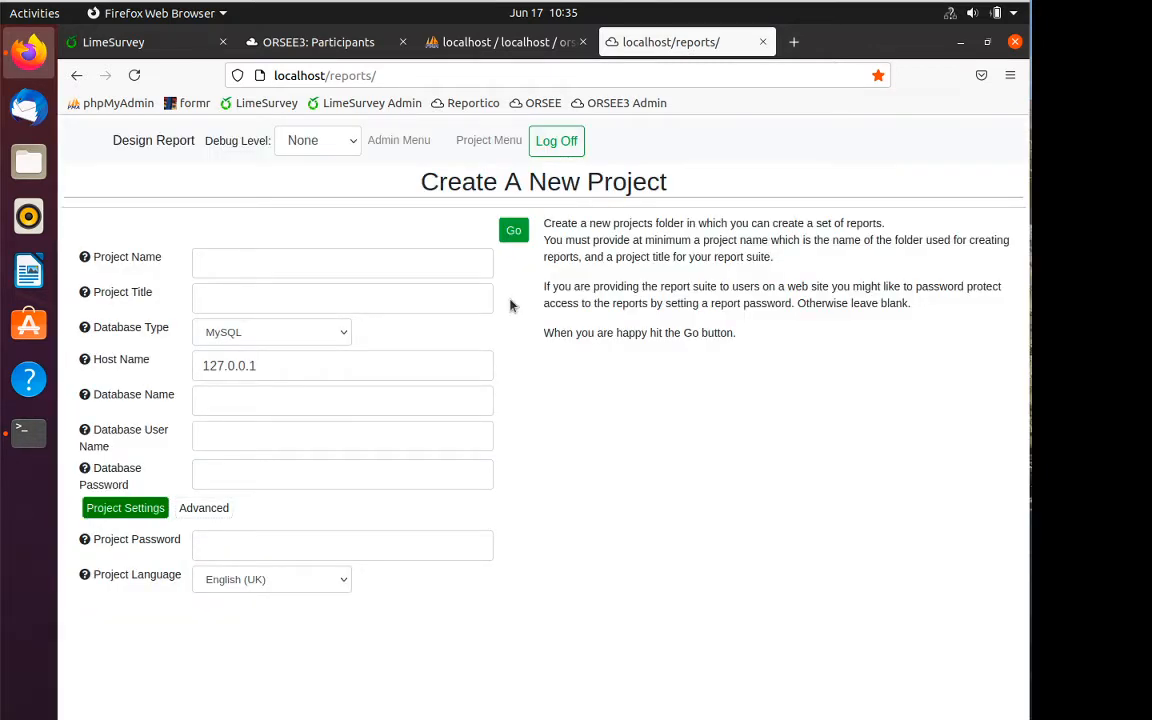
pyautogui.click(342, 264)
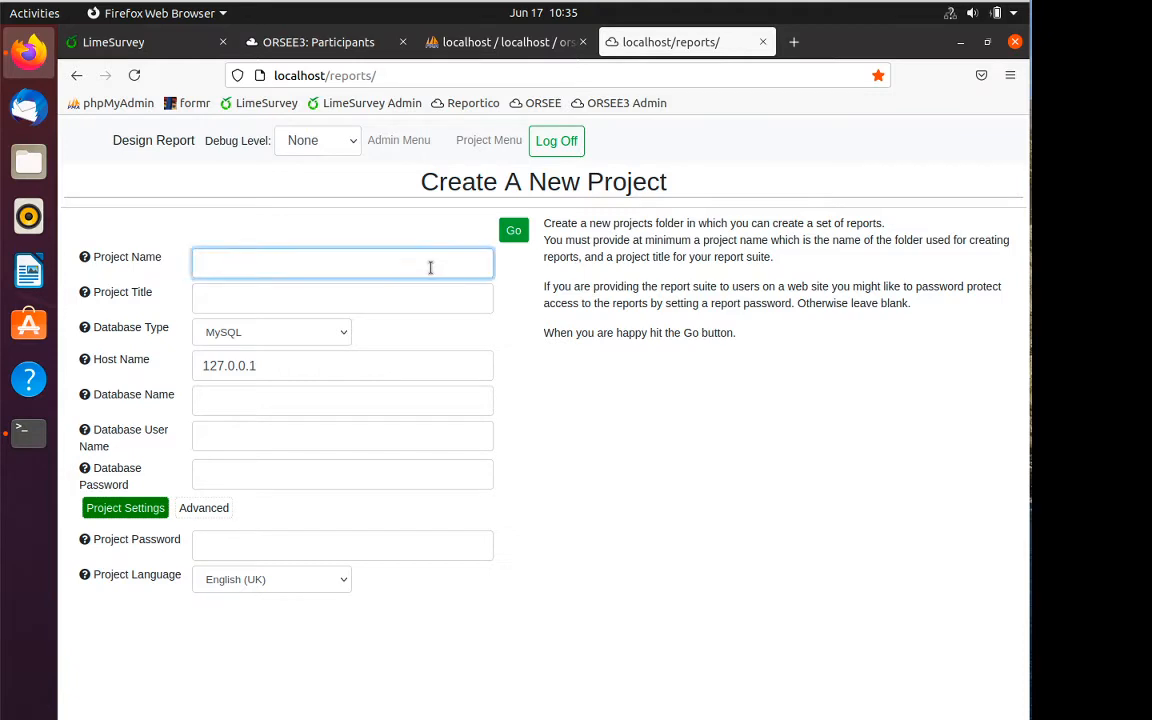
pyautogui.write('Participant')
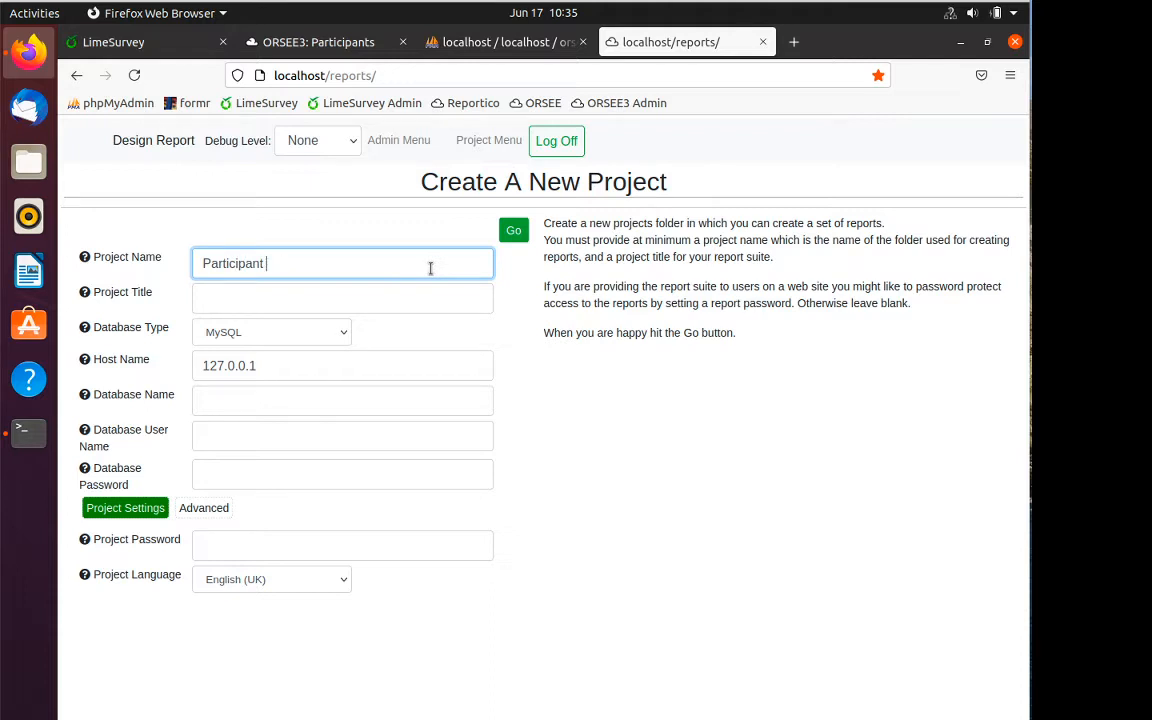
pyautogui.write('Tracking')
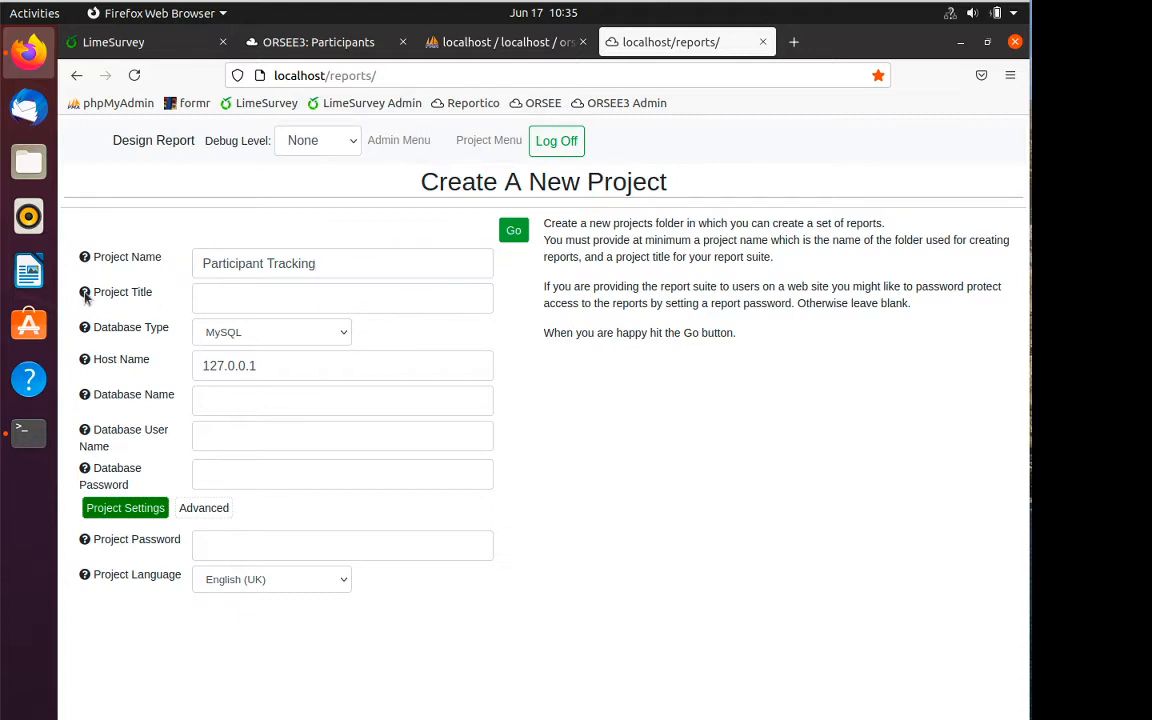
pyautogui.click(342, 264)
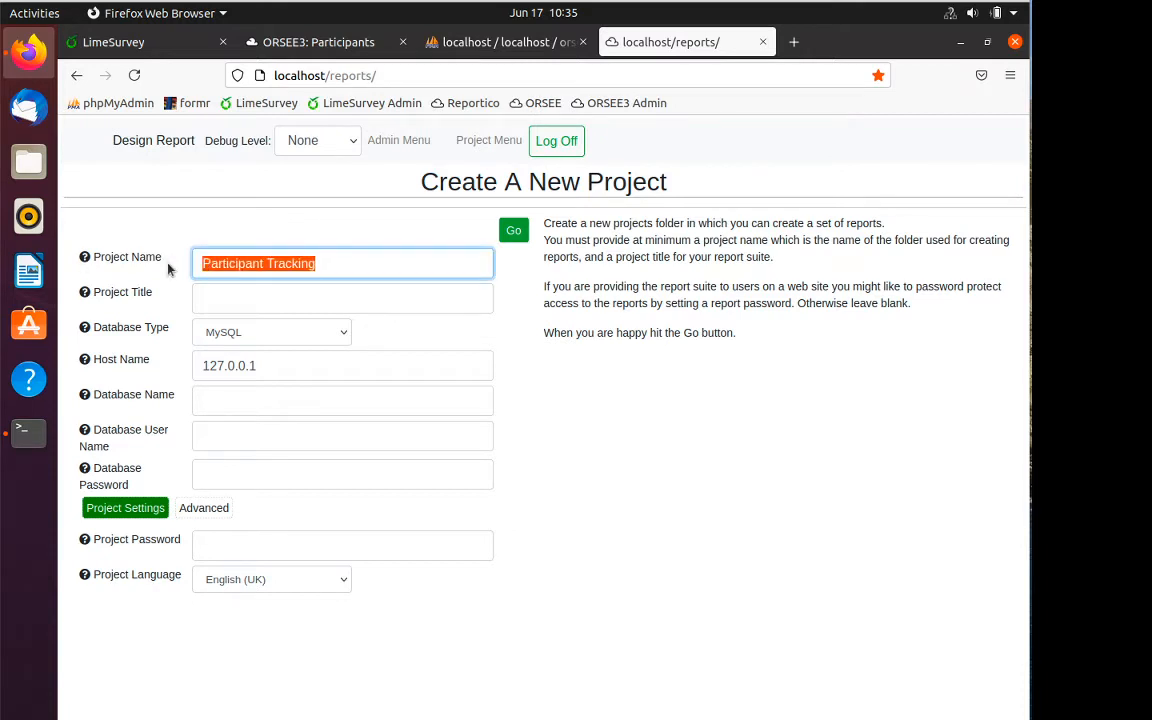
pyautogui.write('Participant Tracking')
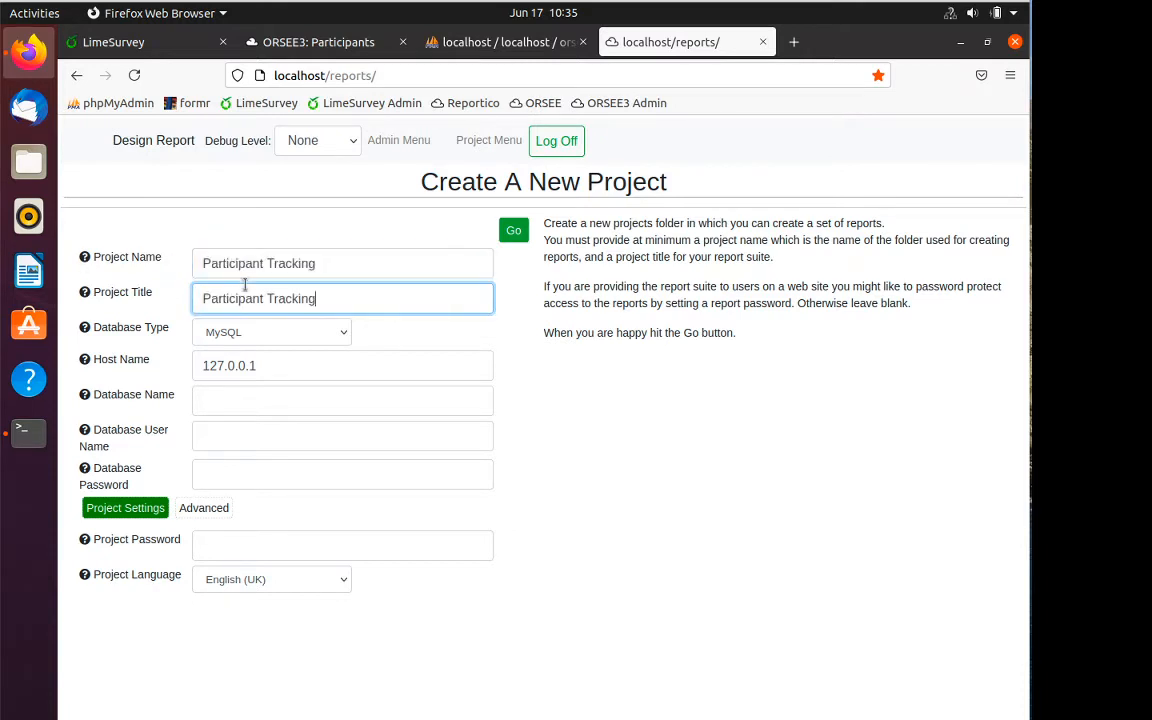
# Set database name orseedbname and user orseedbuser, checking the name in phpMyAdmin
pyautogui.click(342, 400)
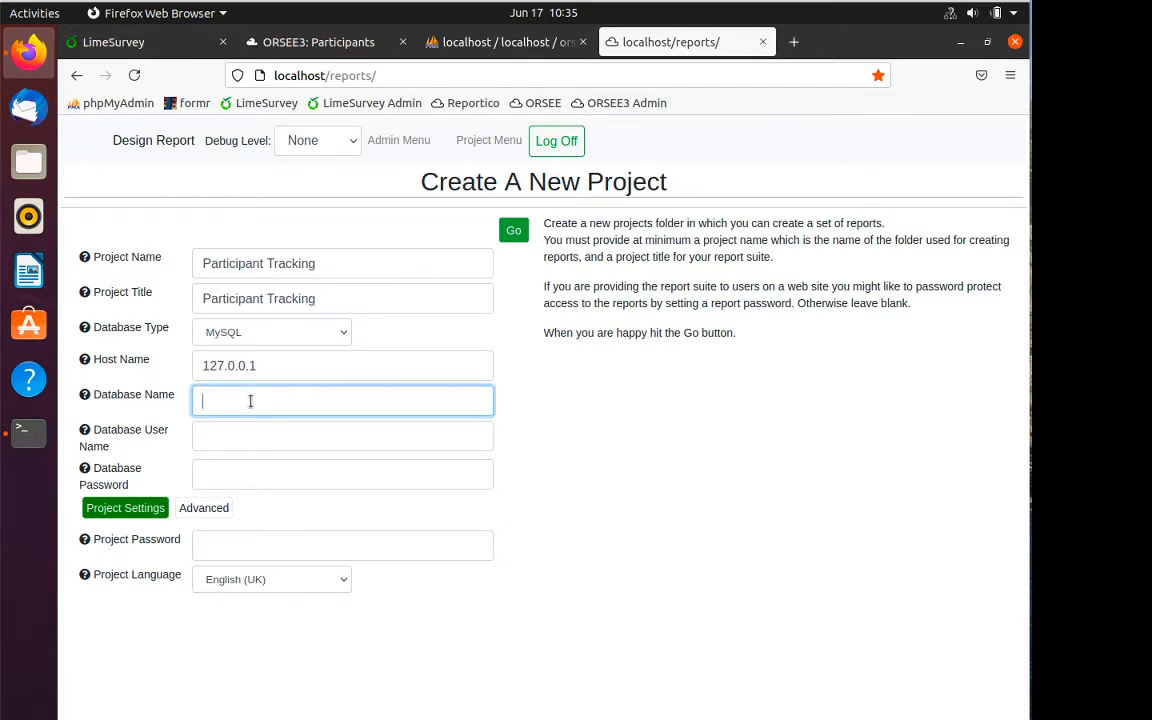
pyautogui.write('orseedb')
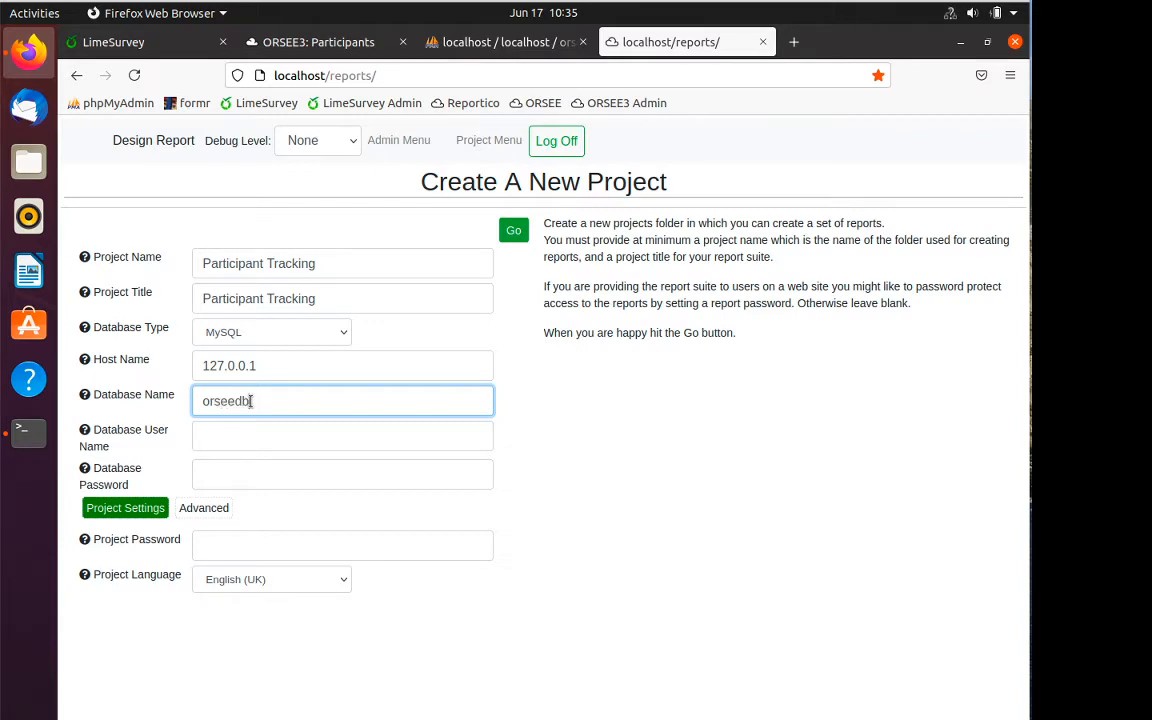
pyautogui.click(504, 42)
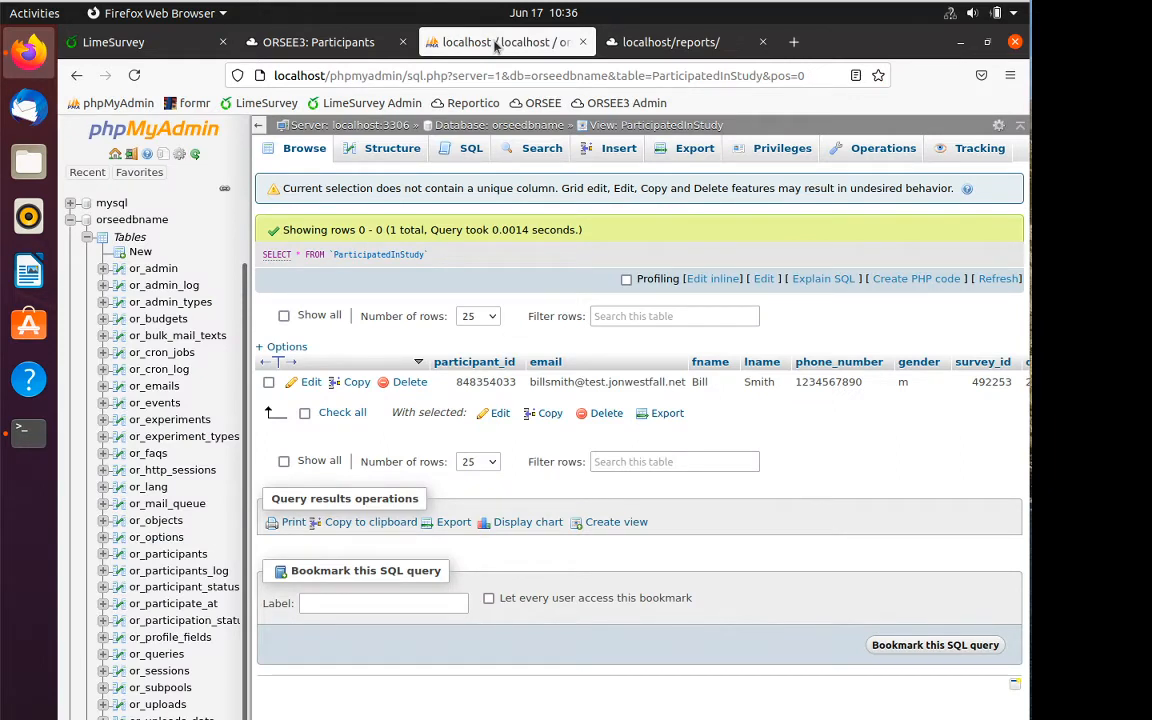
pyautogui.click(670, 42)
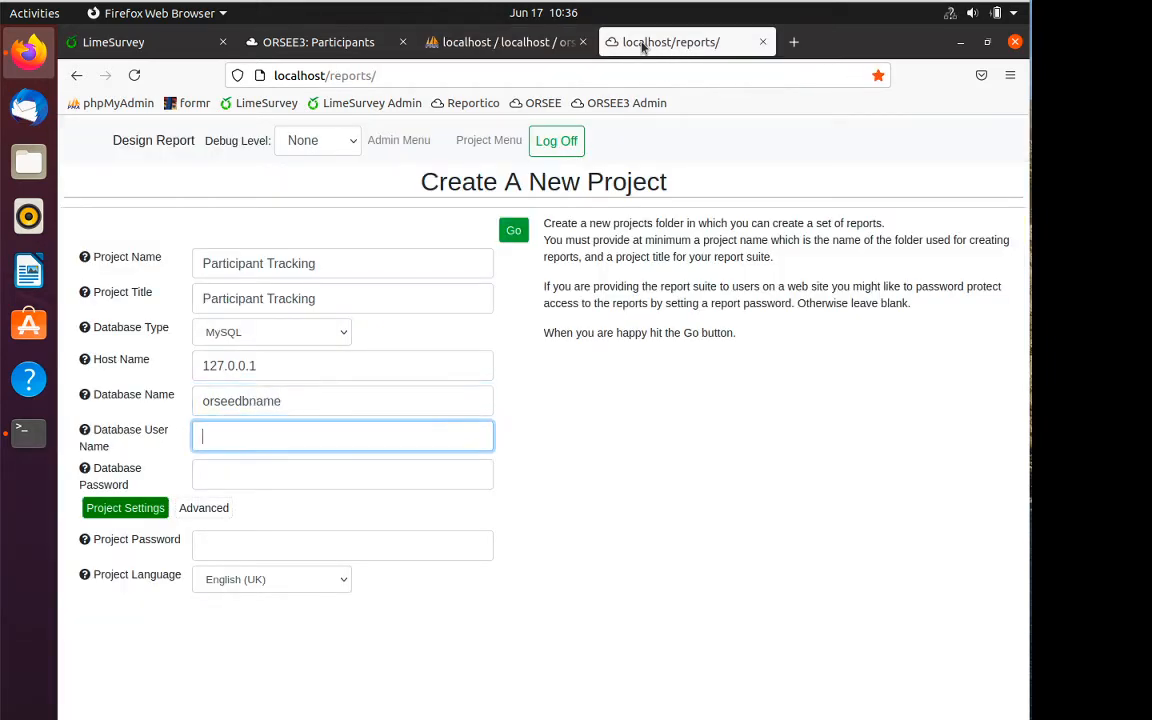
pyautogui.write('orseeduser')
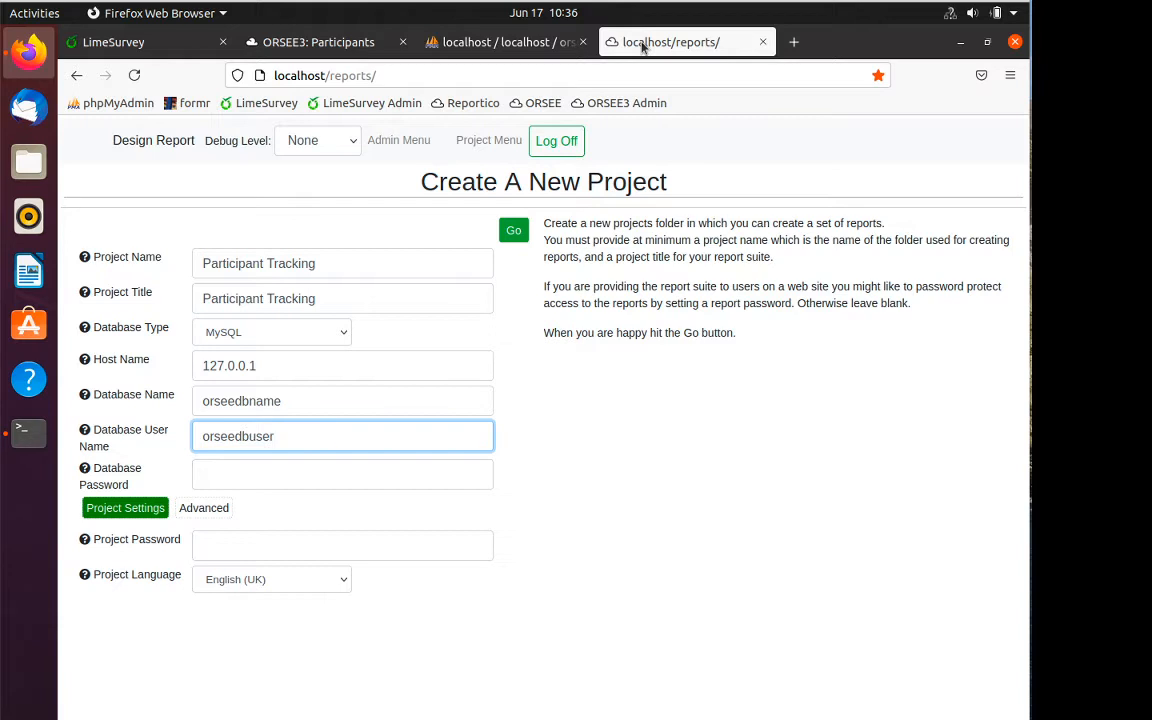
pyautogui.click(342, 474)
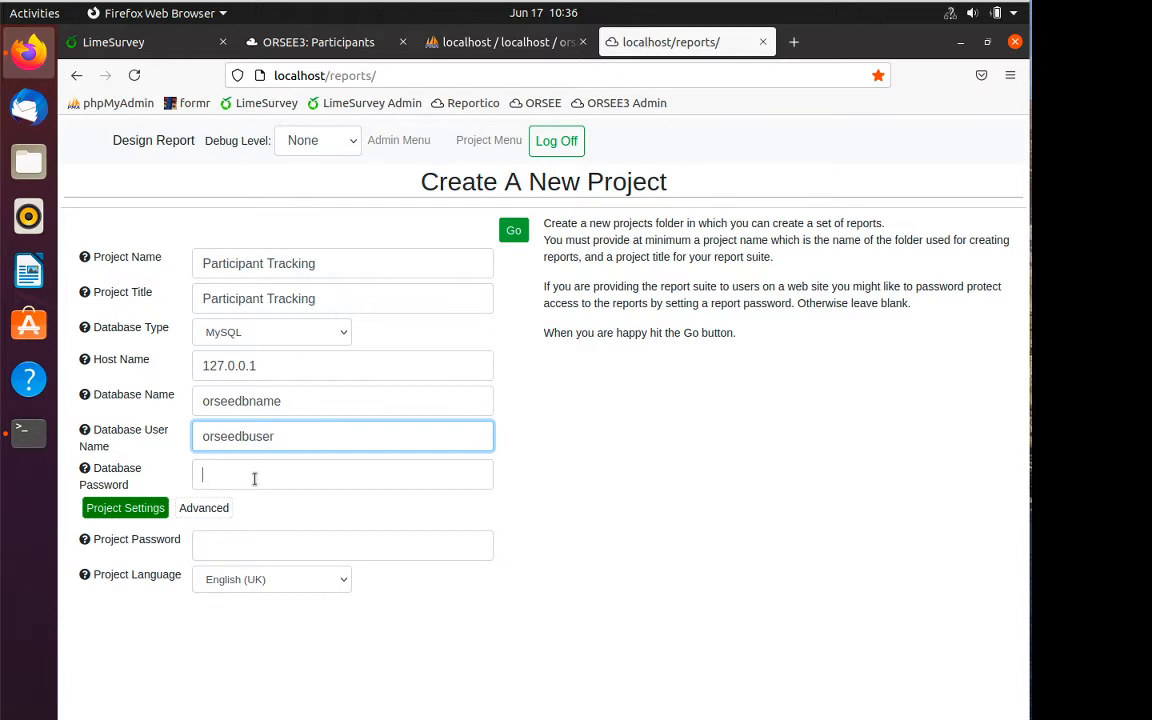
pyautogui.click(342, 474)
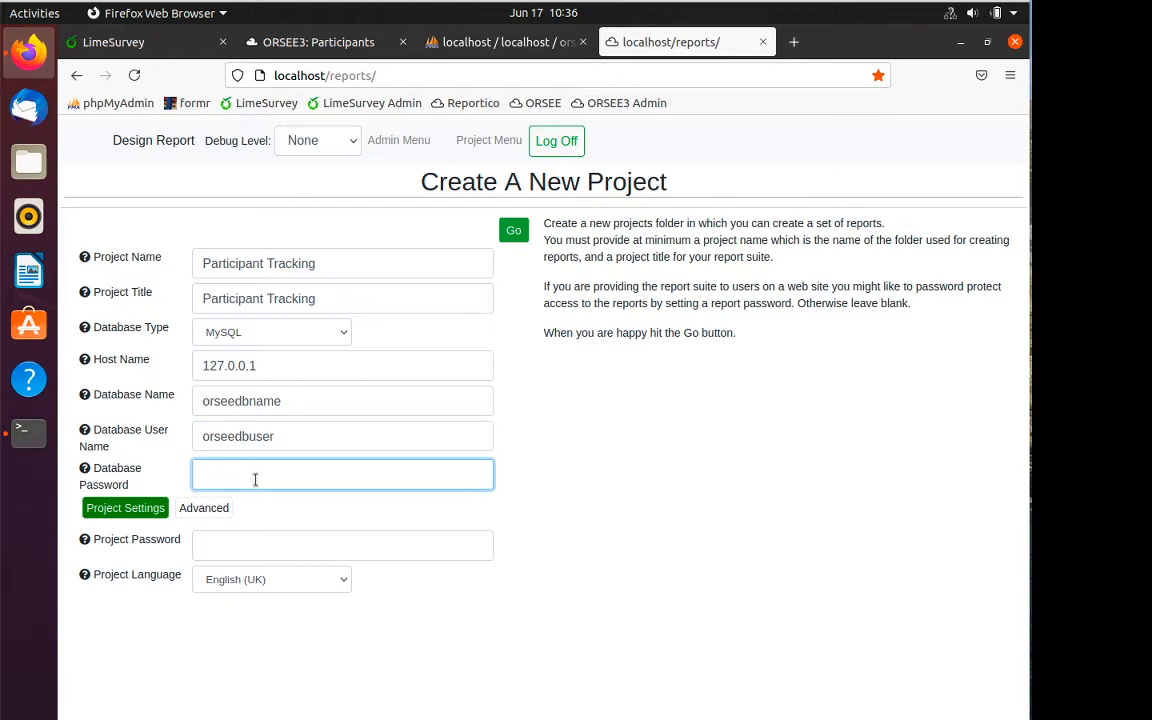
pyautogui.moveTo(28, 432)
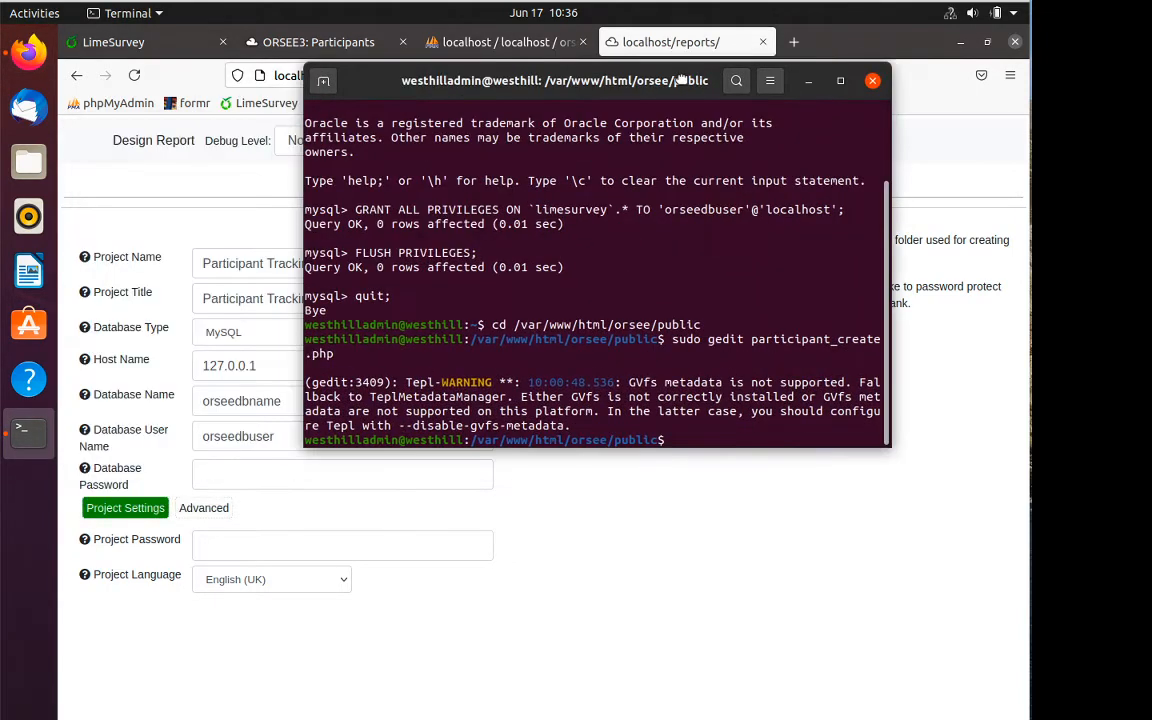
# Read ORSEE's database credentials from config/settings.php using ls and cat
pyautogui.write('ls')
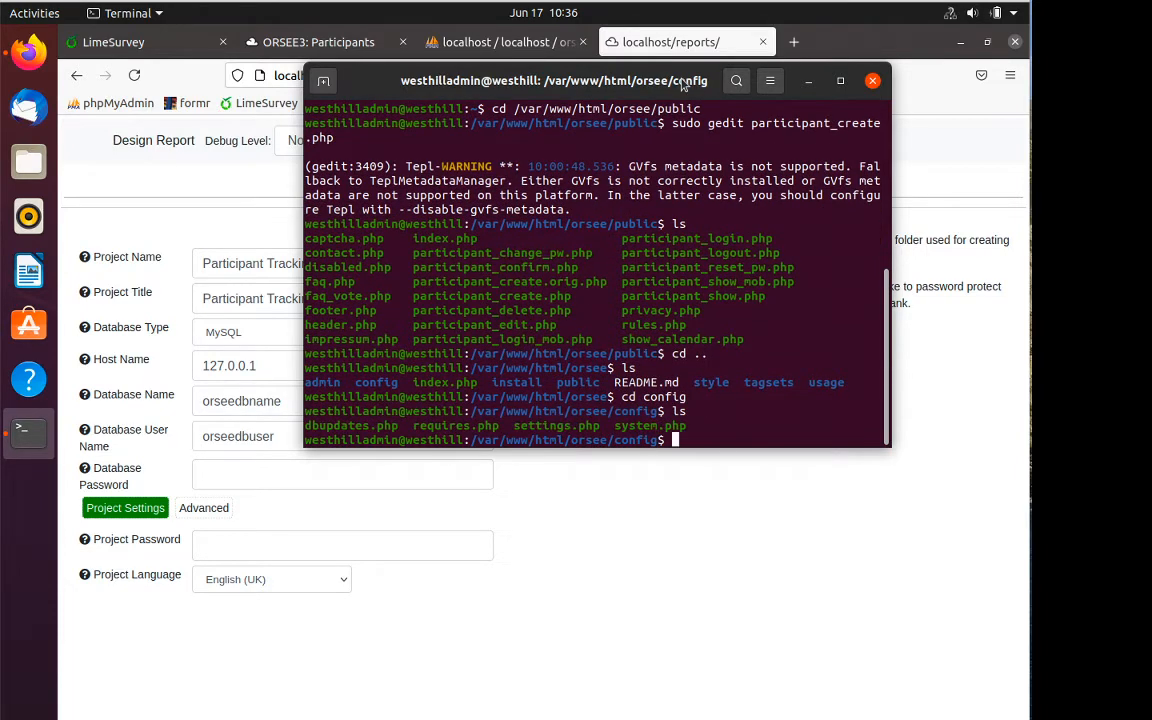
pyautogui.write('cat settings.')
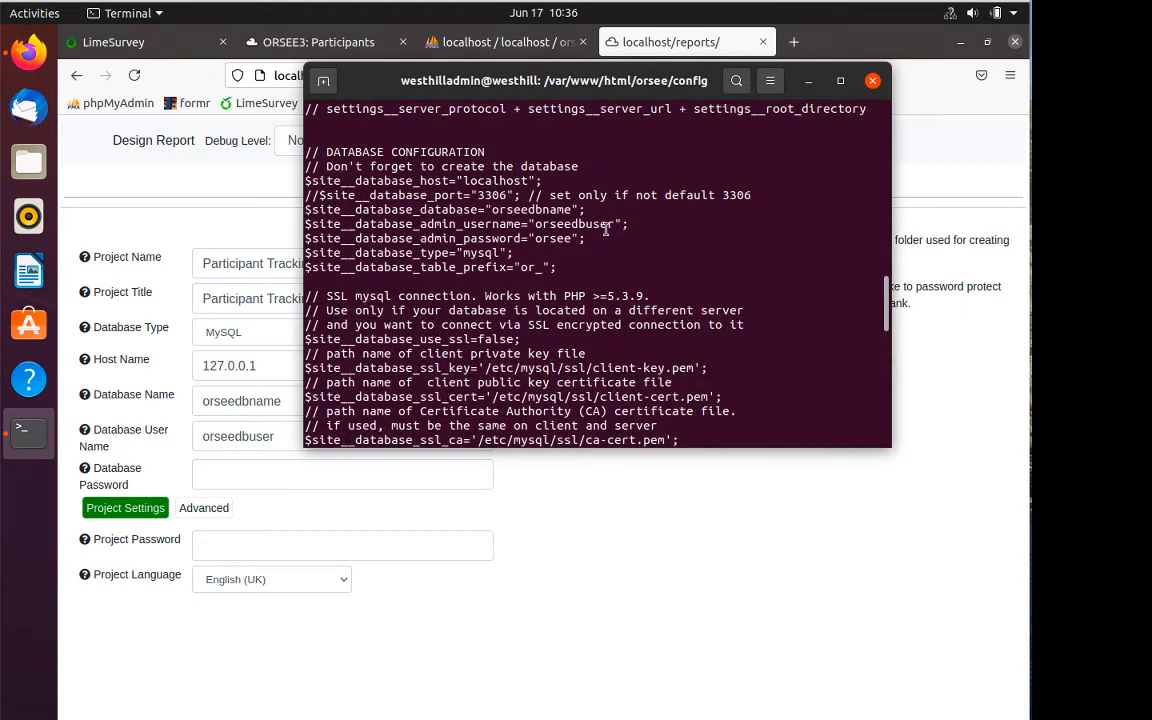
pyautogui.doubleClick(556, 238)
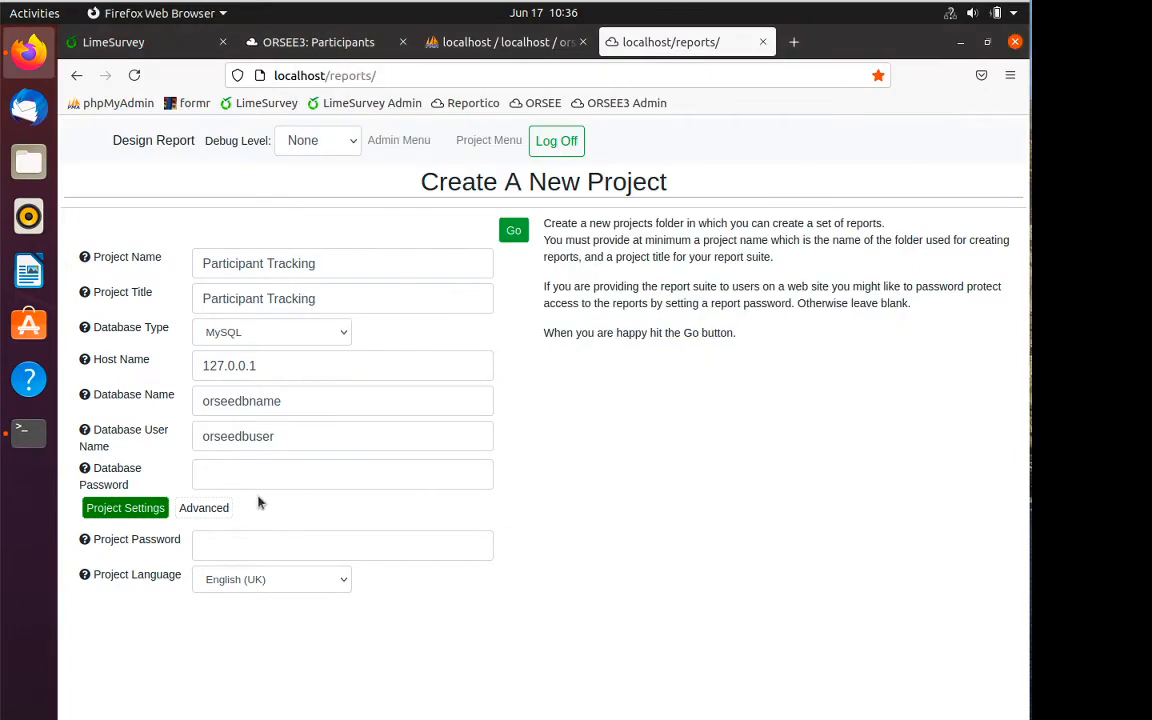
pyautogui.click(342, 474)
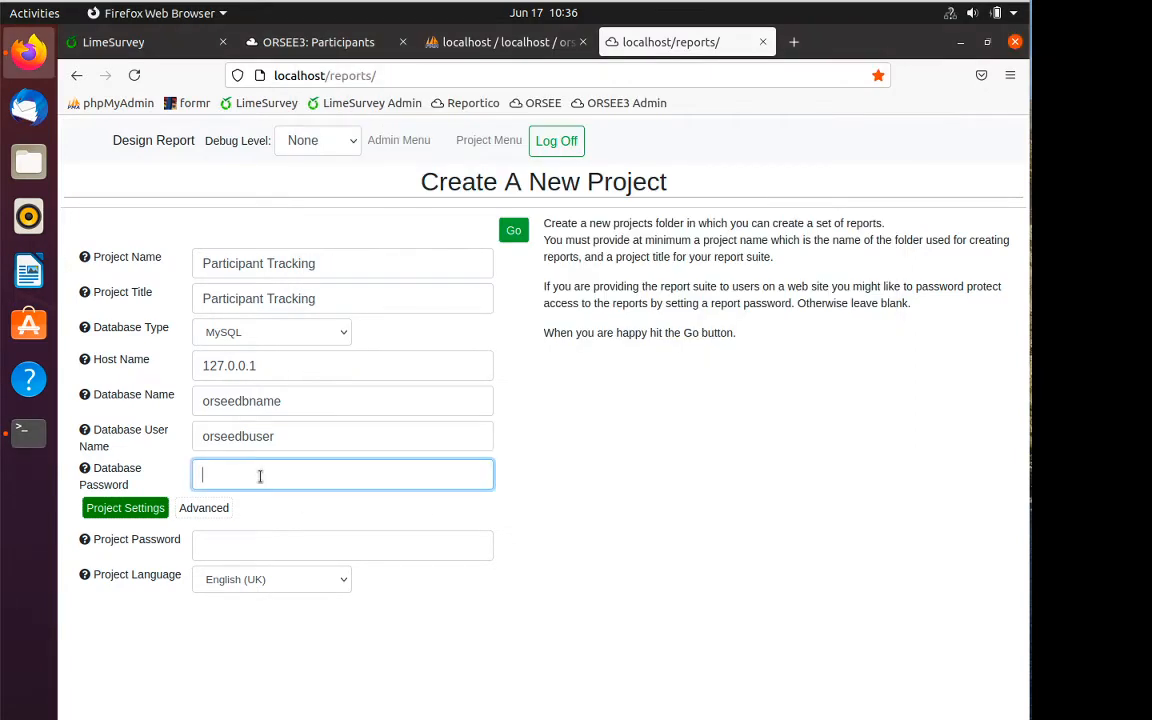
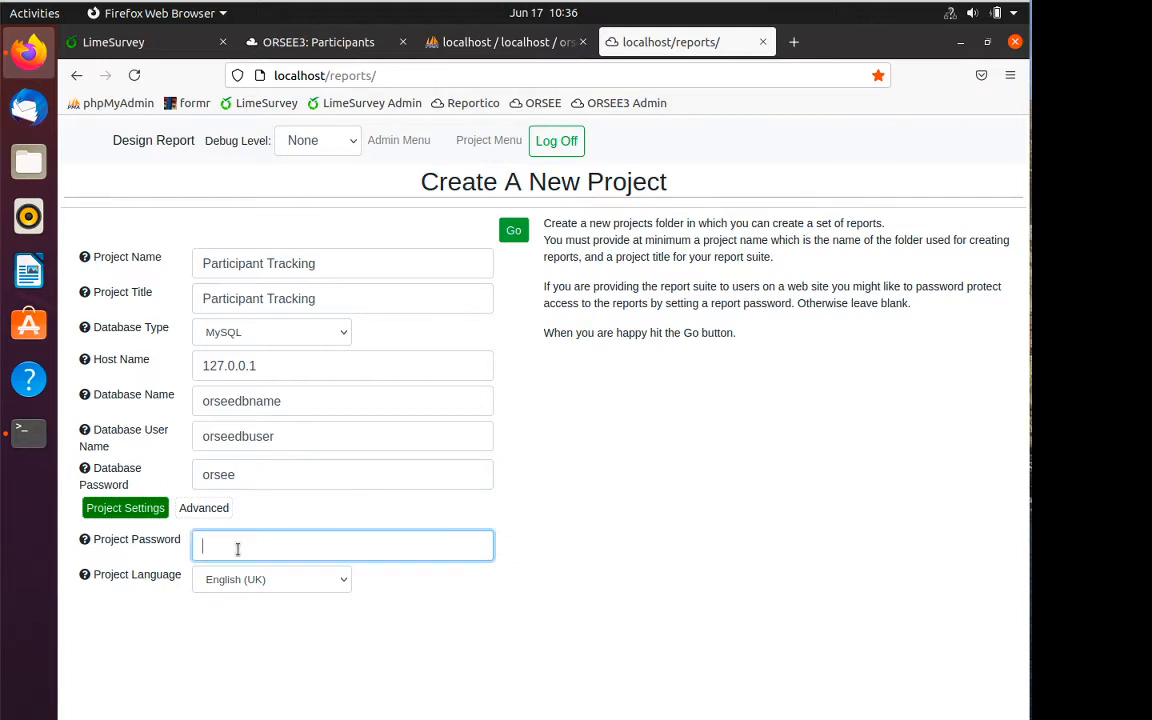
pyautogui.moveTo(518, 344)
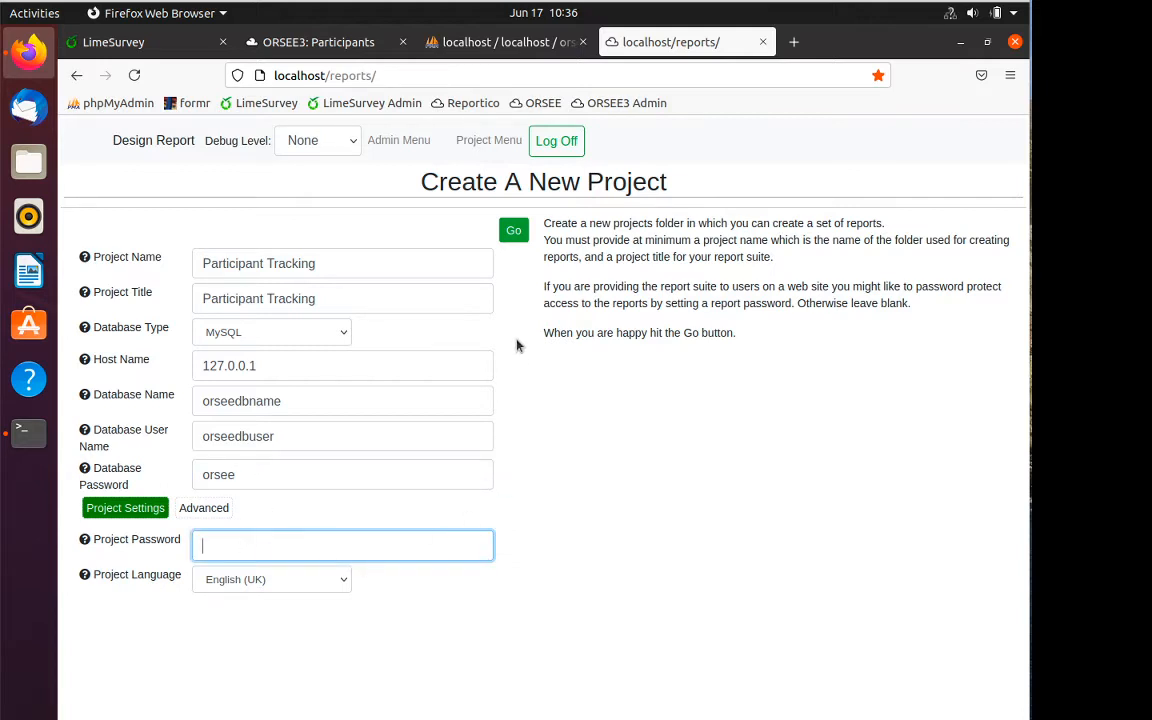
pyautogui.click(512, 230)
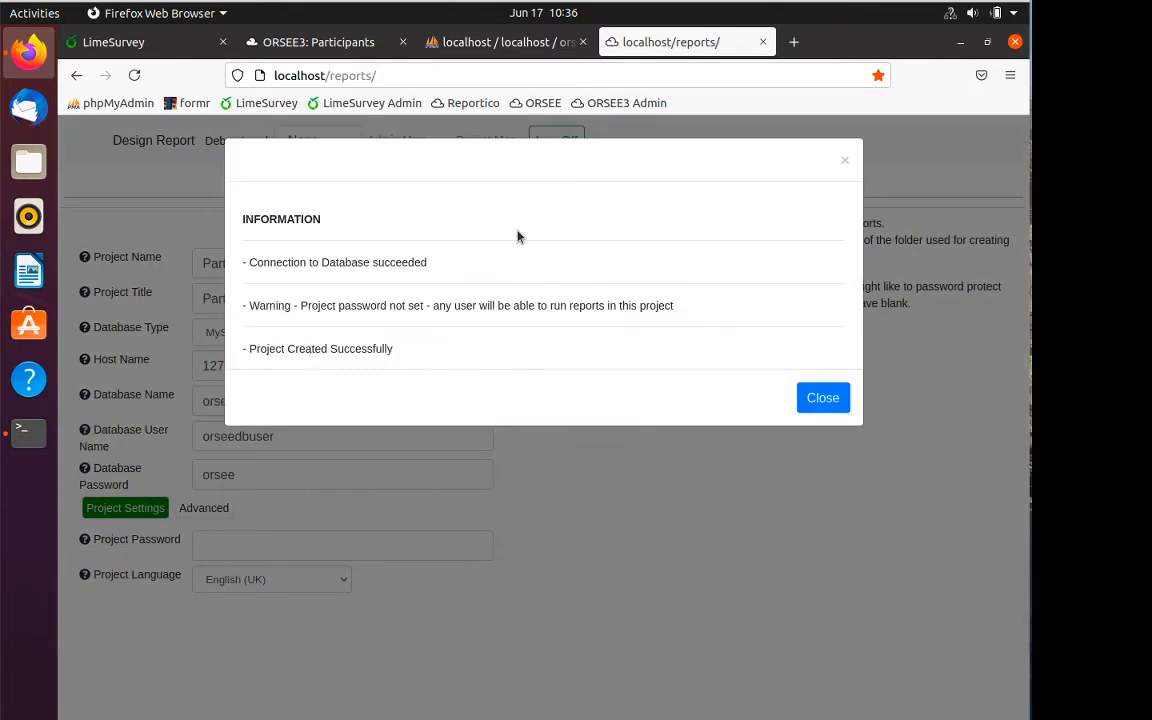
pyautogui.moveTo(476, 328)
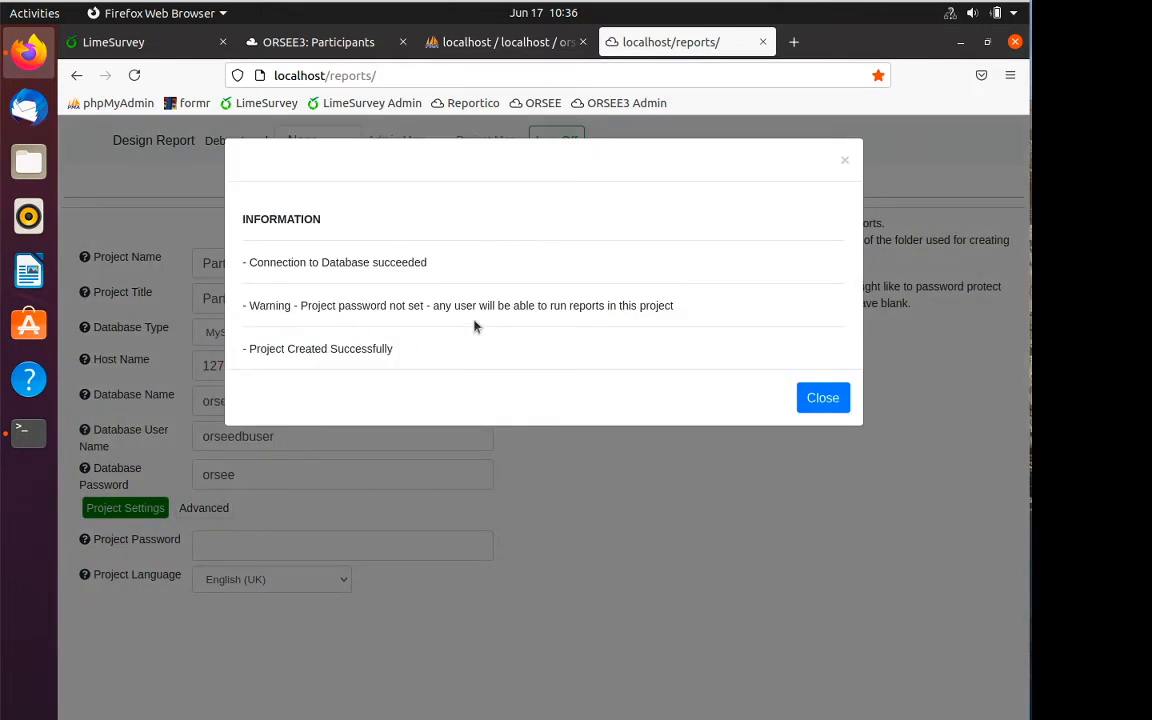
pyautogui.click(822, 396)
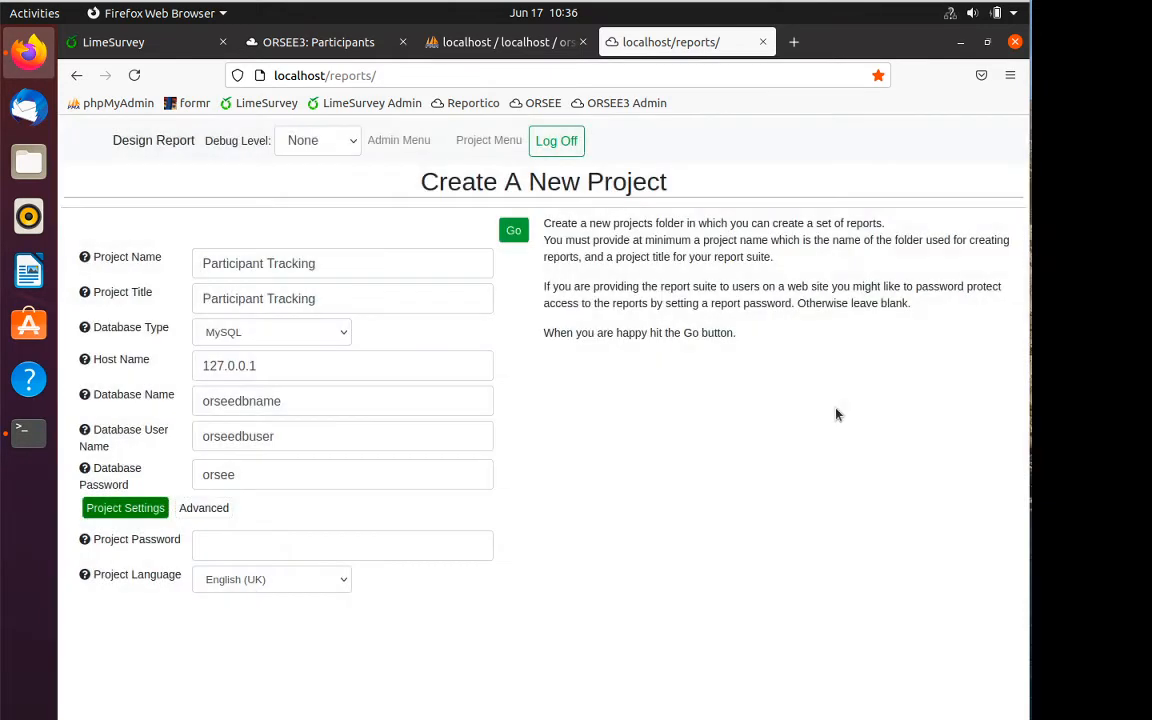
pyautogui.moveTo(512, 230)
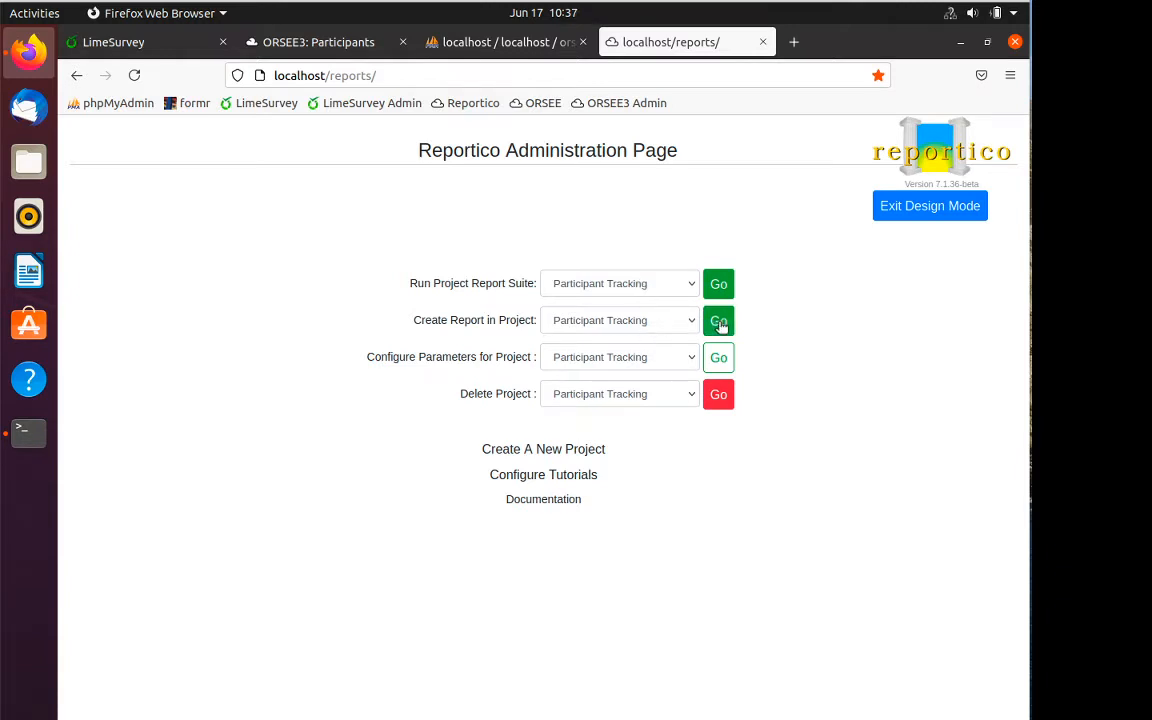
# Paste the SELECT query from ParticipatedInStudy into the new report's SQL and submit it
pyautogui.click(718, 320)
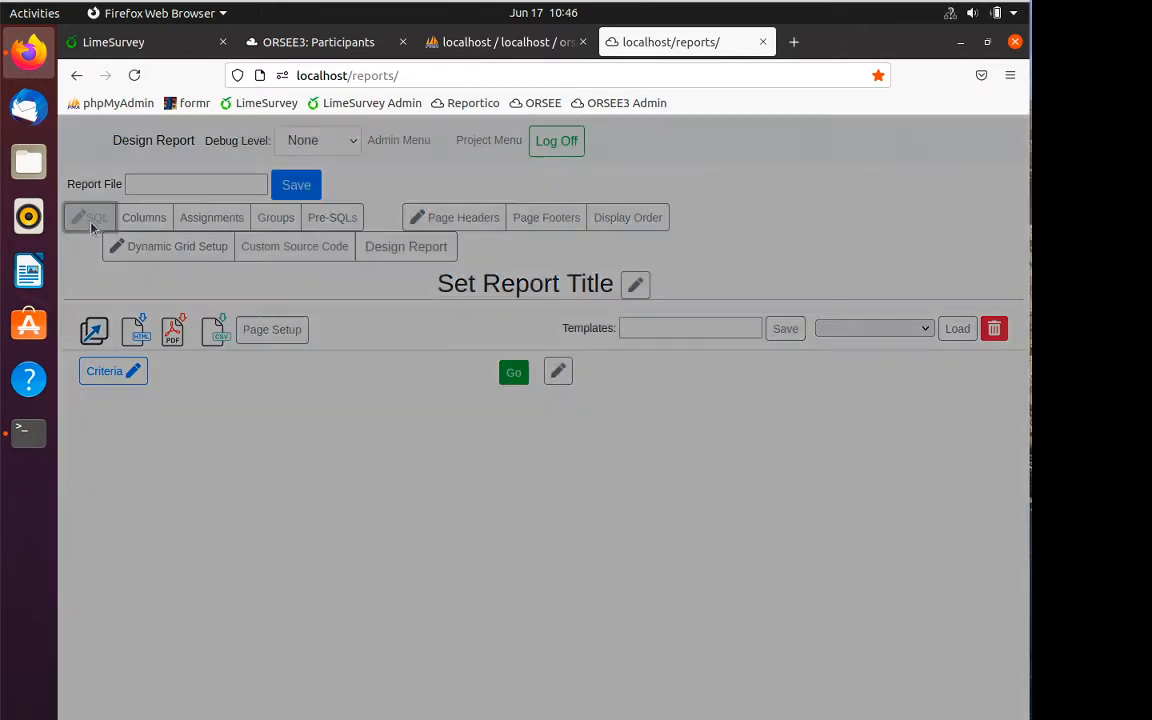
pyautogui.click(88, 216)
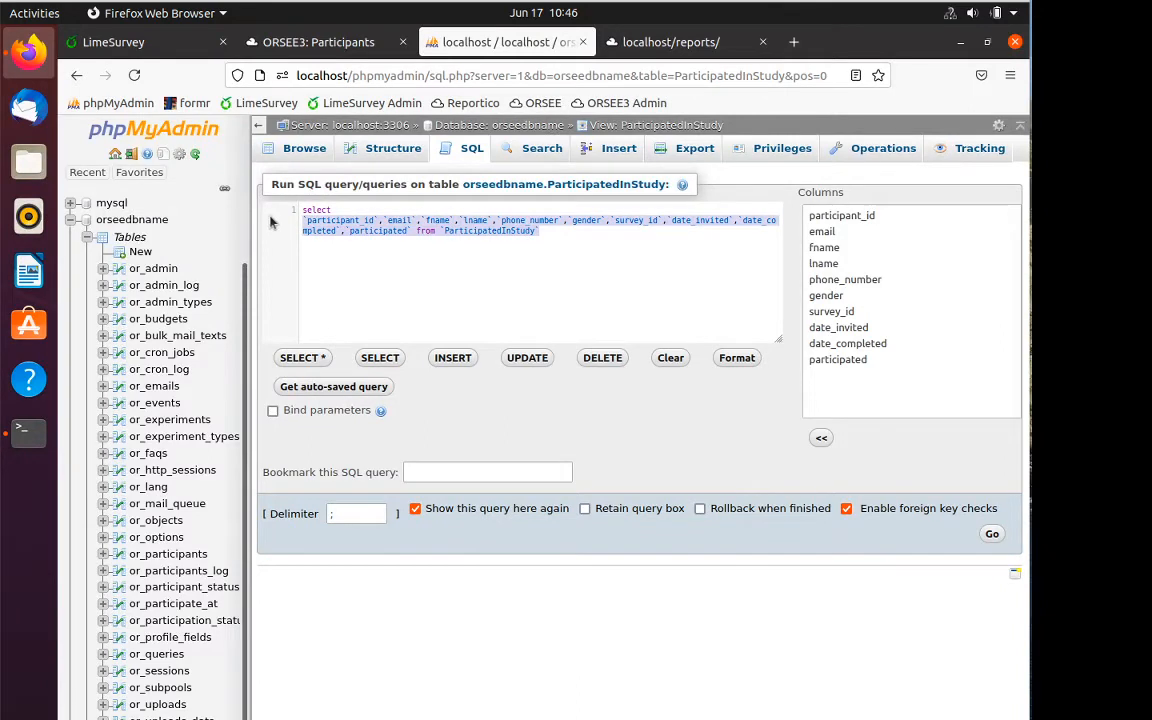
pyautogui.rightClick(340, 224)
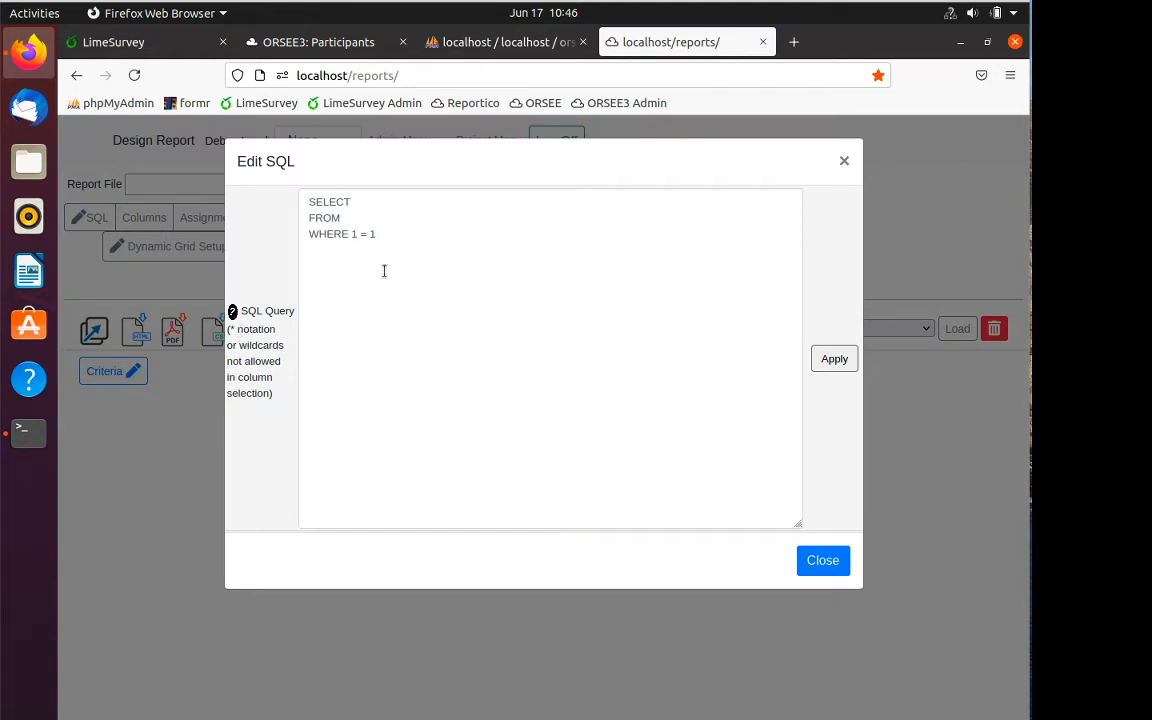
pyautogui.rightClick(384, 270)
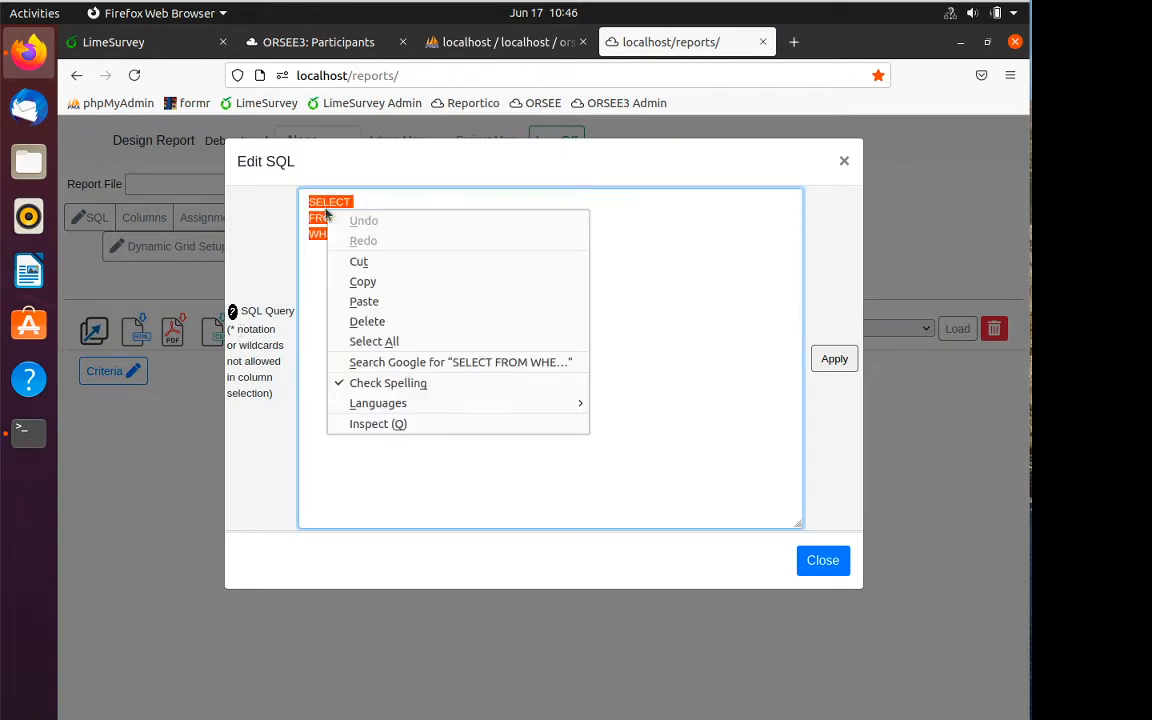
pyautogui.click(364, 300)
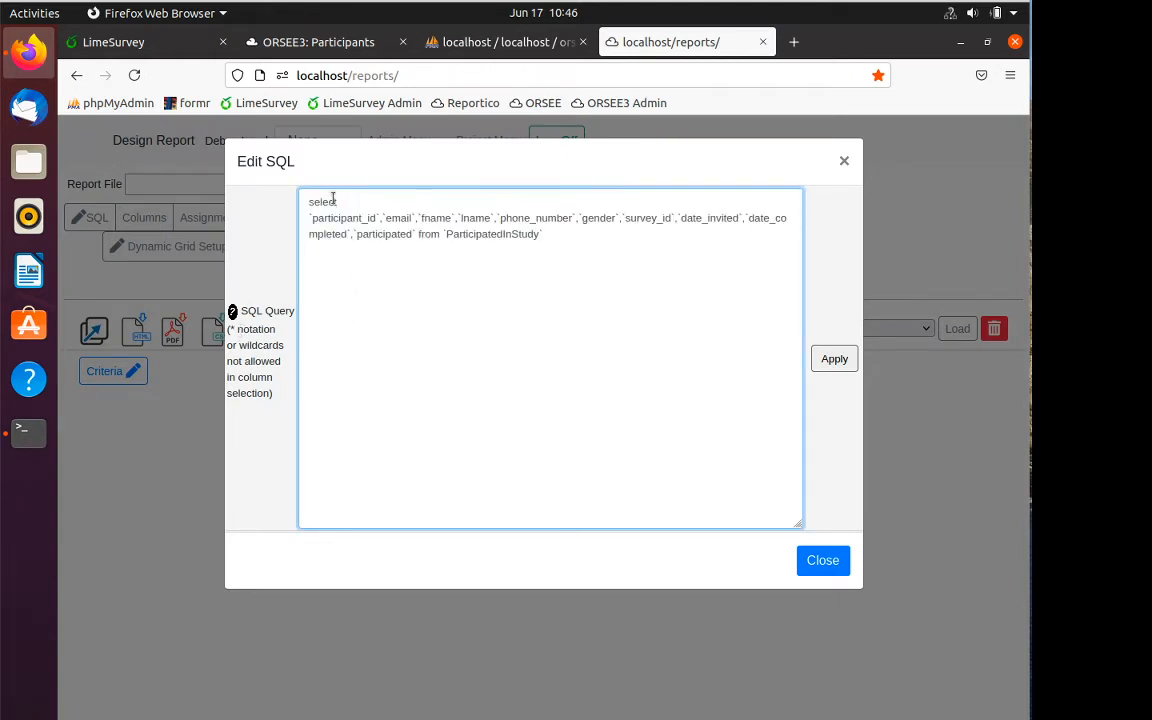
pyautogui.click(834, 358)
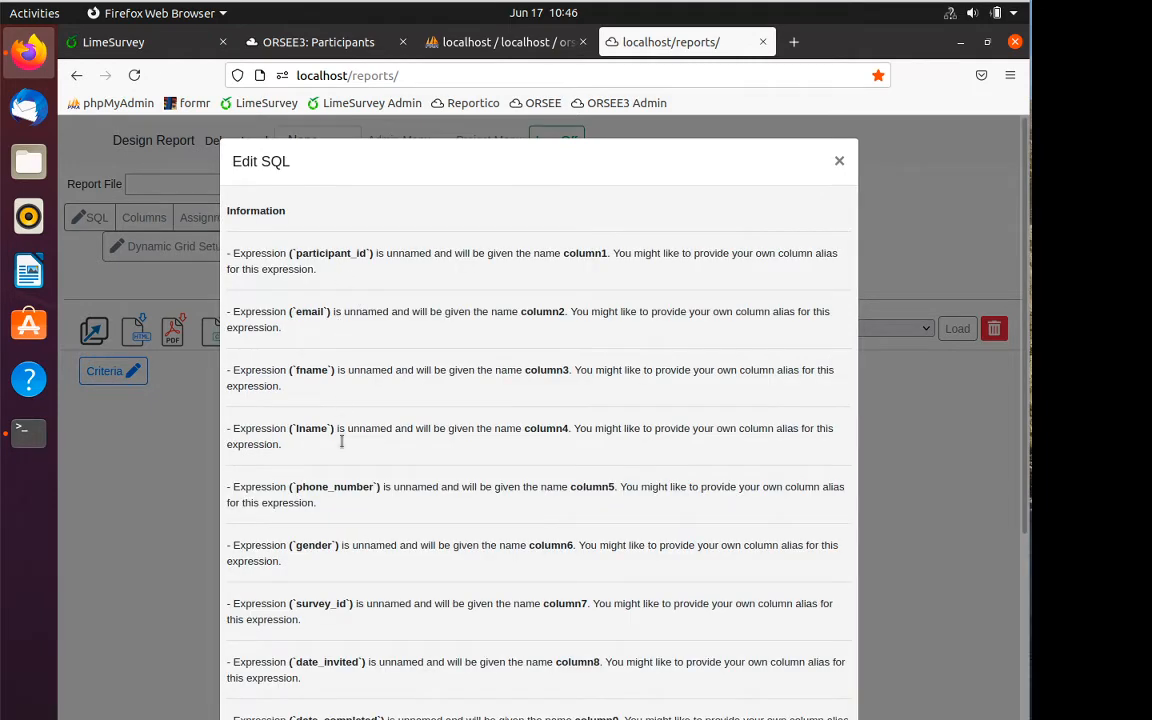
# Accept the query with auto-assigned column names column1 to column10
pyautogui.scroll(-3)
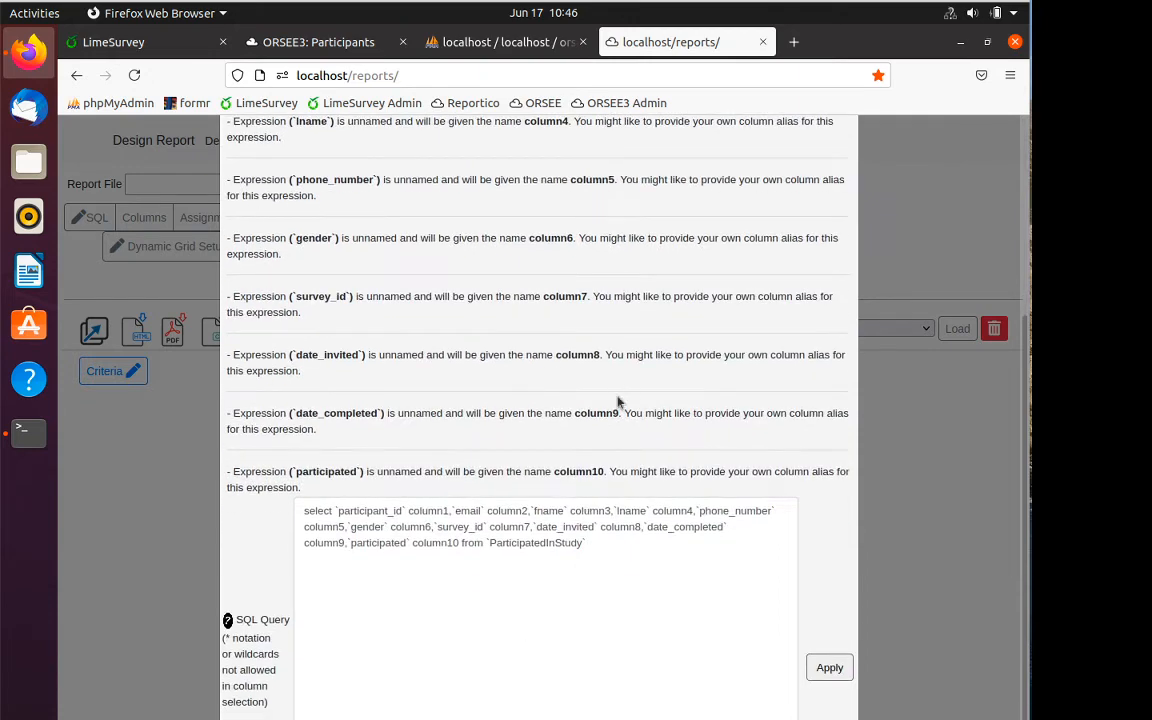
pyautogui.scroll(-3)
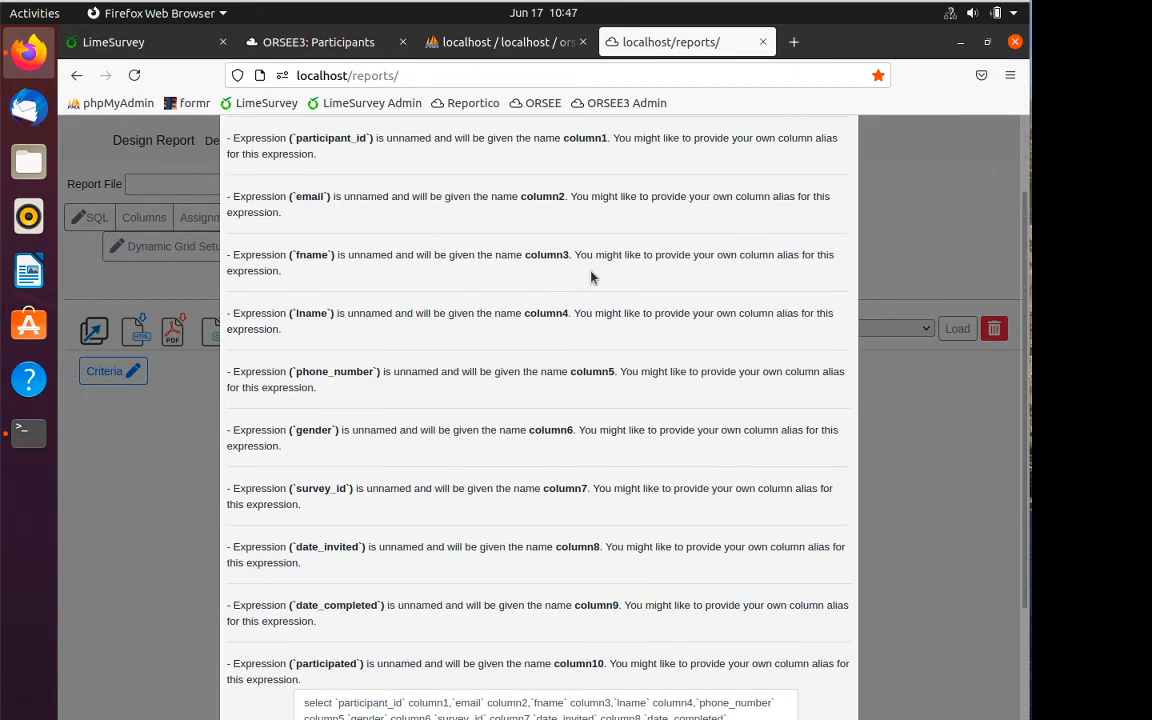
pyautogui.scroll(-3)
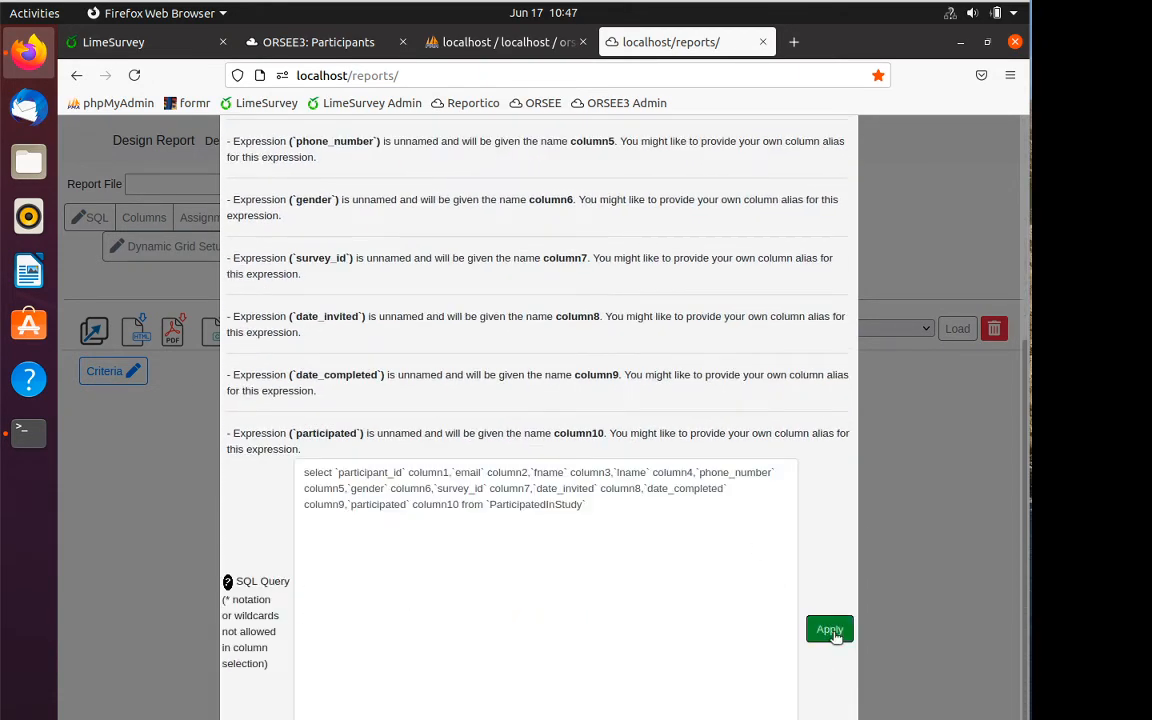
pyautogui.click(828, 628)
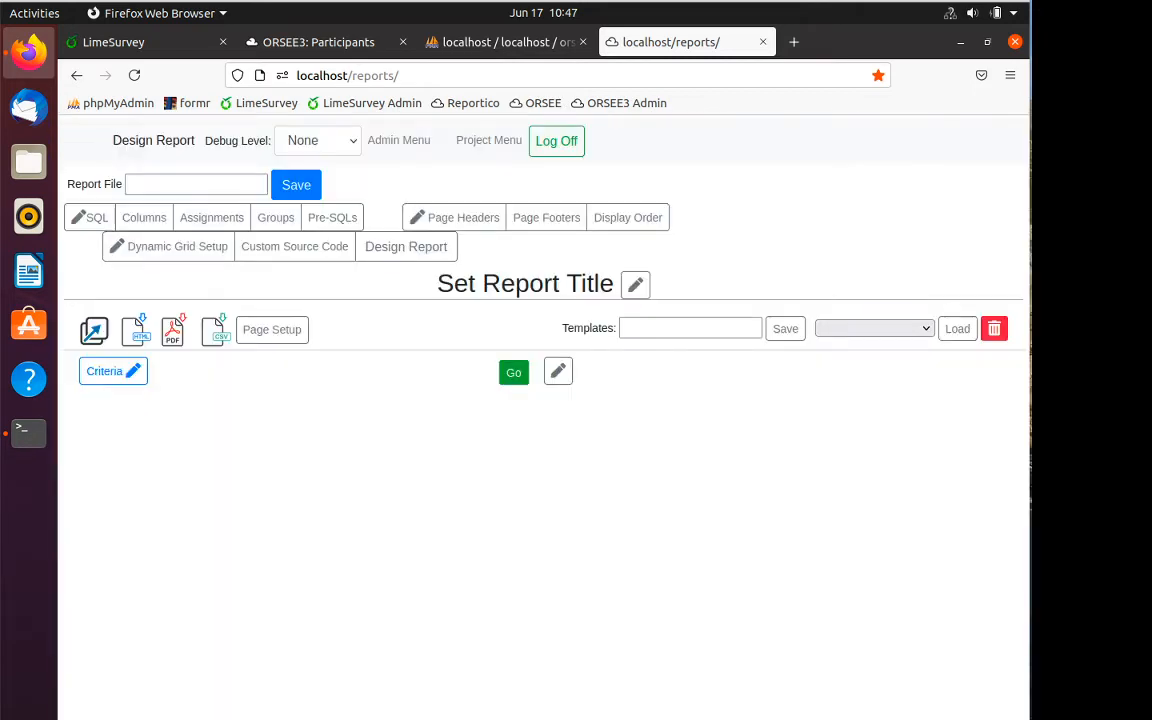
pyautogui.moveTo(636, 286)
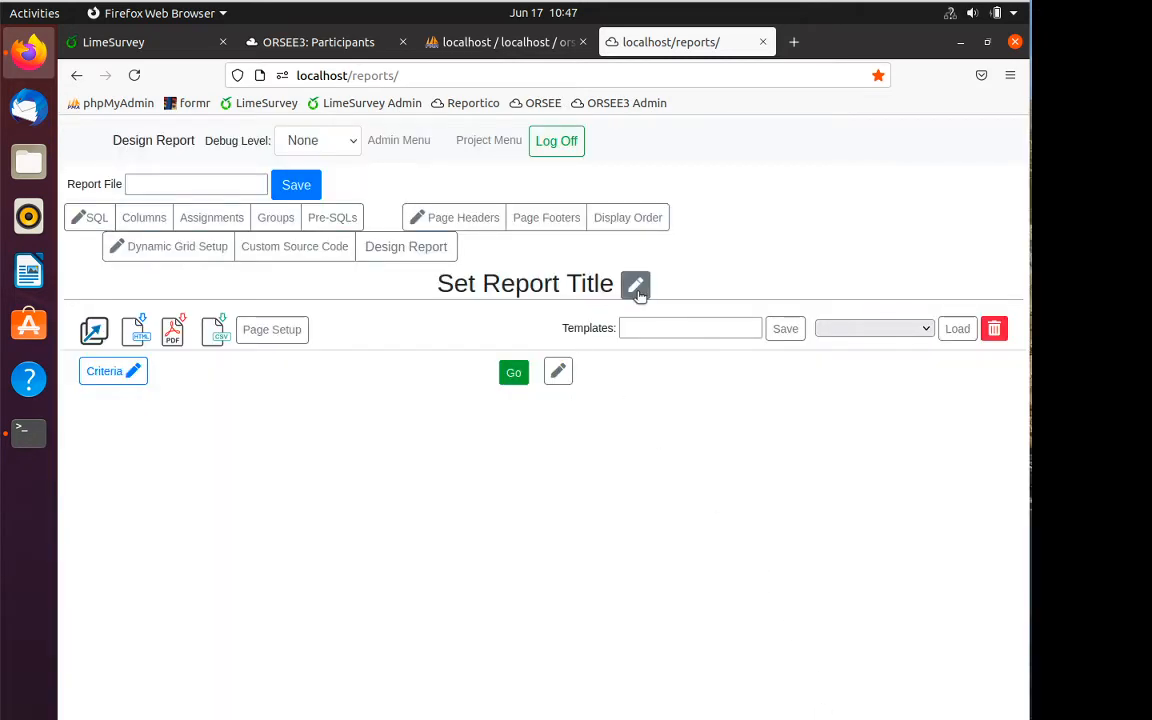
# Set the report title to 'Participations In Study'
pyautogui.click(636, 284)
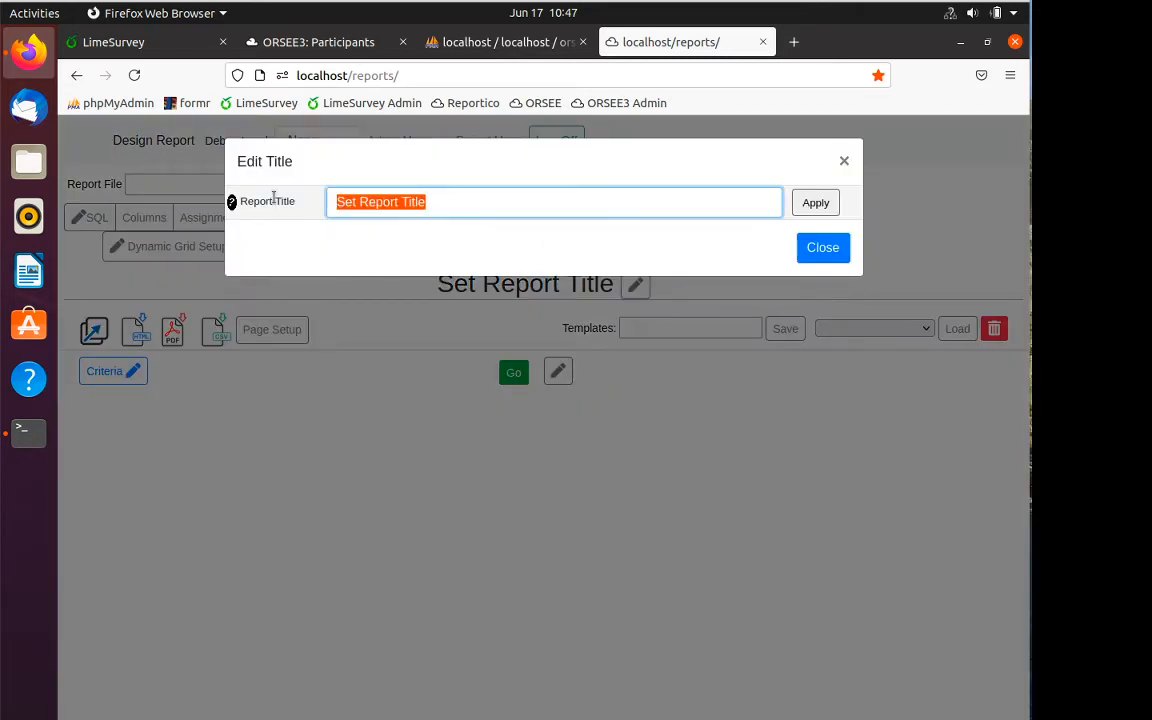
pyautogui.write('Particip')
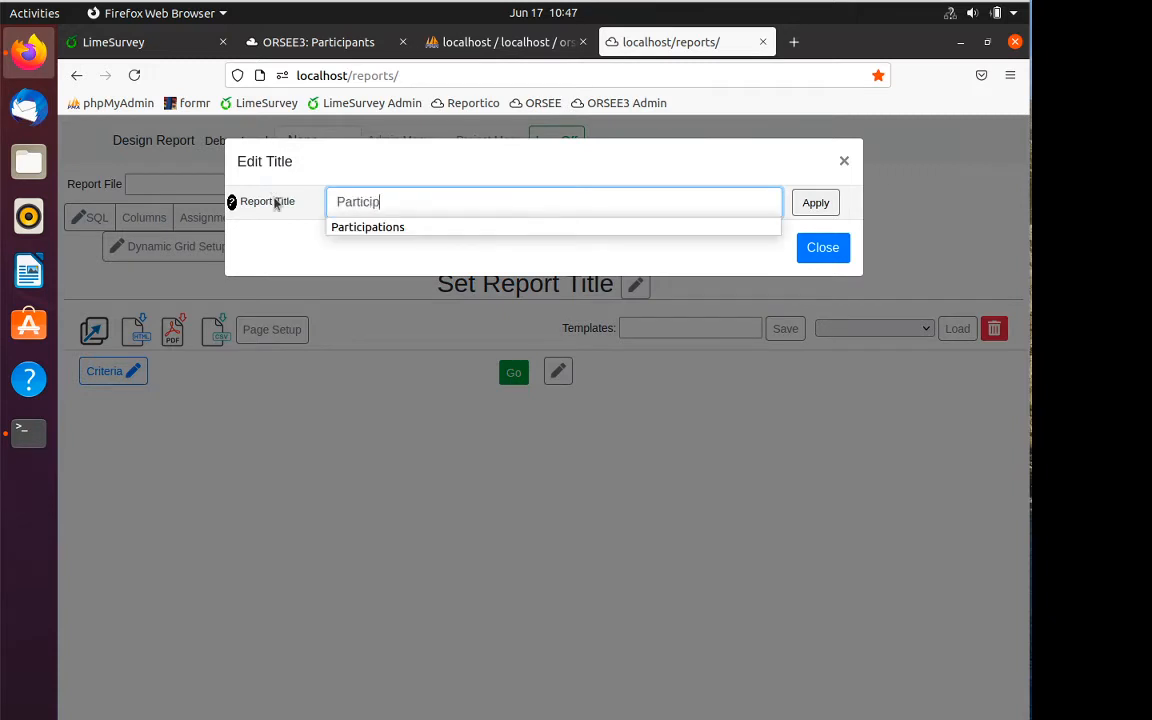
pyautogui.click(368, 228)
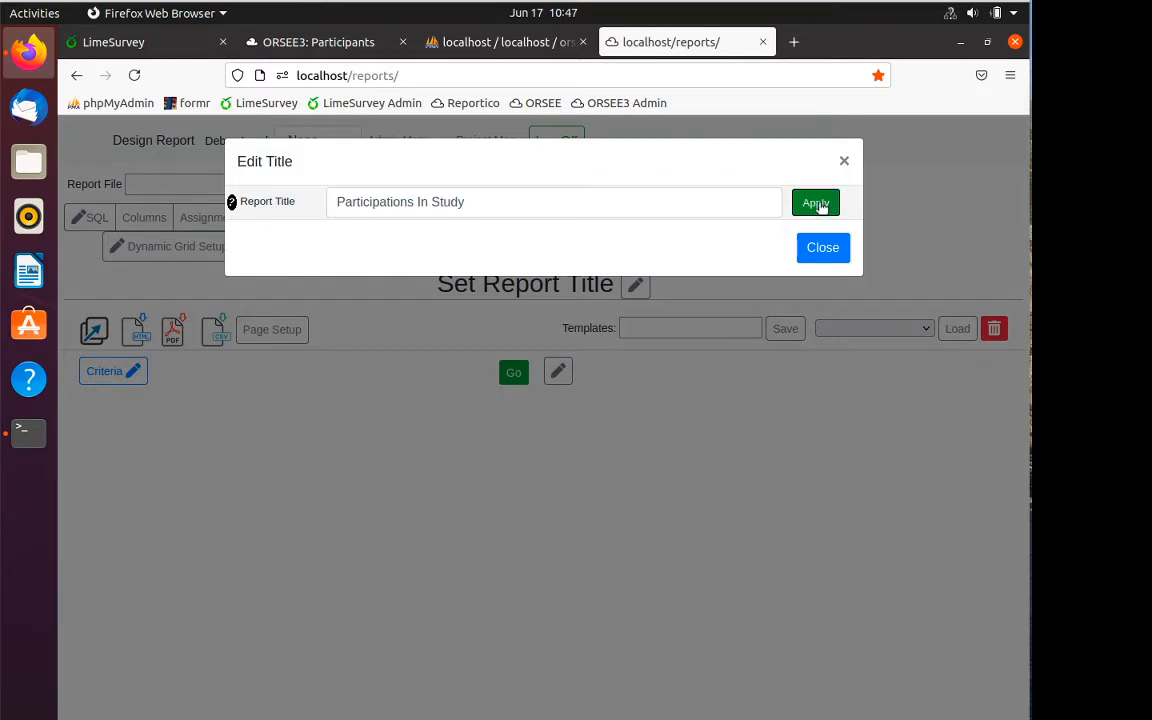
pyautogui.click(816, 202)
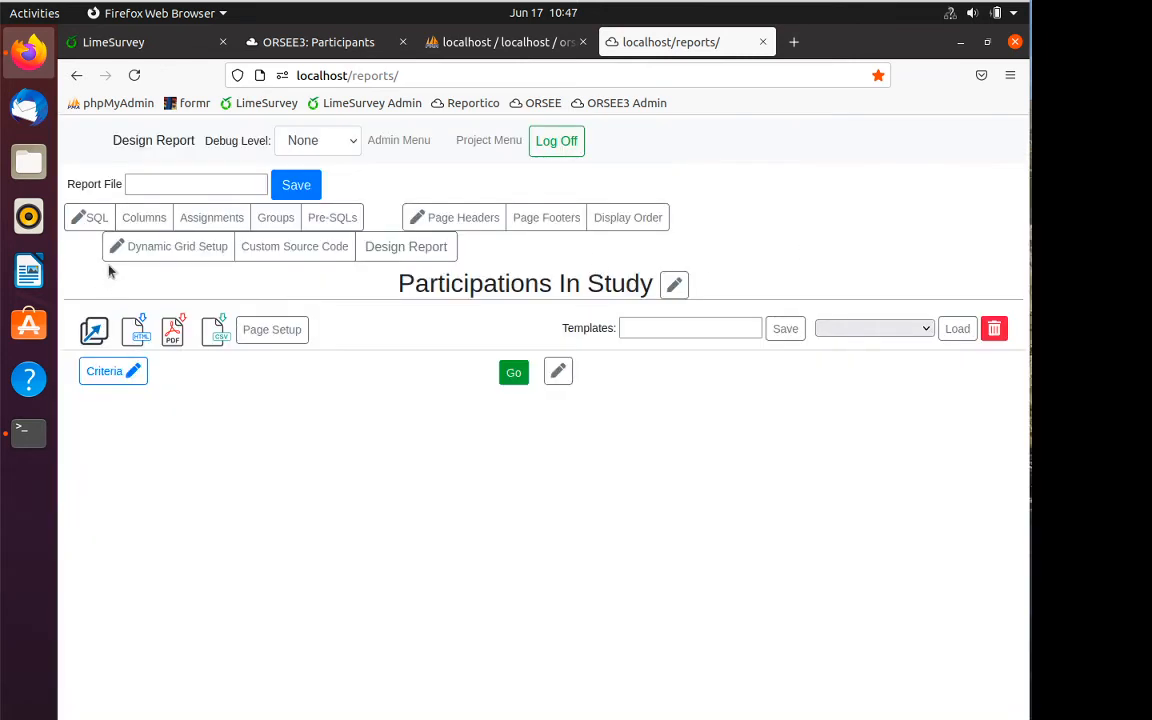
# Title column1 as Participant ID and start entering the Email title
pyautogui.click(144, 216)
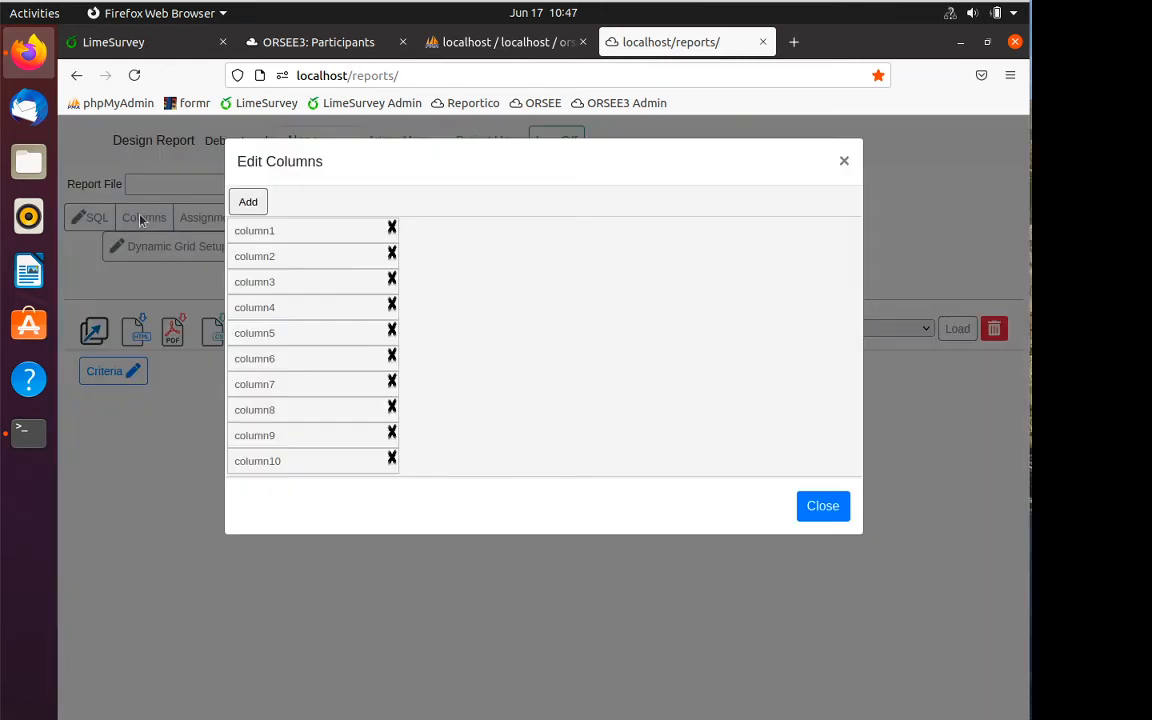
pyautogui.click(254, 230)
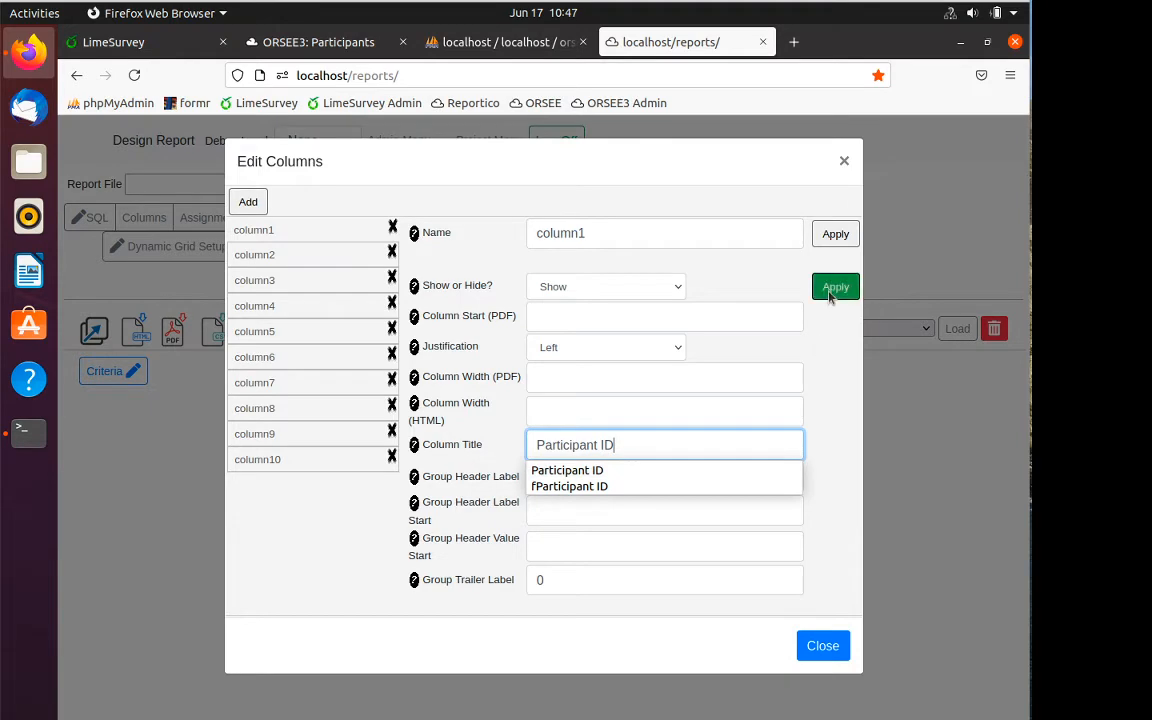
pyautogui.click(254, 280)
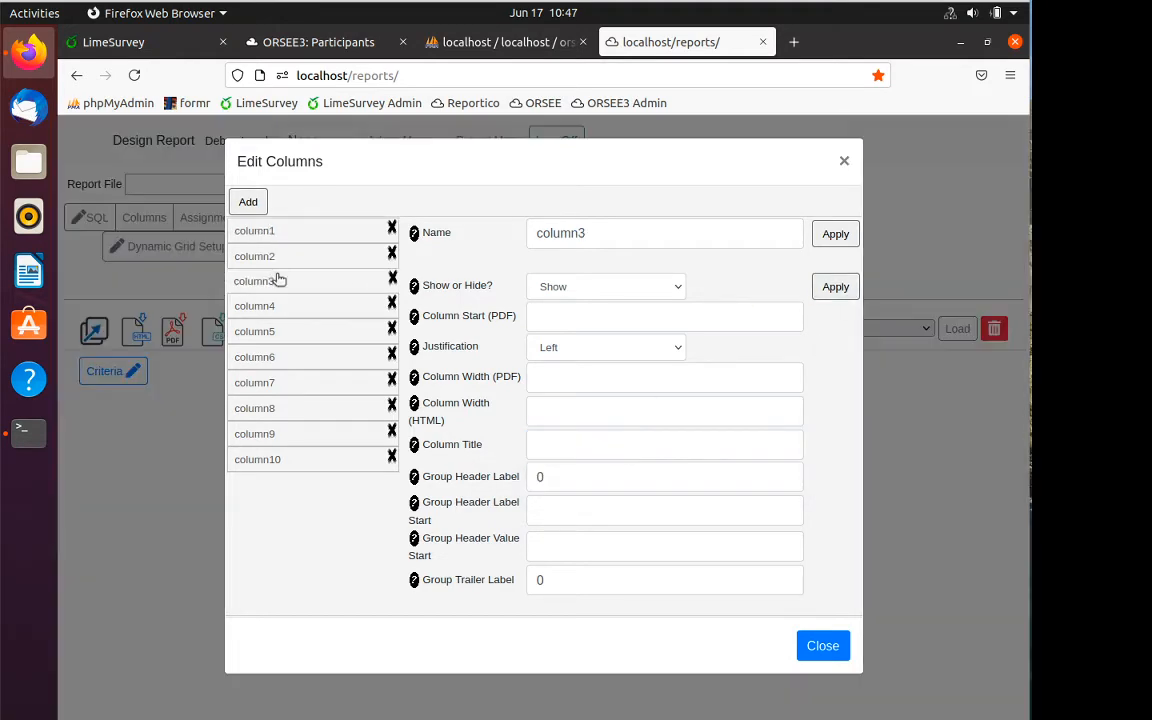
pyautogui.click(664, 444)
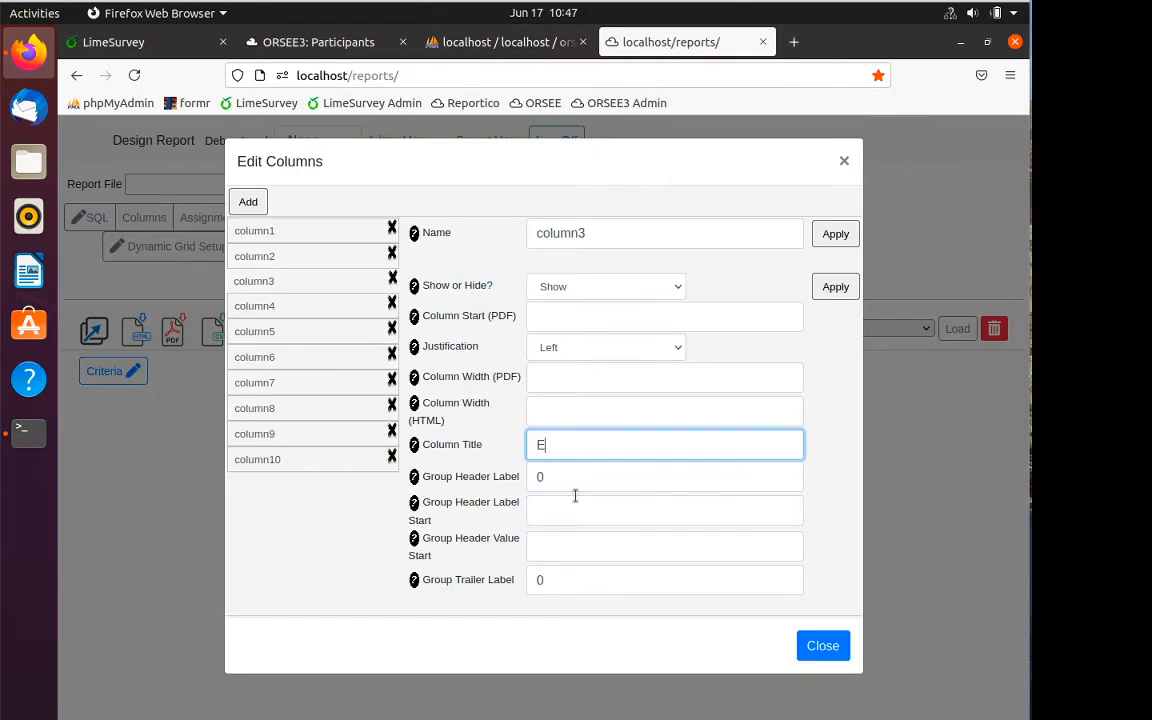
pyautogui.write('mail')
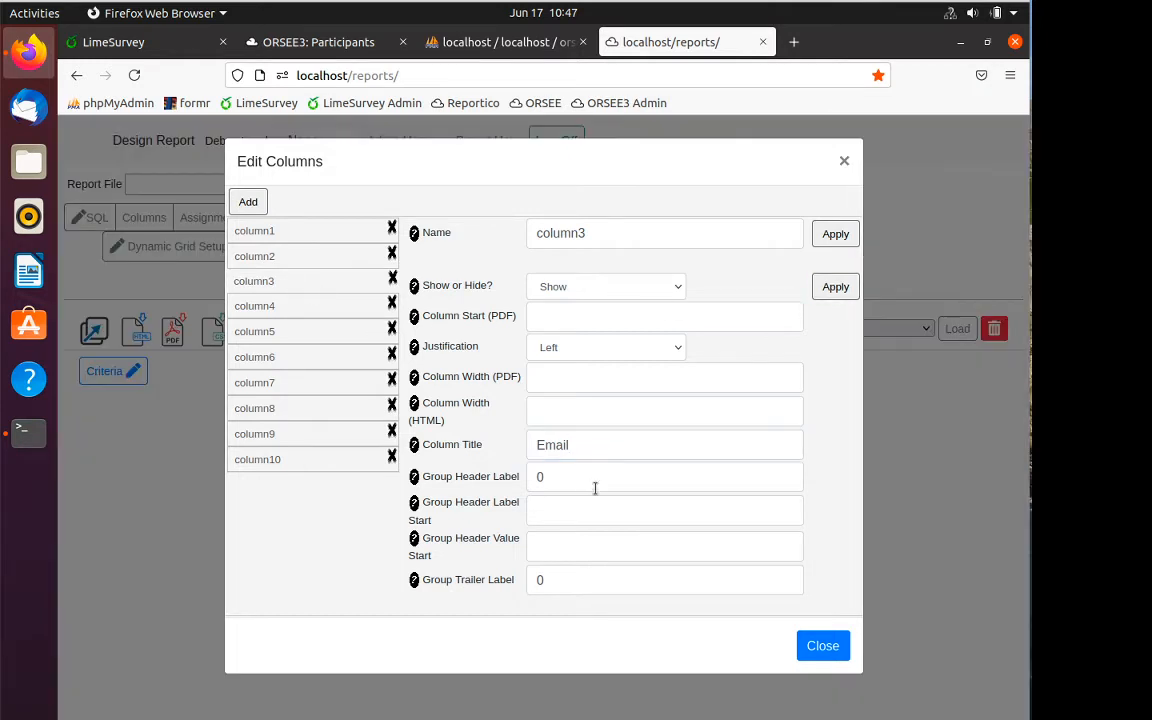
pyautogui.moveTo(296, 292)
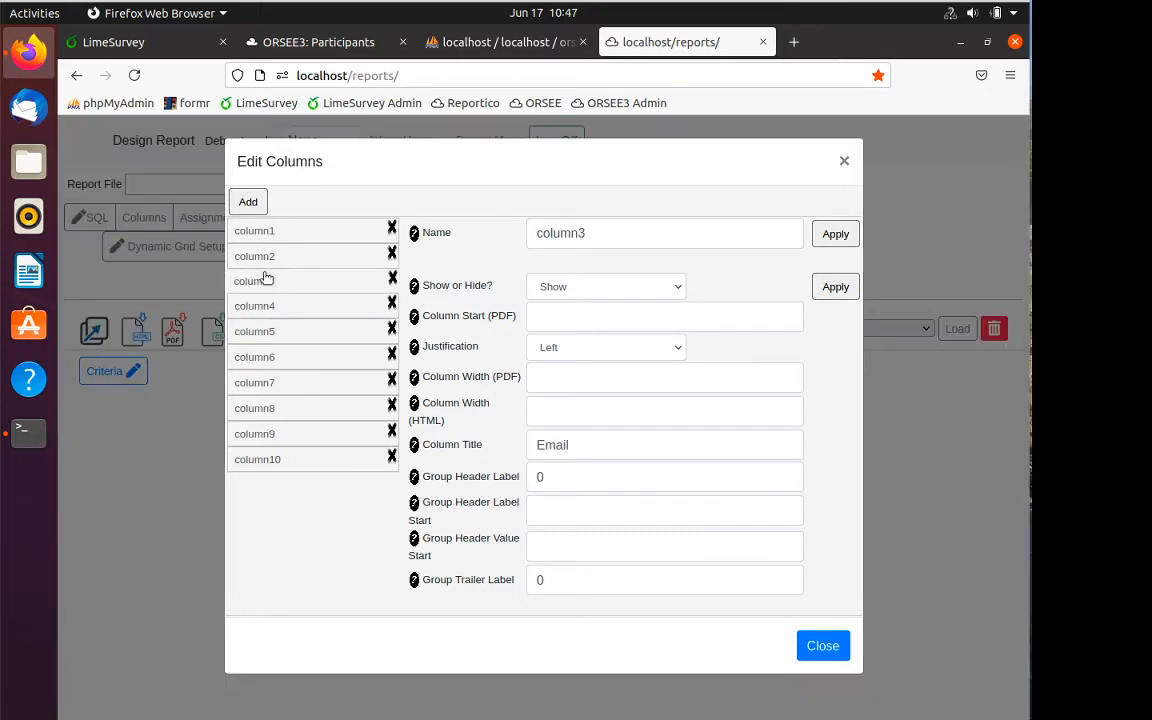
# Title the remaining columns Email, First Name and Last Name and apply the changes
pyautogui.click(254, 256)
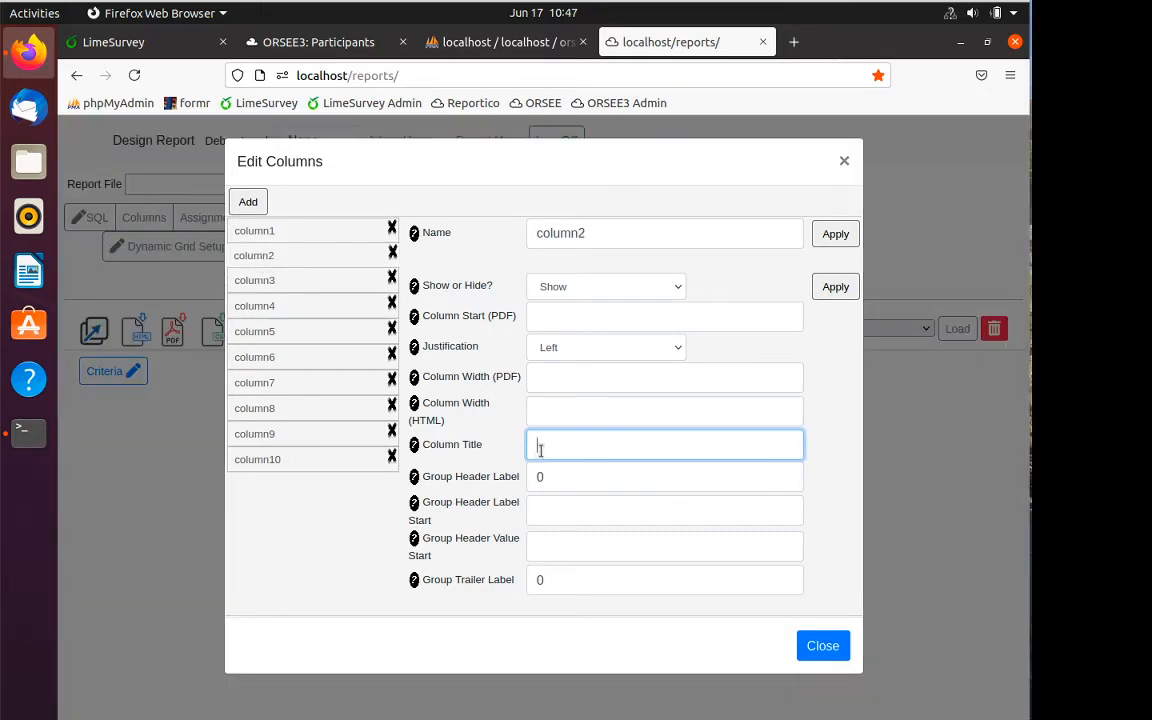
pyautogui.write('Email')
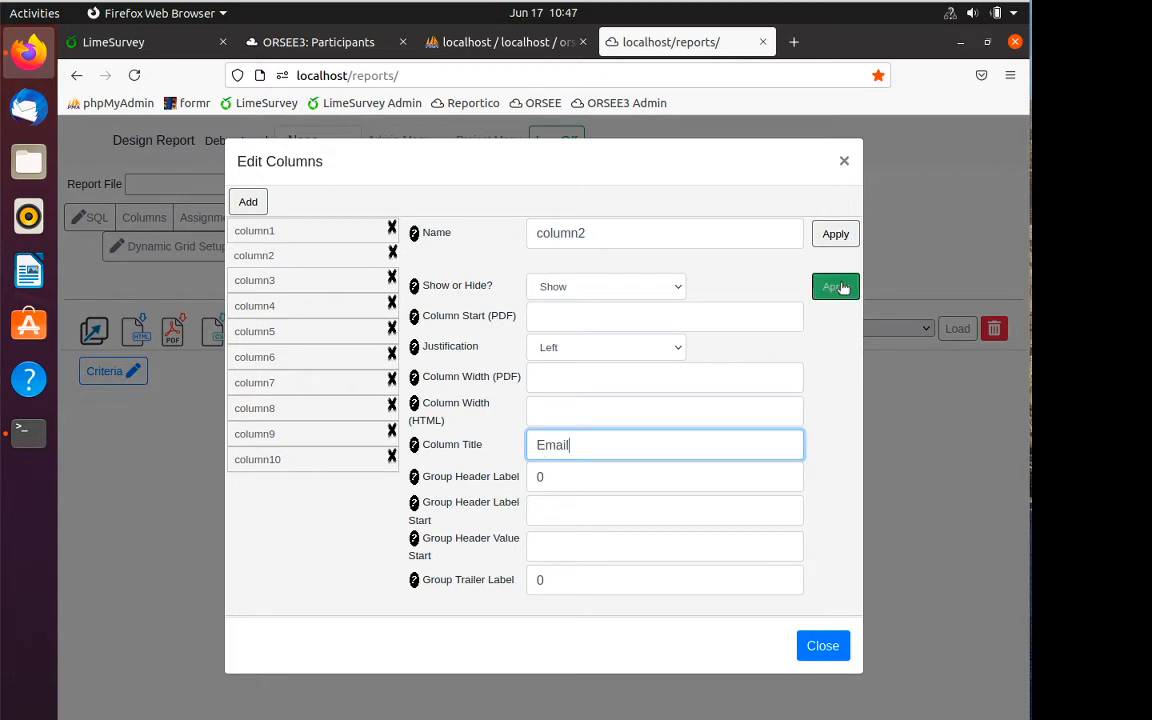
pyautogui.click(254, 280)
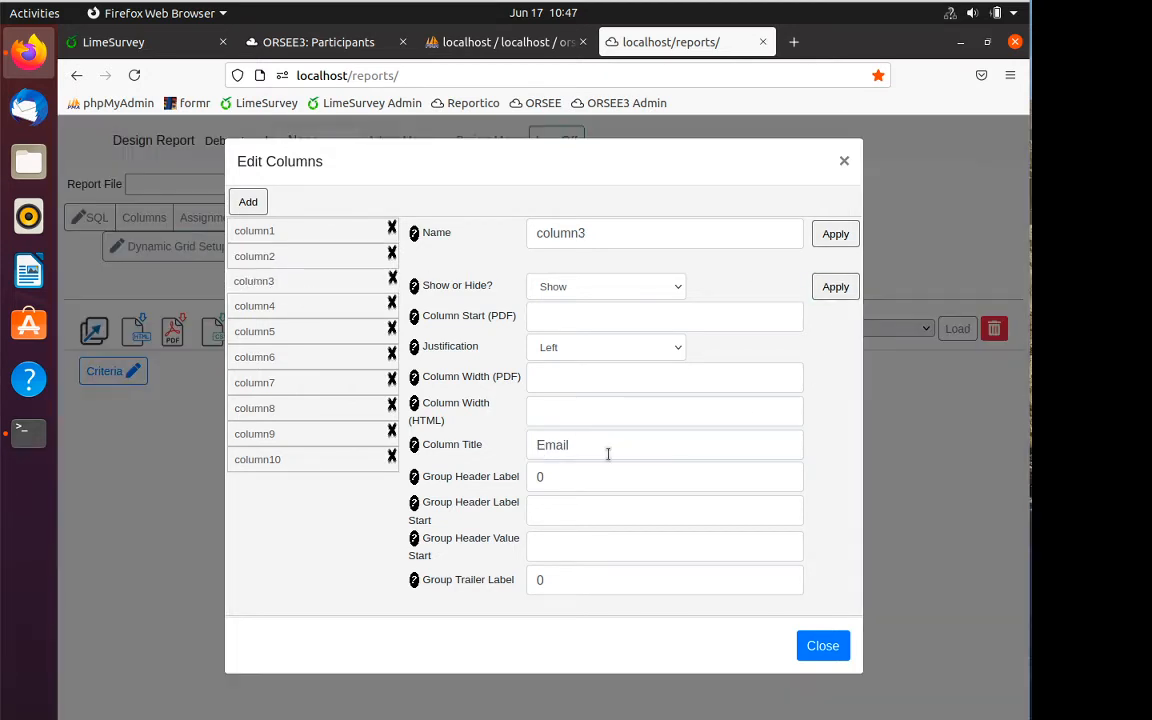
pyautogui.write('First Na')
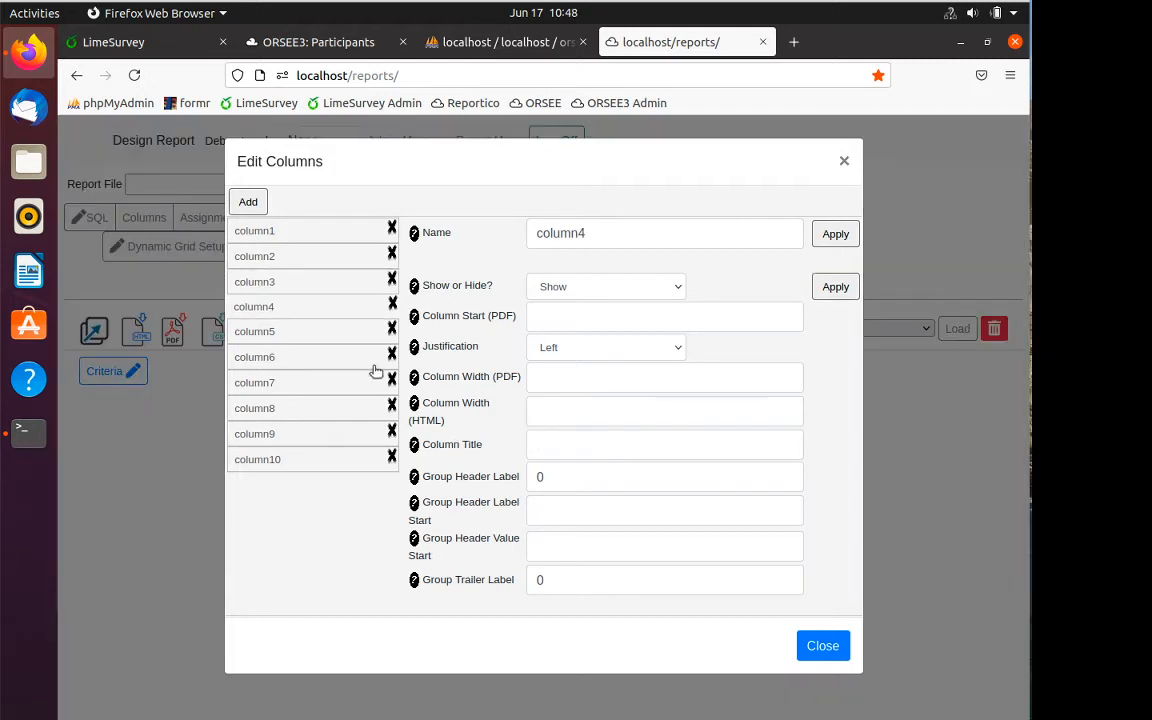
pyautogui.write('Last Name')
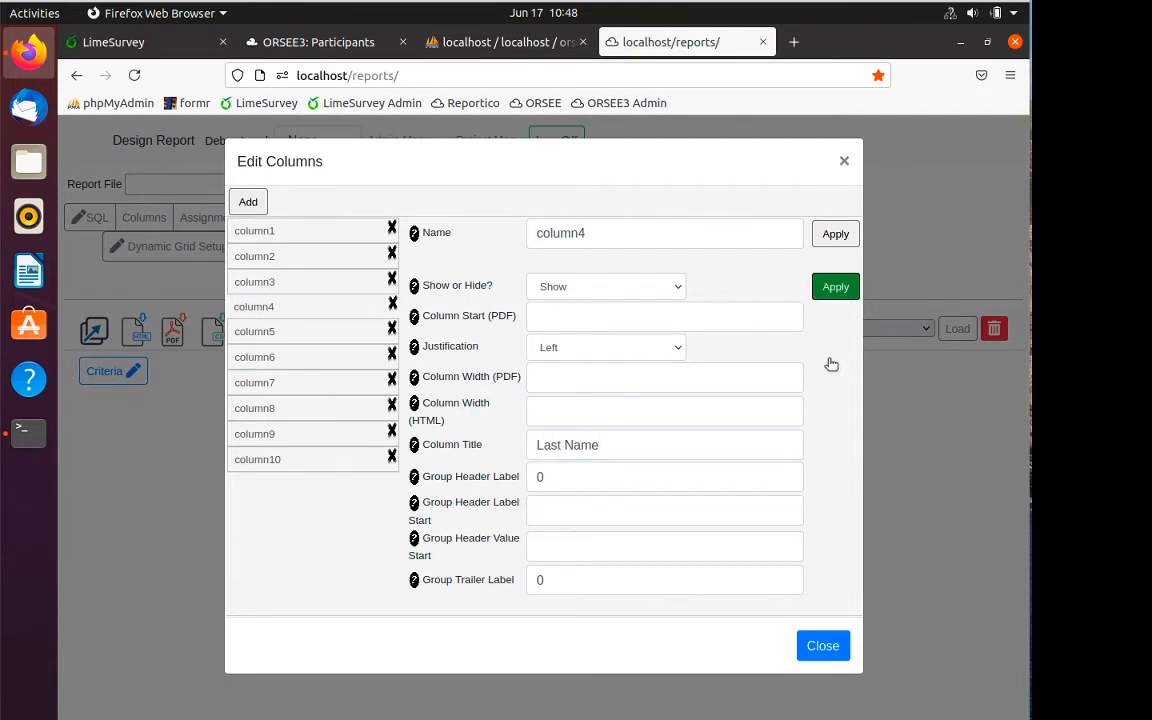
pyautogui.click(822, 644)
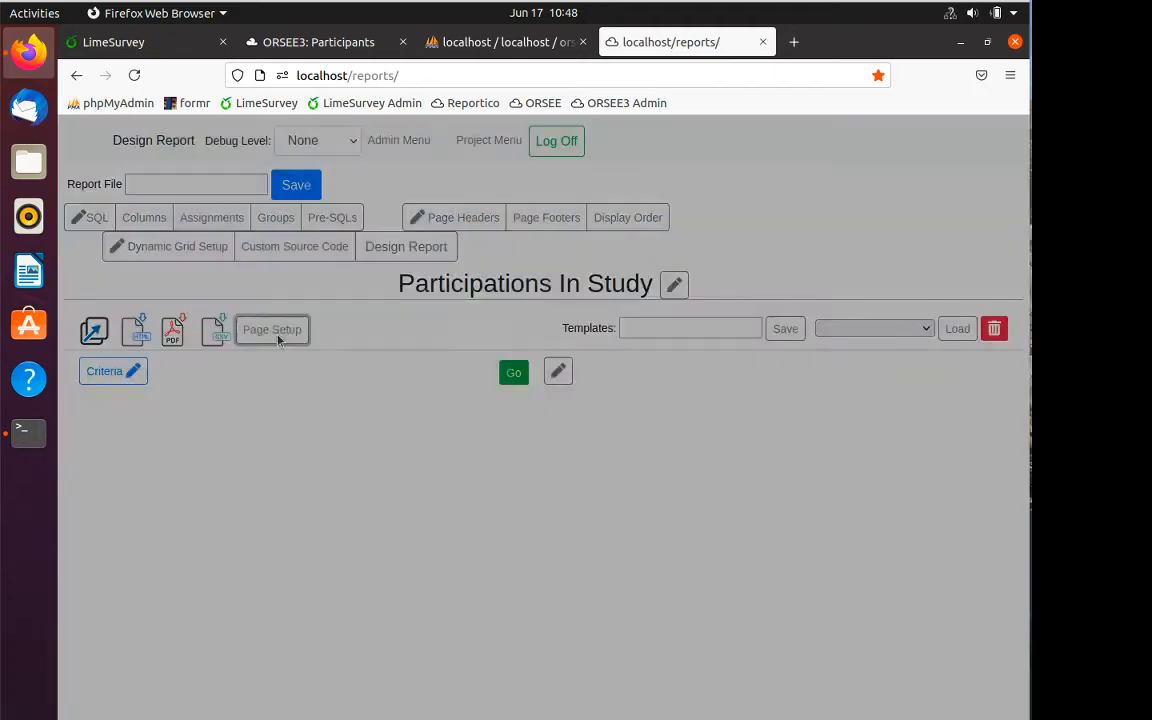
pyautogui.click(272, 328)
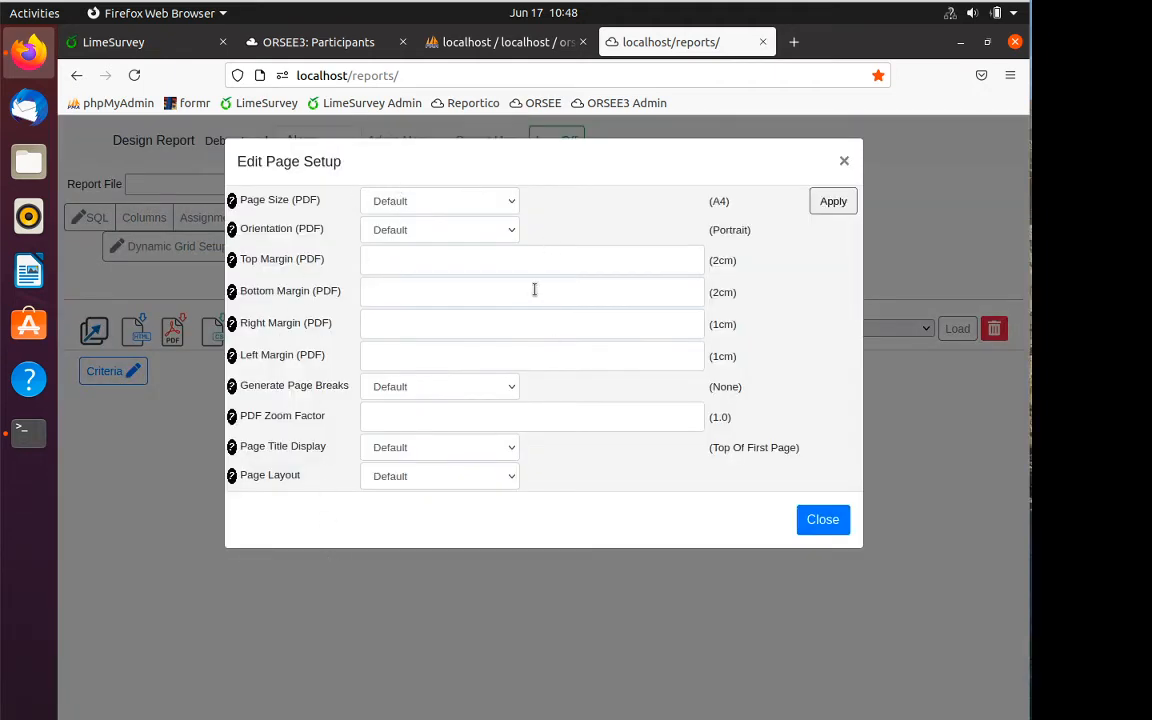
pyautogui.click(824, 520)
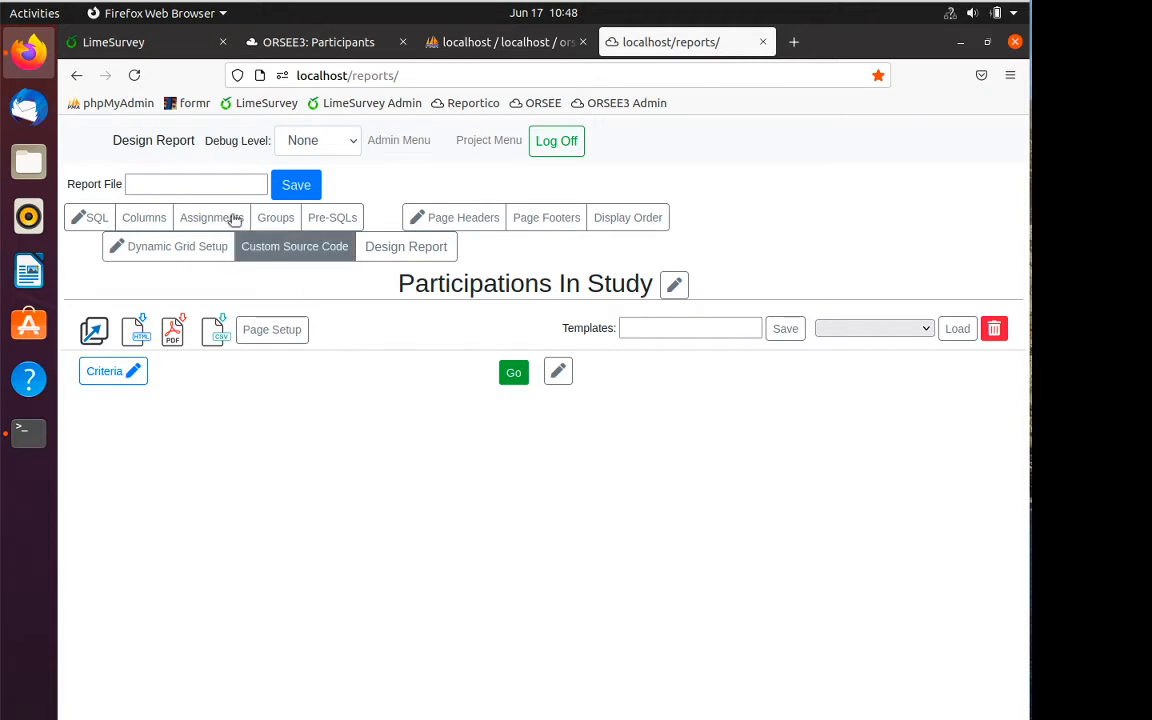
# Enter ParticipationsInStudy in the Report File box
pyautogui.click(196, 184)
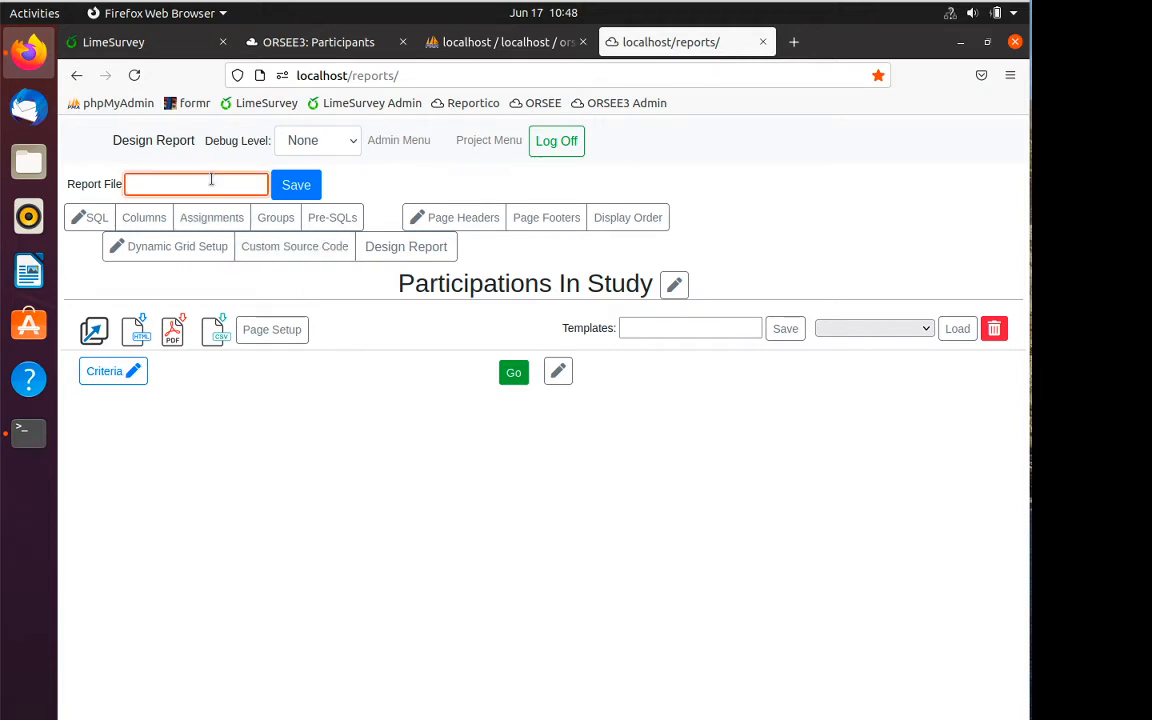
pyautogui.write('Pa')
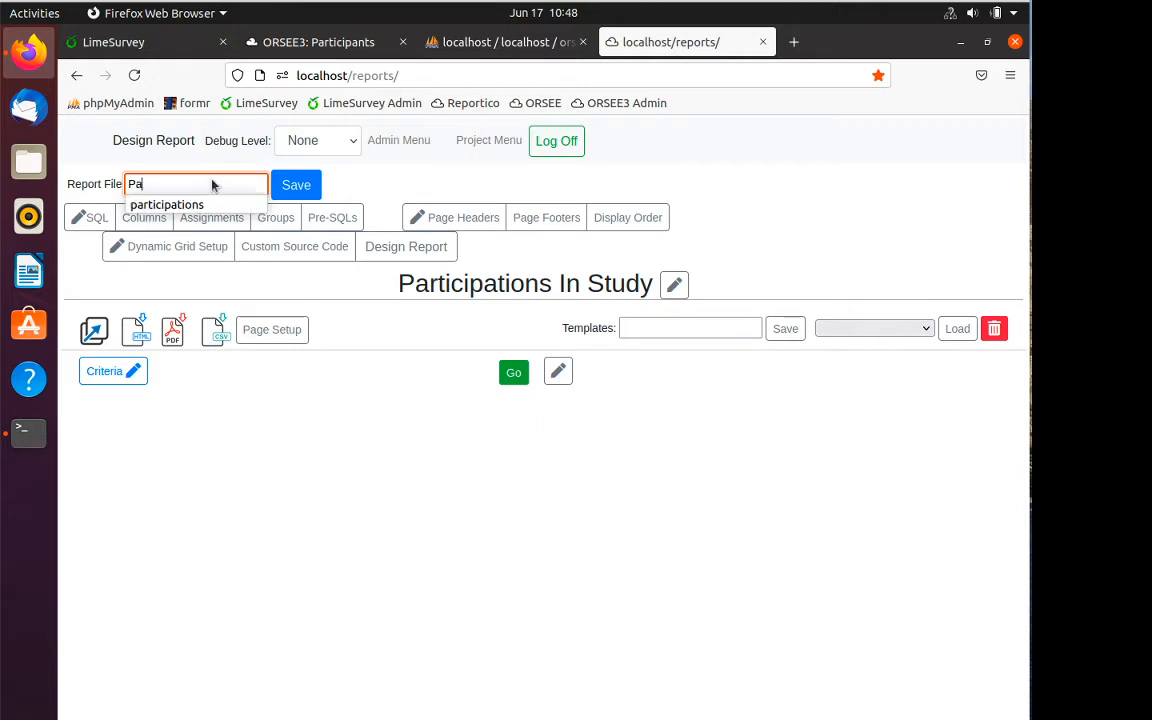
pyautogui.write('ParticipationsInStudy')
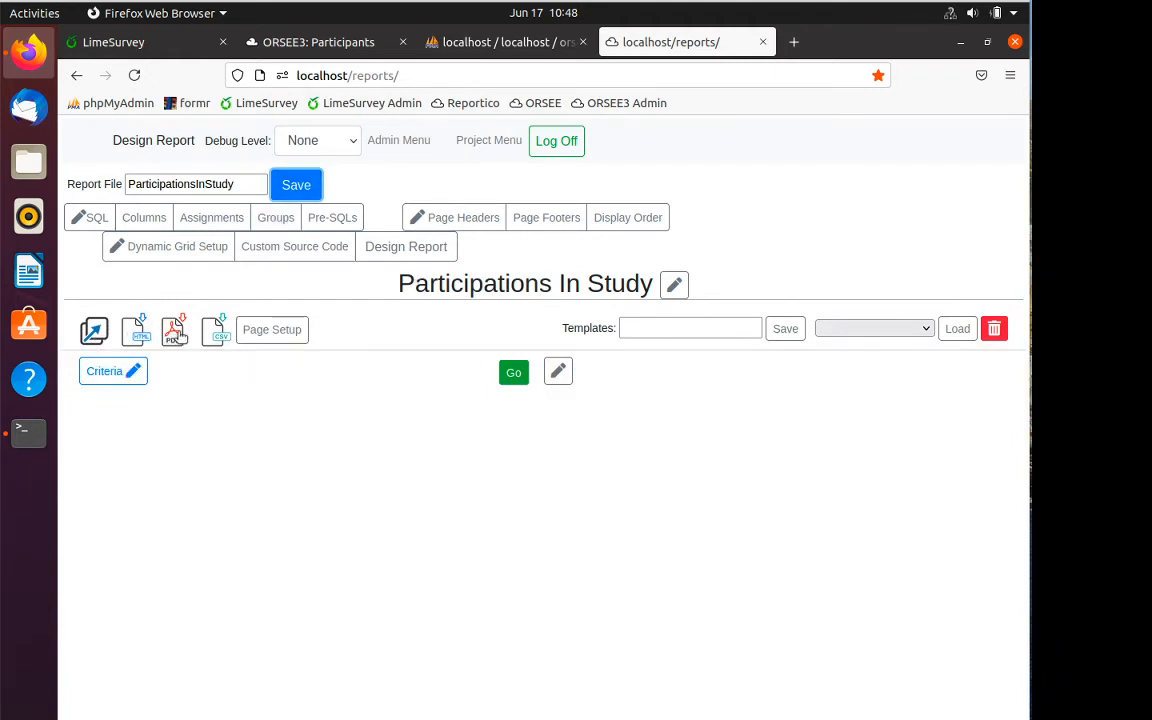
pyautogui.moveTo(94, 330)
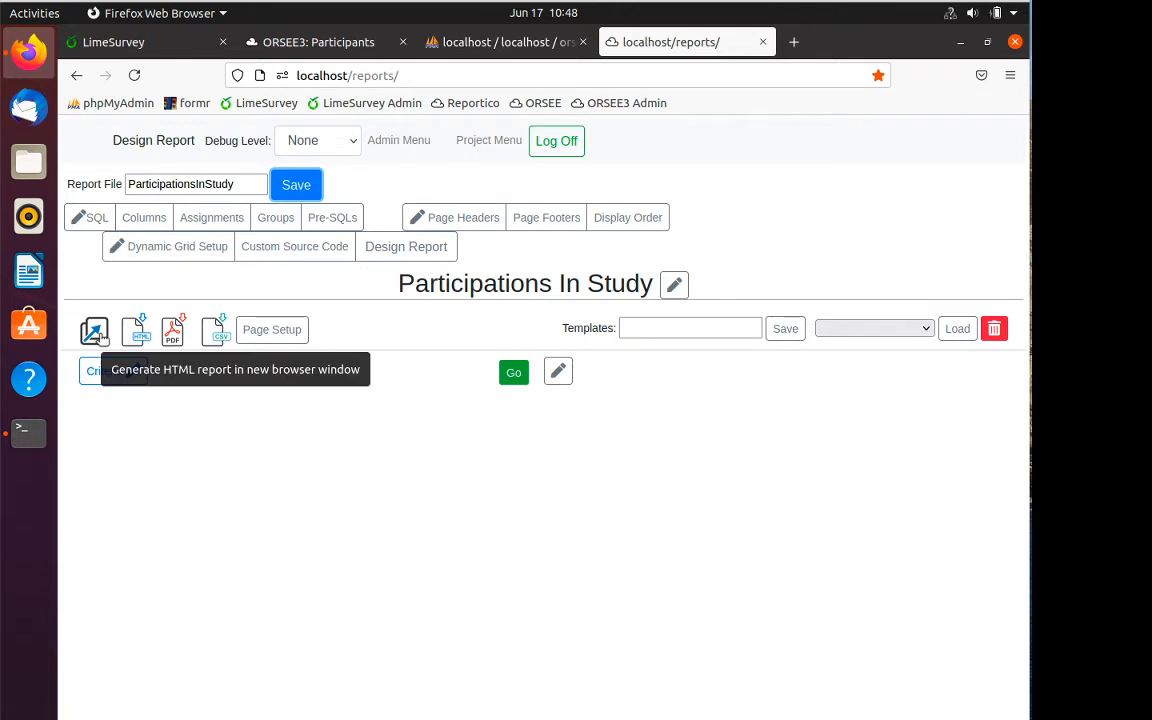
# Run the report as HTML, PDF and CSV, cancelling the LibreOffice Text Import dialog
pyautogui.click(94, 330)
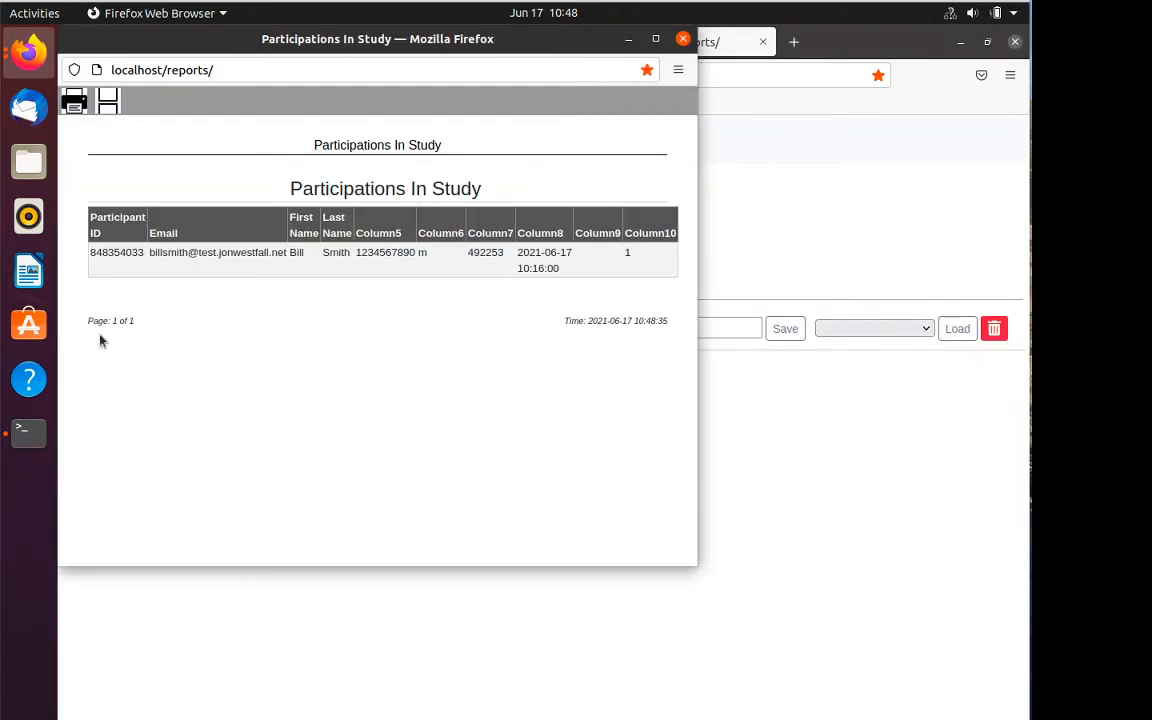
pyautogui.moveTo(352, 210)
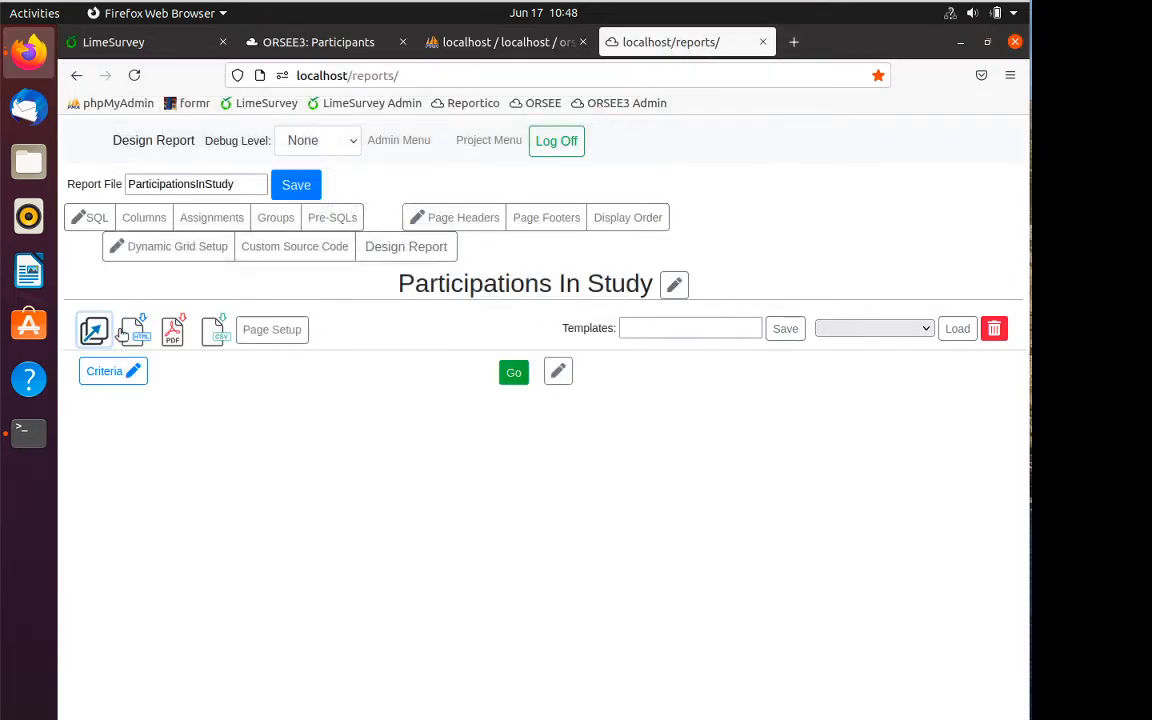
pyautogui.click(172, 330)
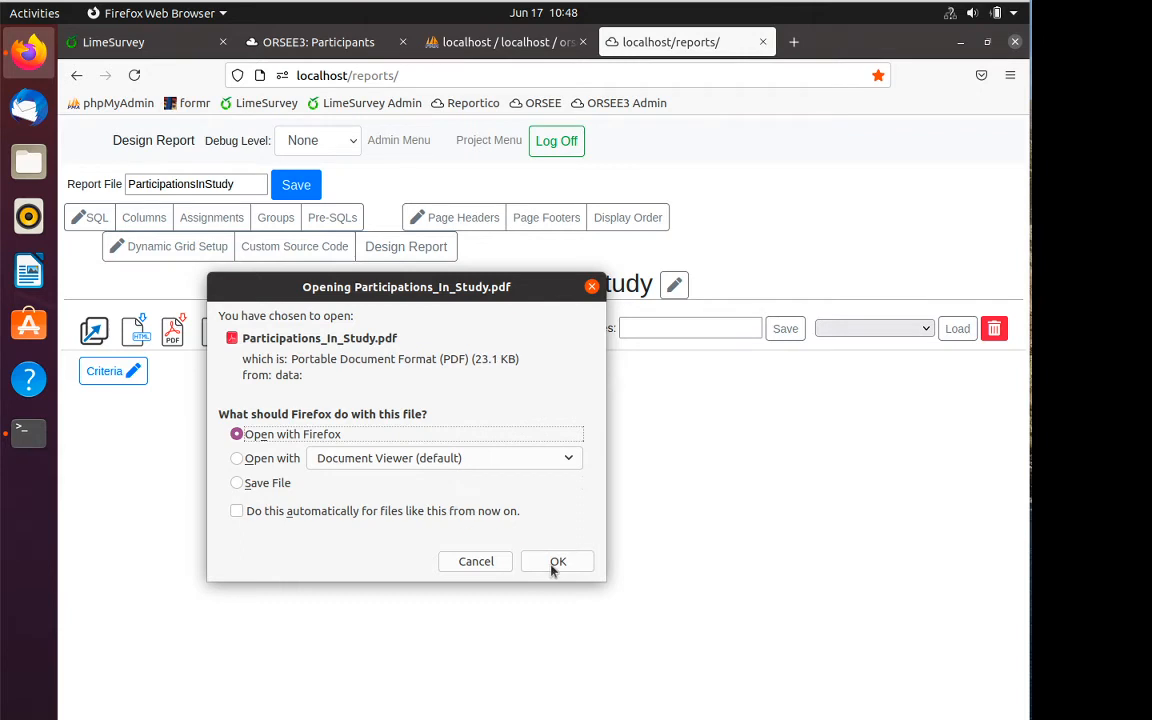
pyautogui.click(556, 560)
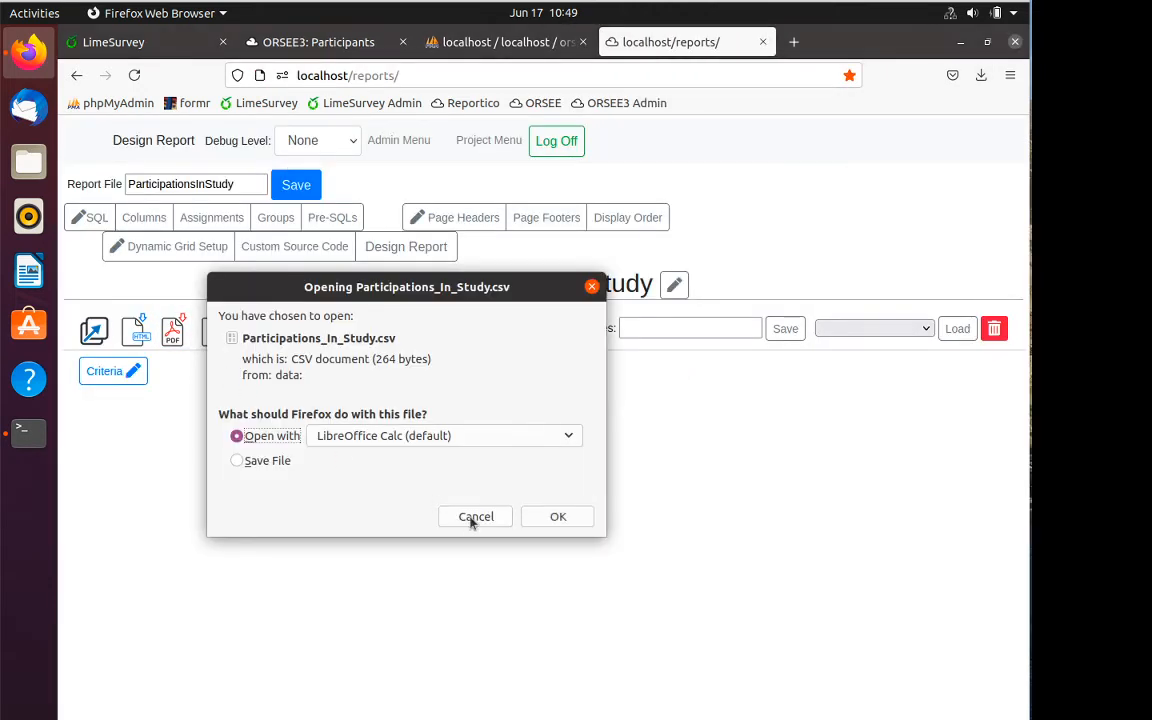
pyautogui.click(476, 516)
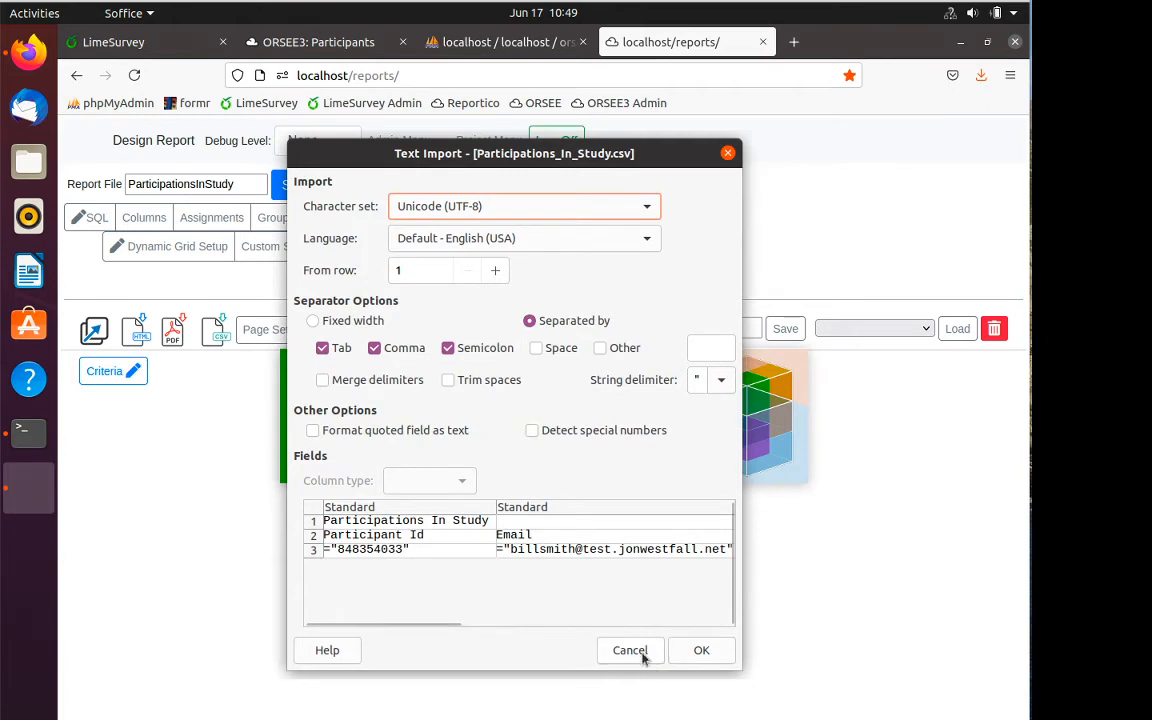
pyautogui.click(630, 650)
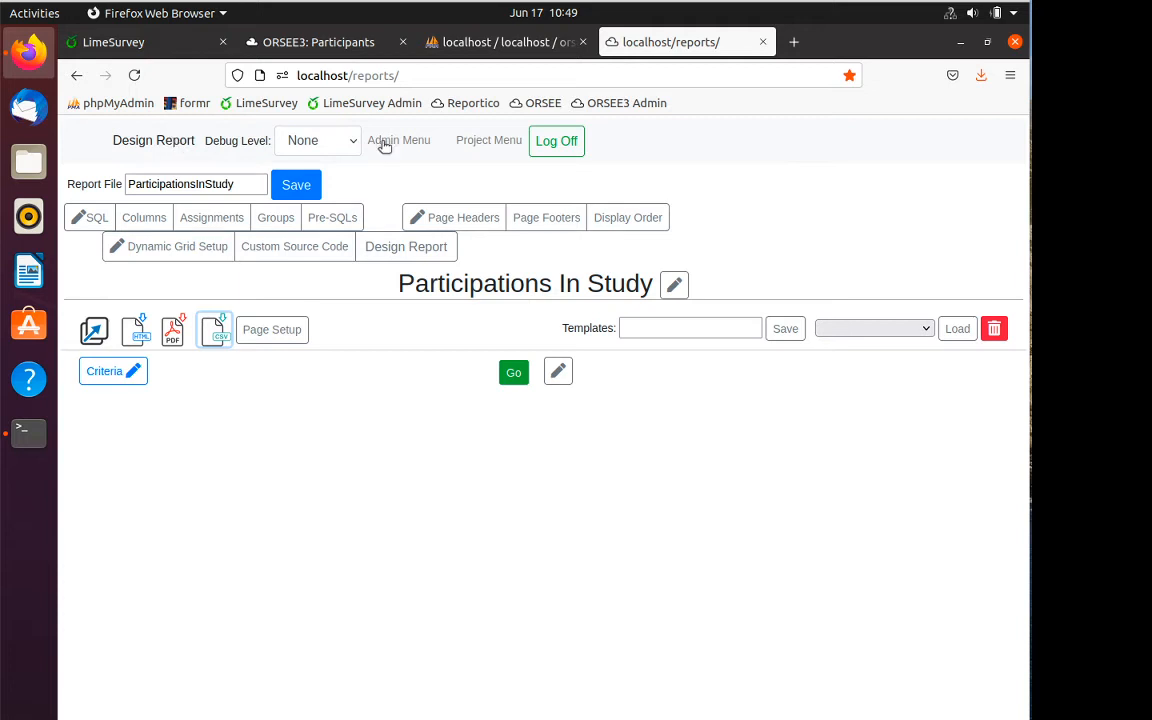
pyautogui.click(400, 140)
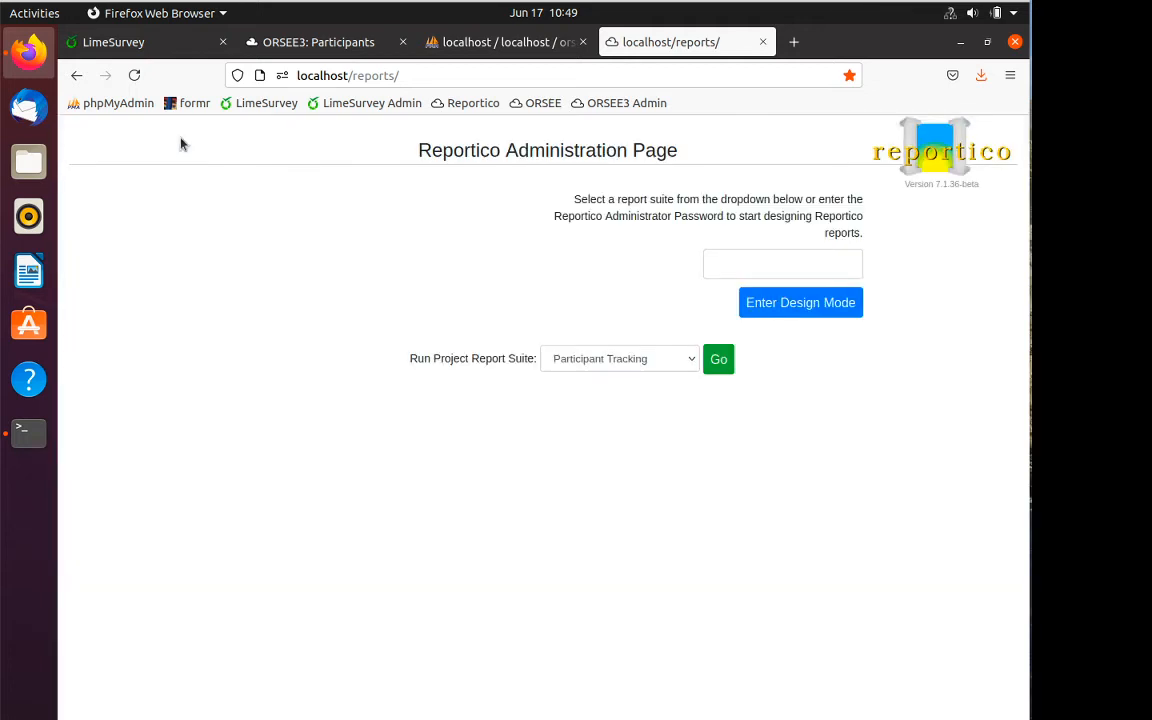
pyautogui.moveTo(718, 360)
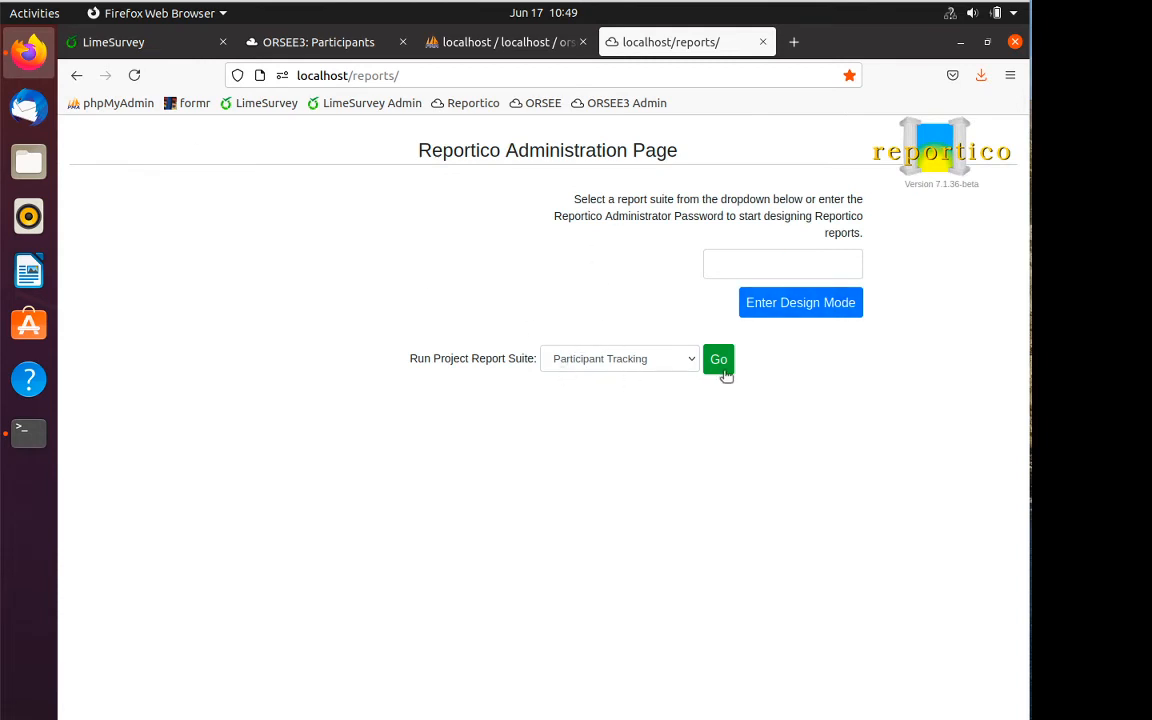
pyautogui.moveTo(548, 388)
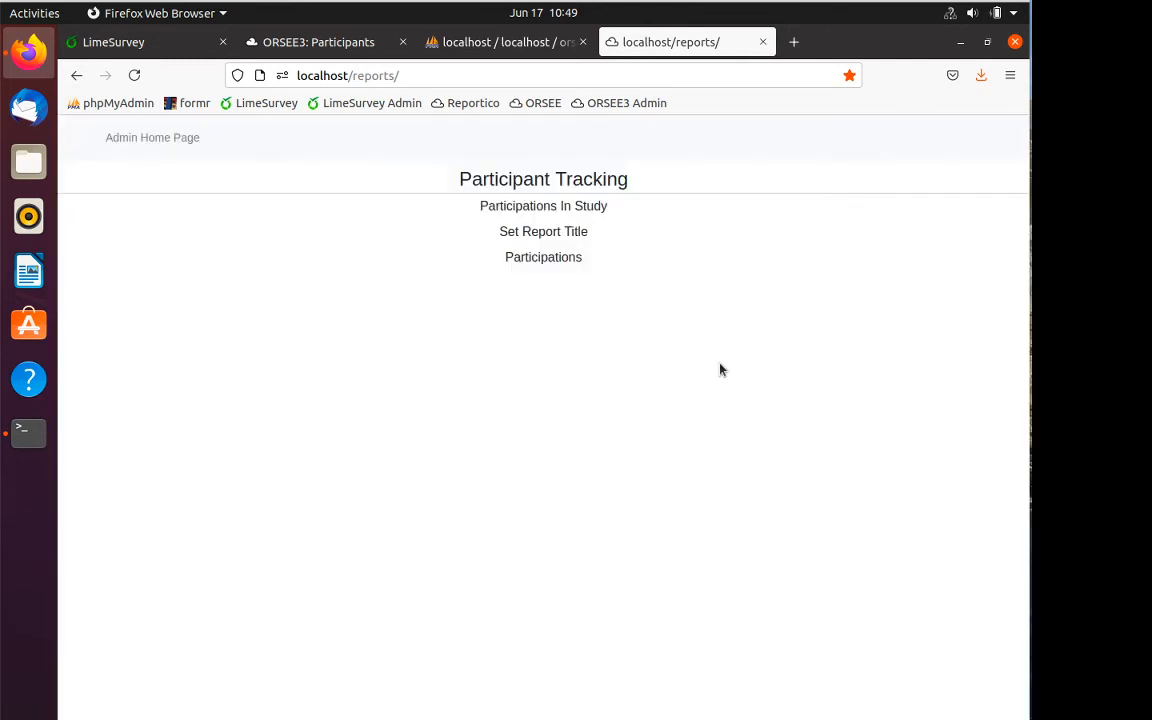
pyautogui.moveTo(544, 206)
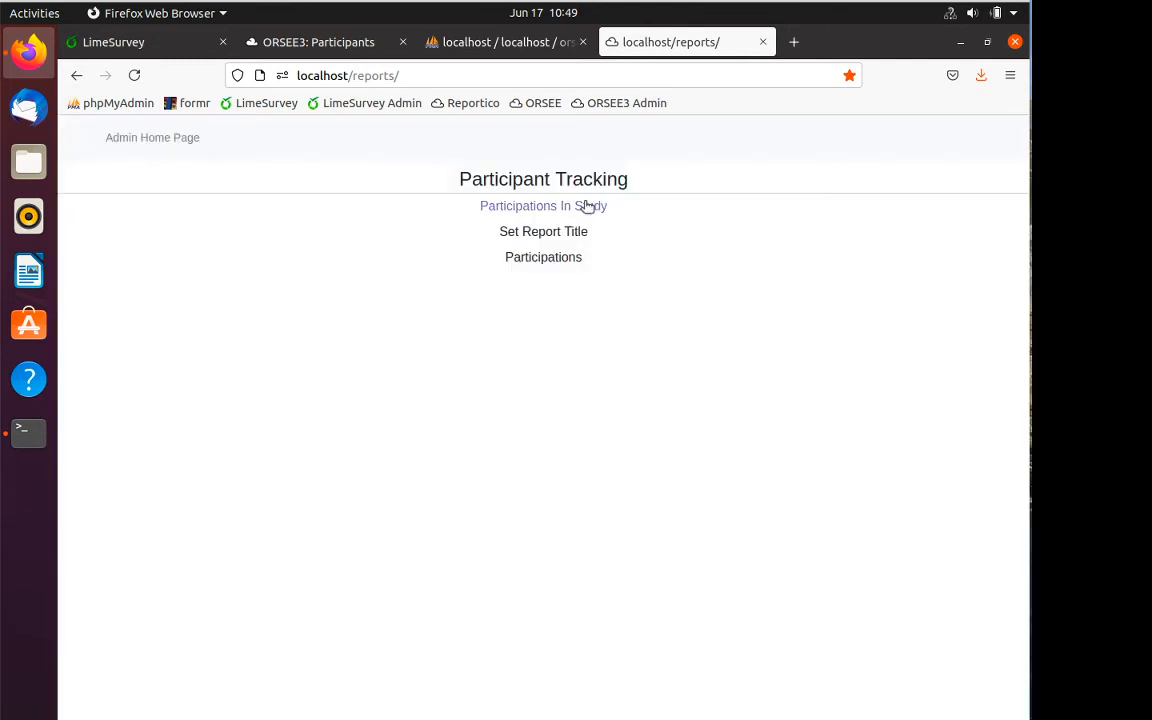
pyautogui.click(544, 206)
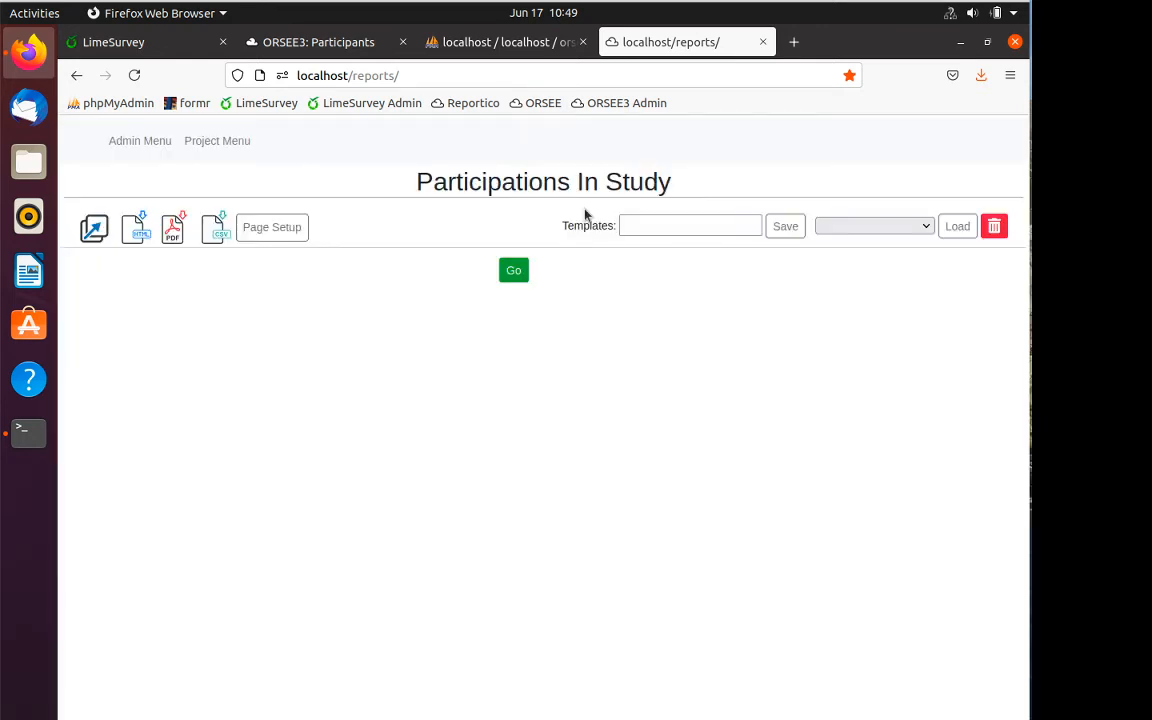
pyautogui.moveTo(94, 228)
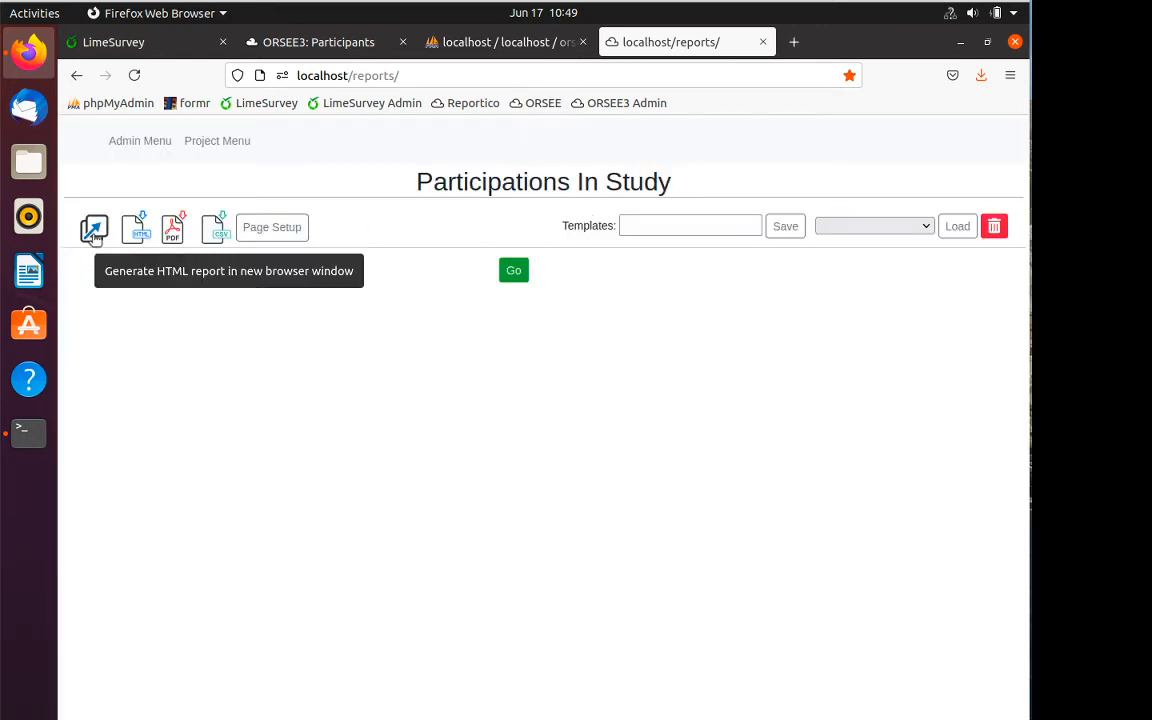
pyautogui.click(94, 228)
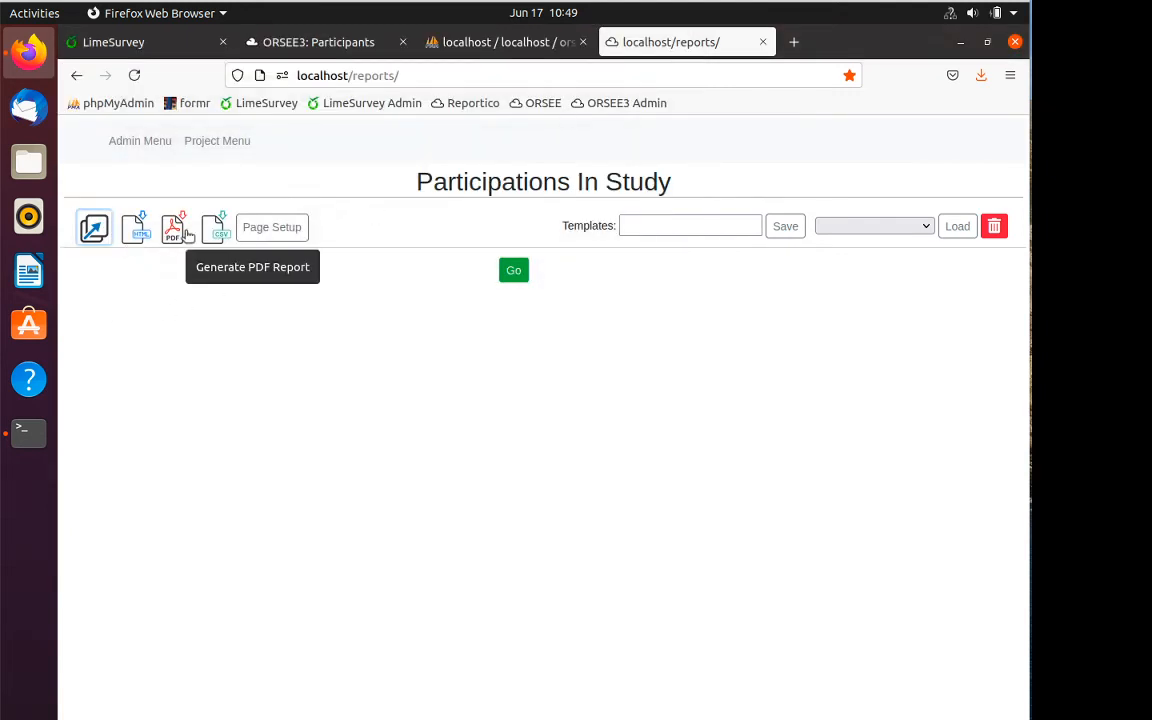
pyautogui.click(512, 270)
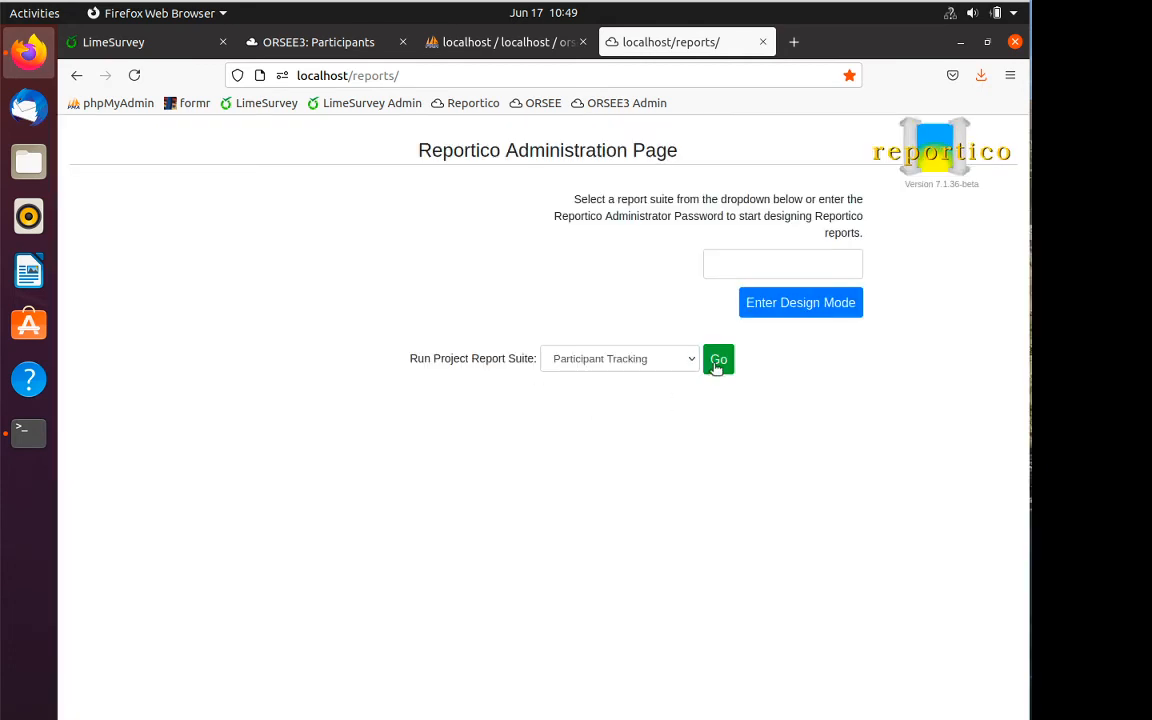
pyautogui.click(718, 360)
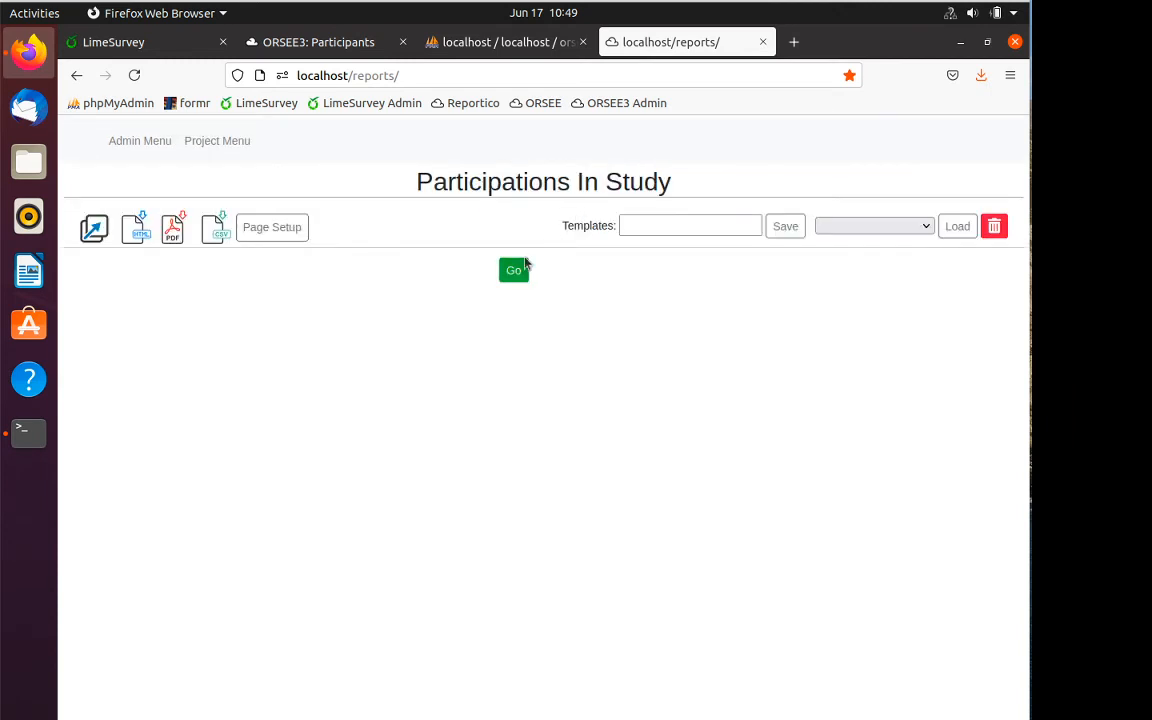
pyautogui.click(512, 270)
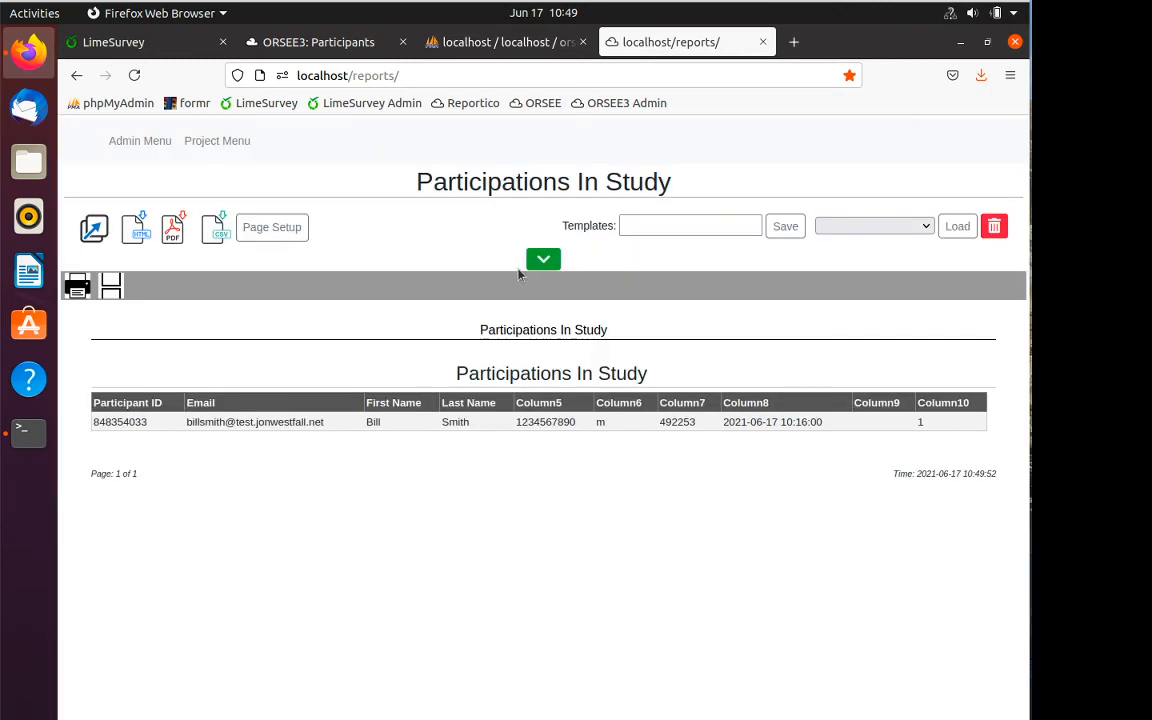
pyautogui.moveTo(528, 354)
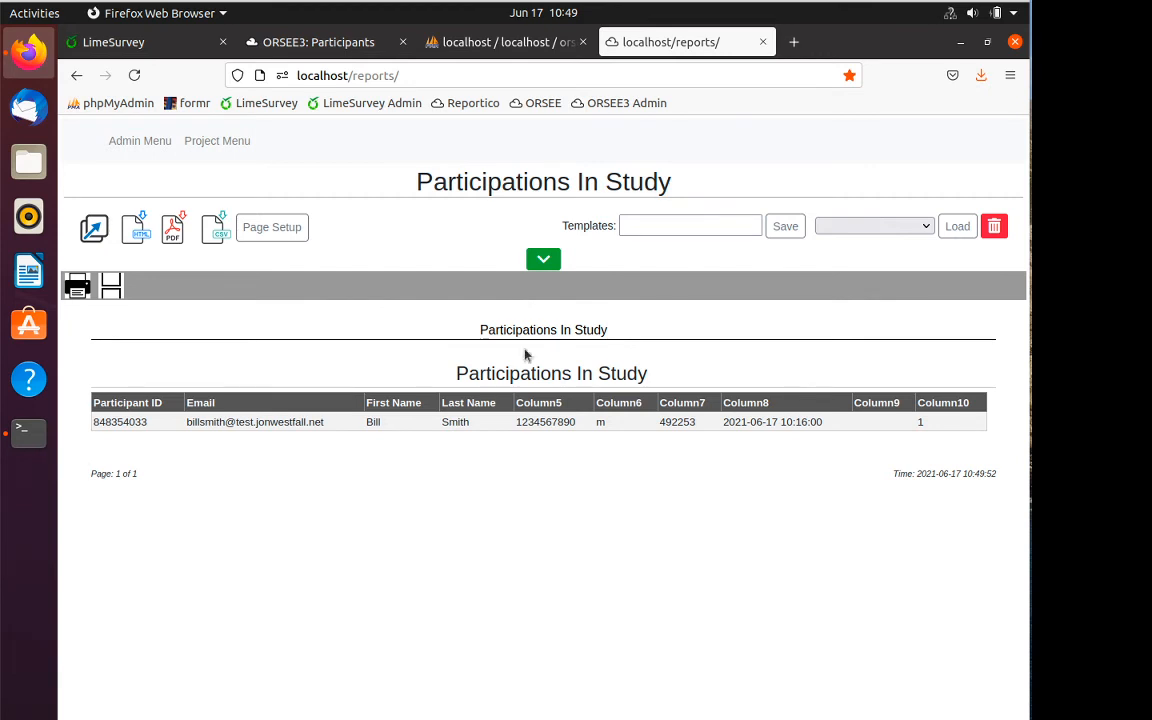
pyautogui.moveTo(944, 396)
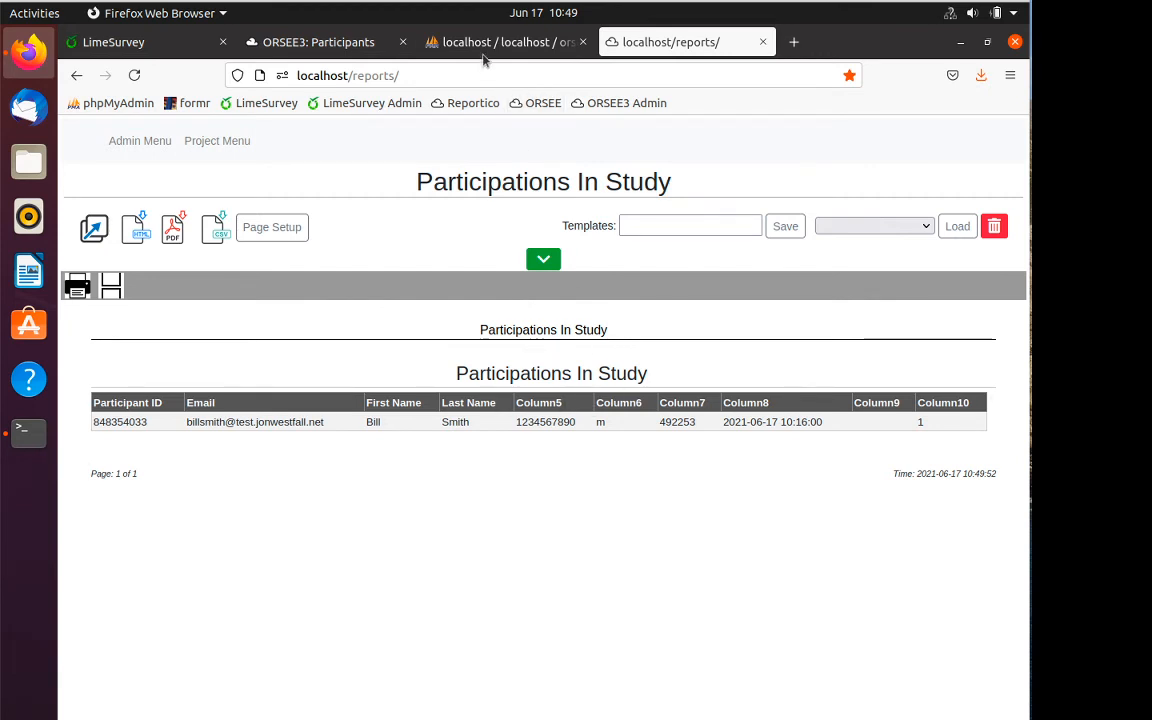
# Rerun the ParticipatedInStudy view query in phpMyAdmin, returning Bill Smith's participation row
pyautogui.click(500, 42)
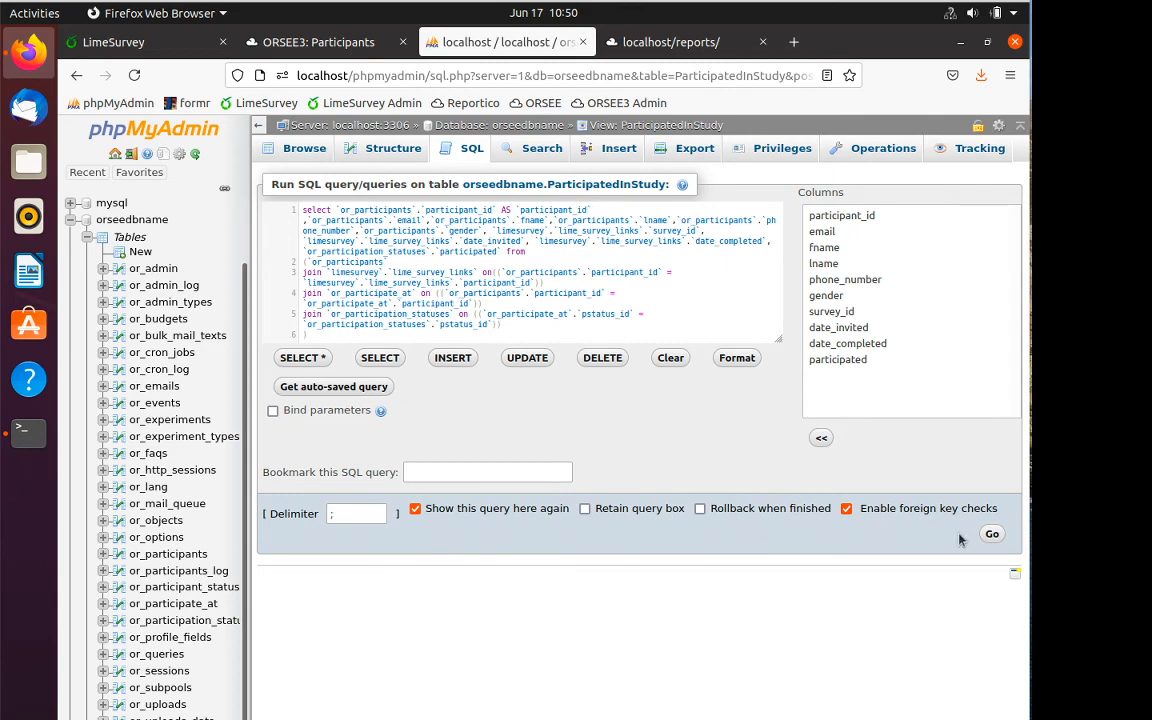
pyautogui.click(992, 532)
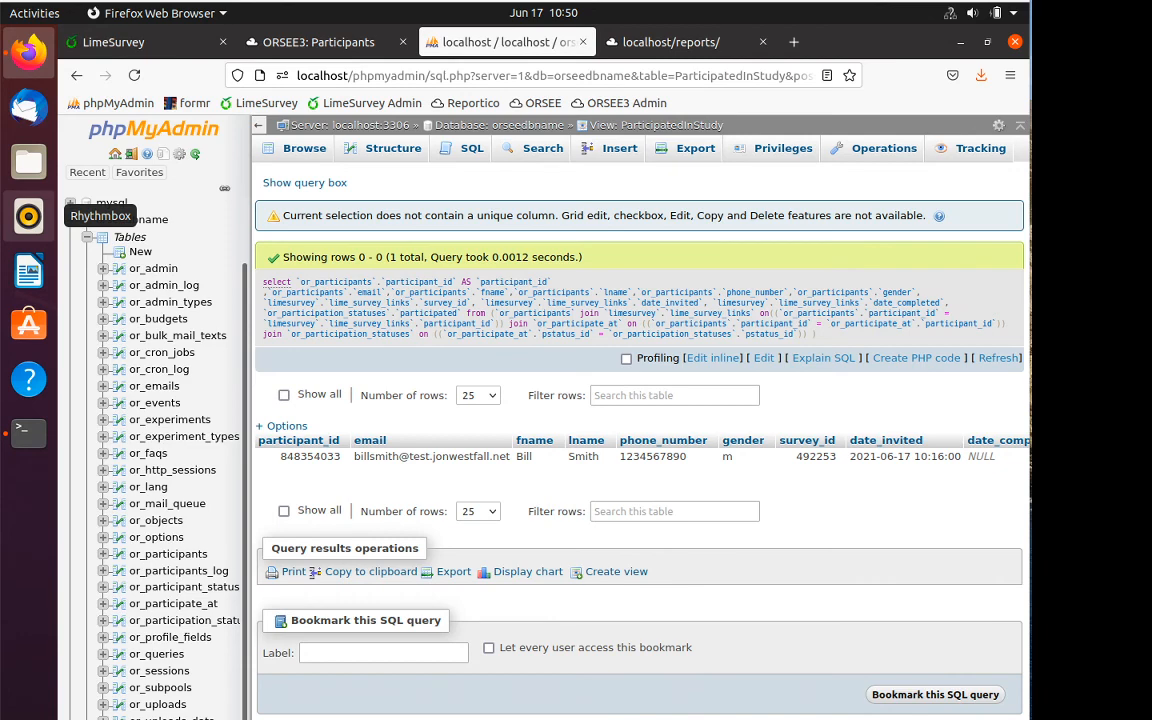
pyautogui.moveTo(778, 252)
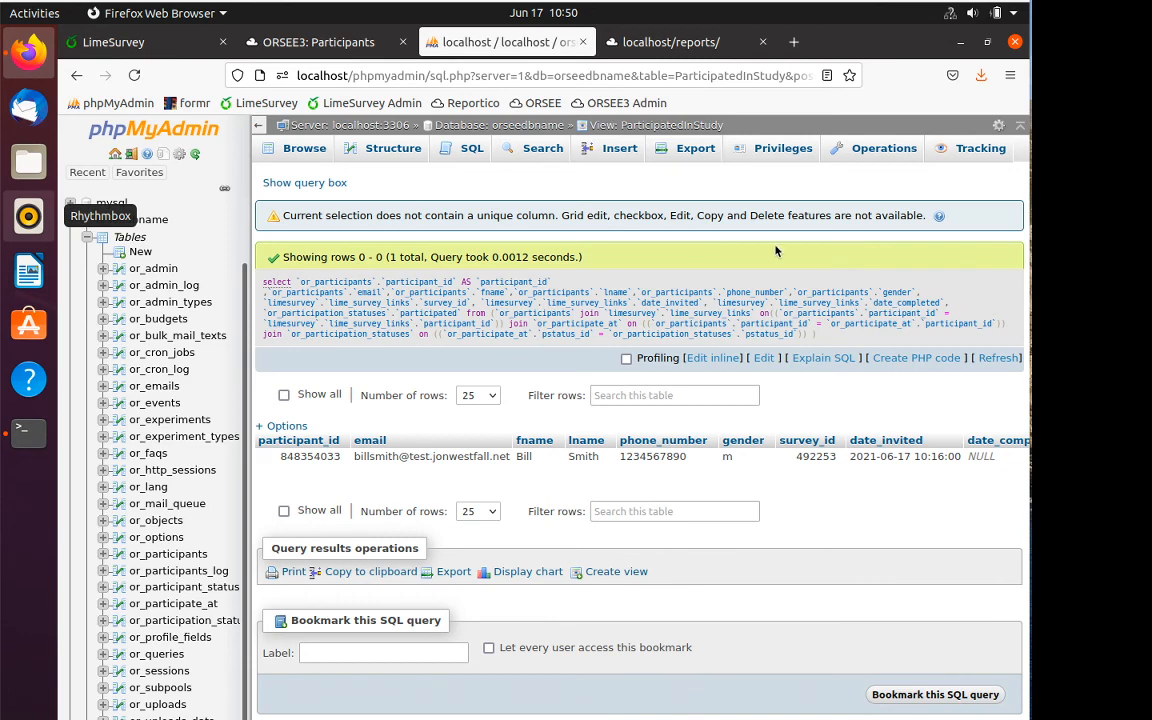
pyautogui.click(764, 356)
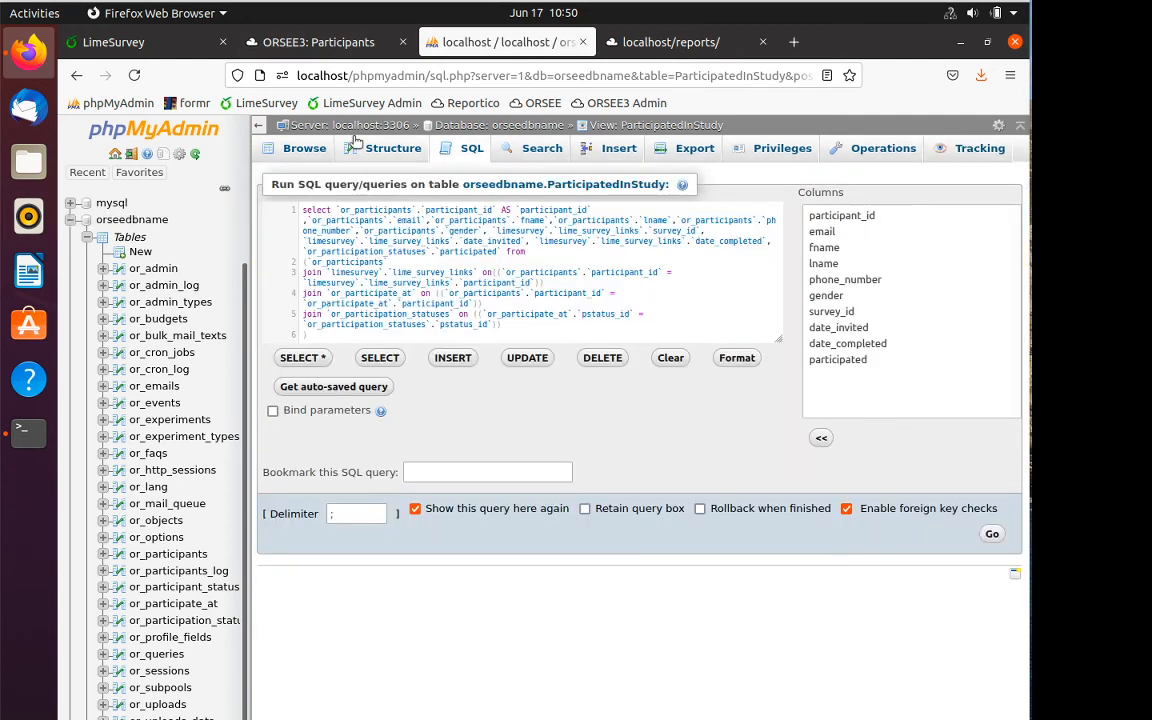
pyautogui.click(76, 76)
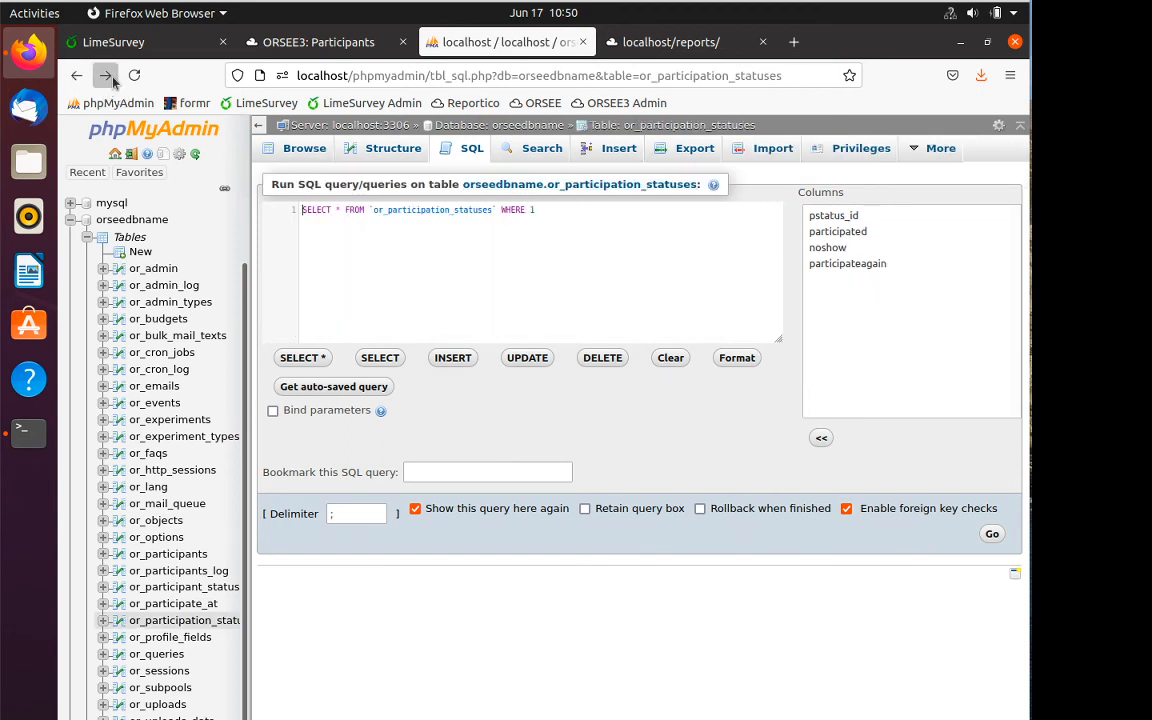
pyautogui.click(104, 76)
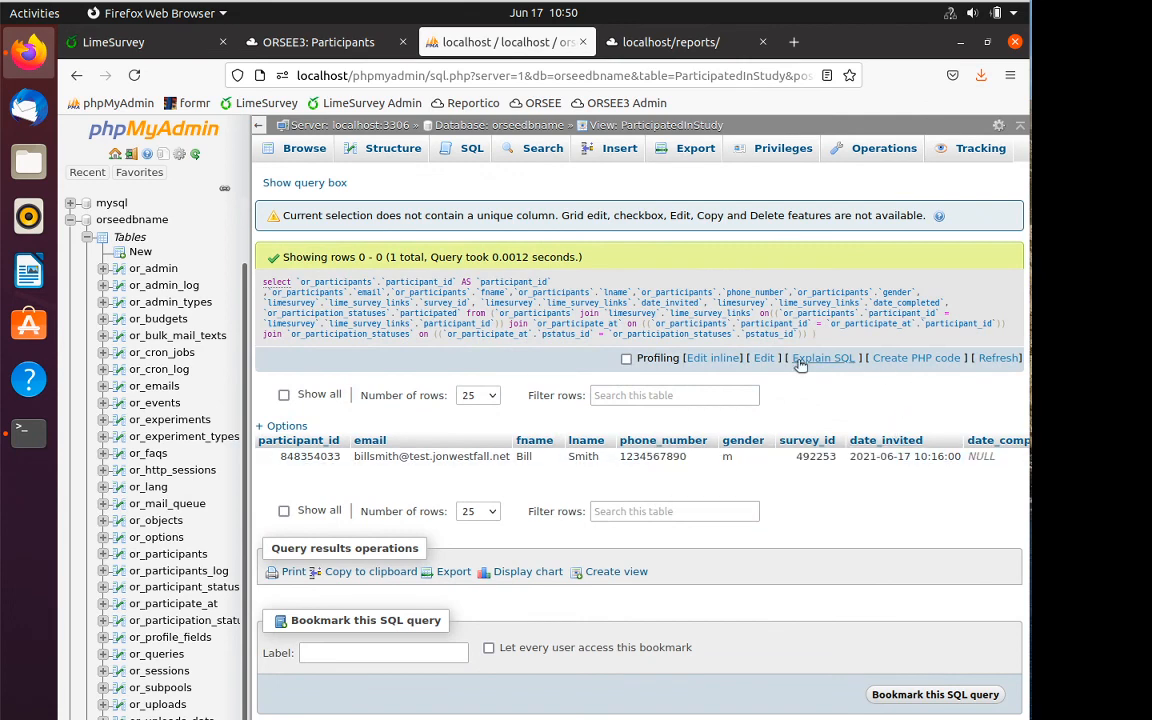
# Show the EXPLAIN plan for the ParticipatedInStudy query with its four joined tables
pyautogui.click(824, 356)
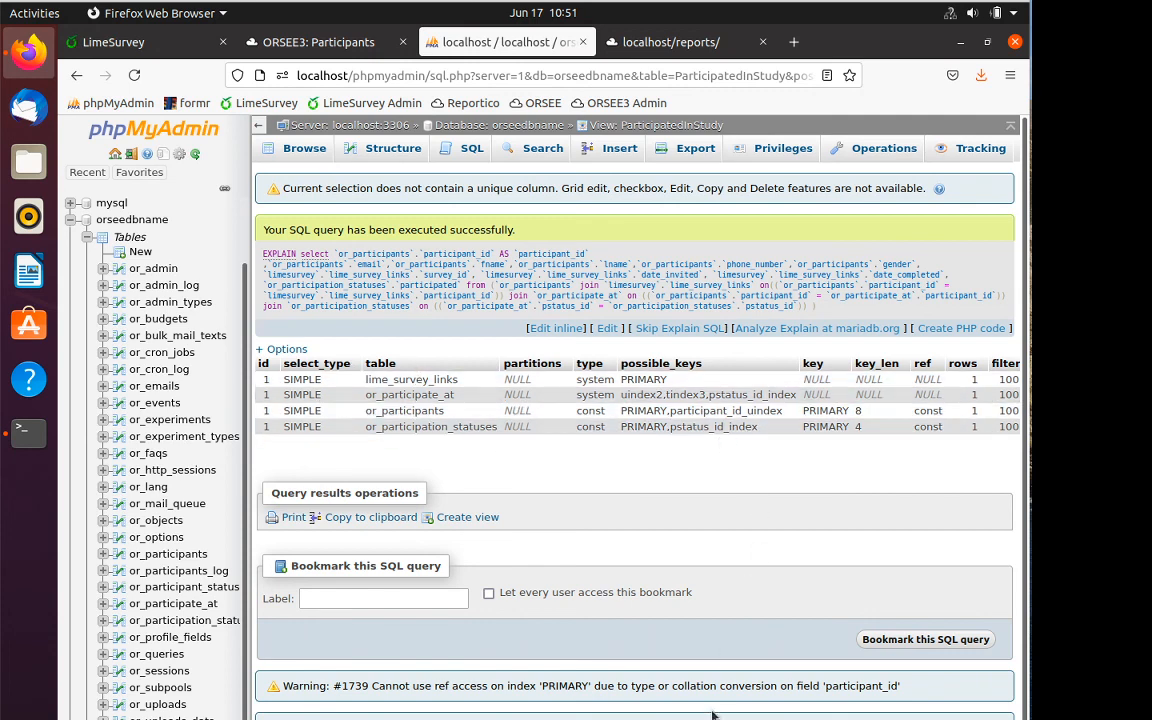
pyautogui.hscroll(3)
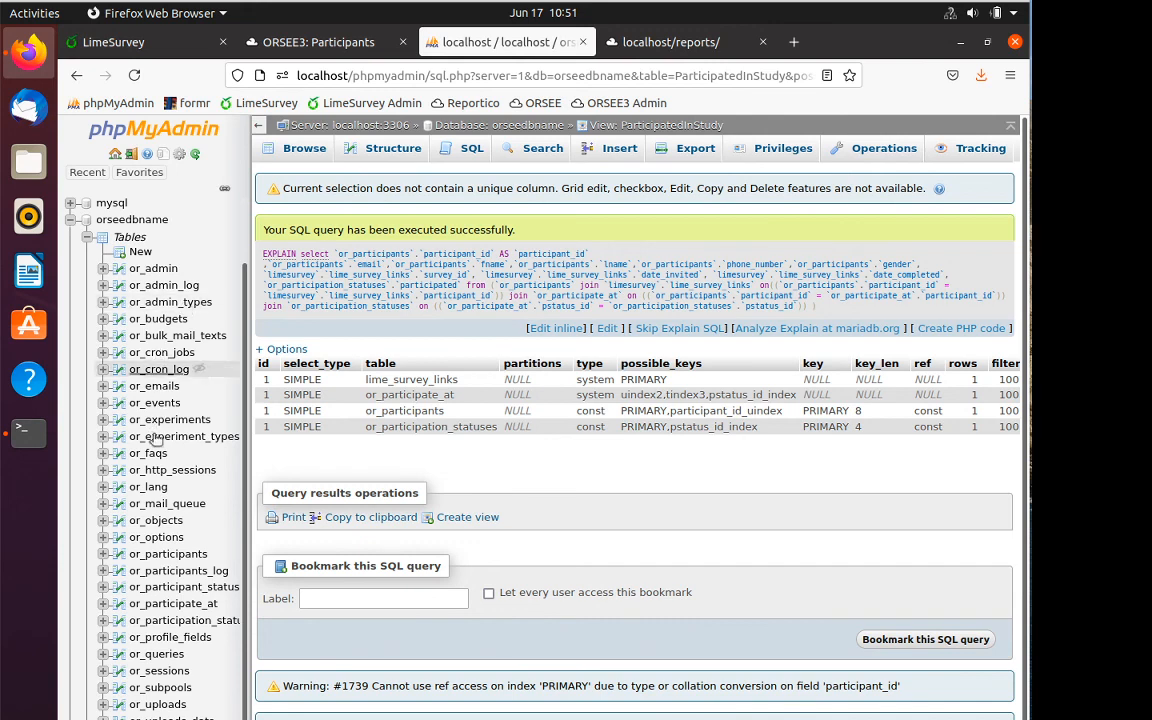
pyautogui.moveTo(164, 284)
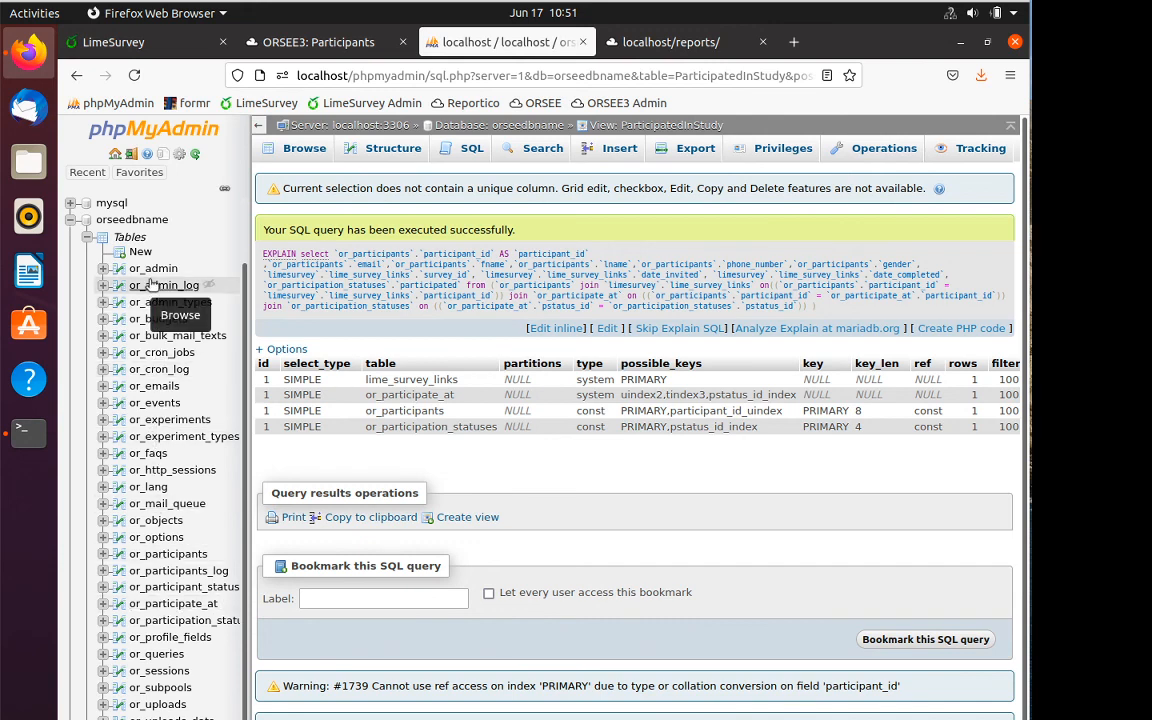